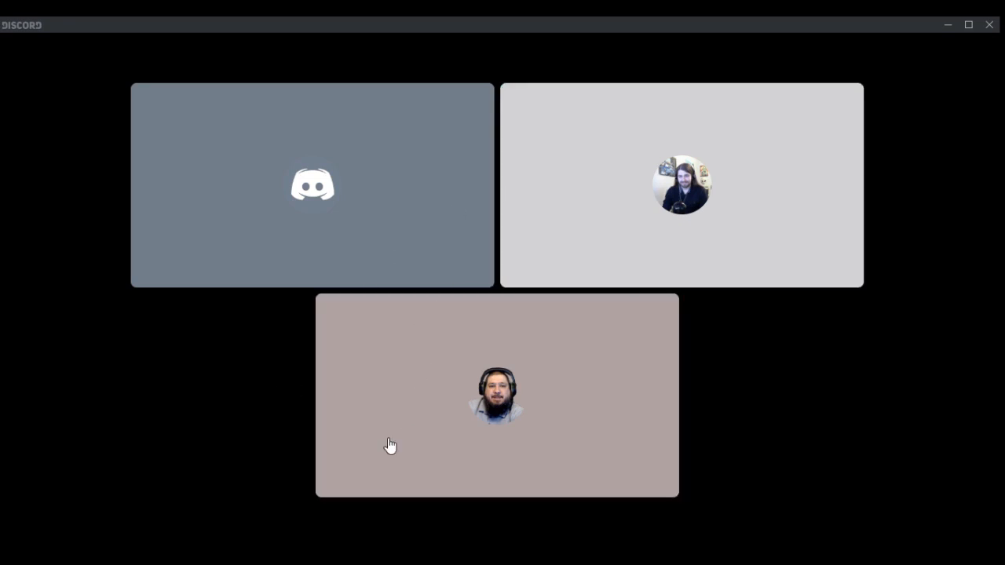
{"action": "mouse_move", "coordinate": [41, 65]}
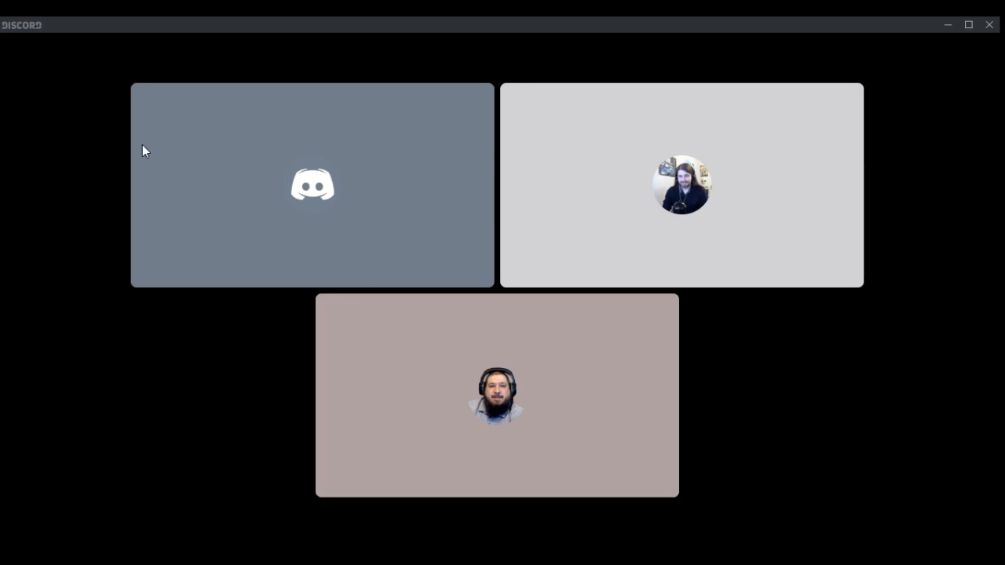
{"action": "mouse_move", "coordinate": [374, 301]}
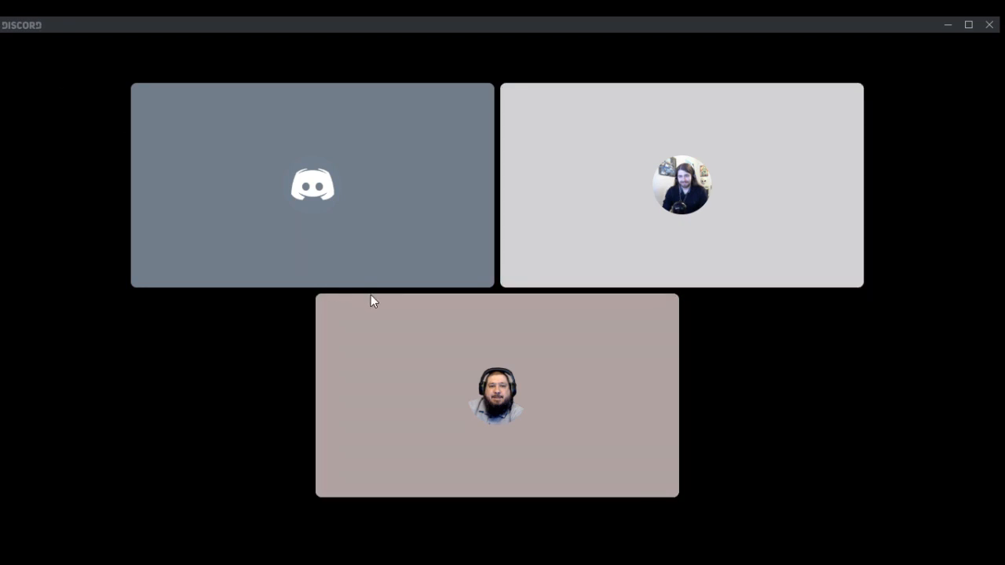
{"action": "mouse_move", "coordinate": [459, 277]}
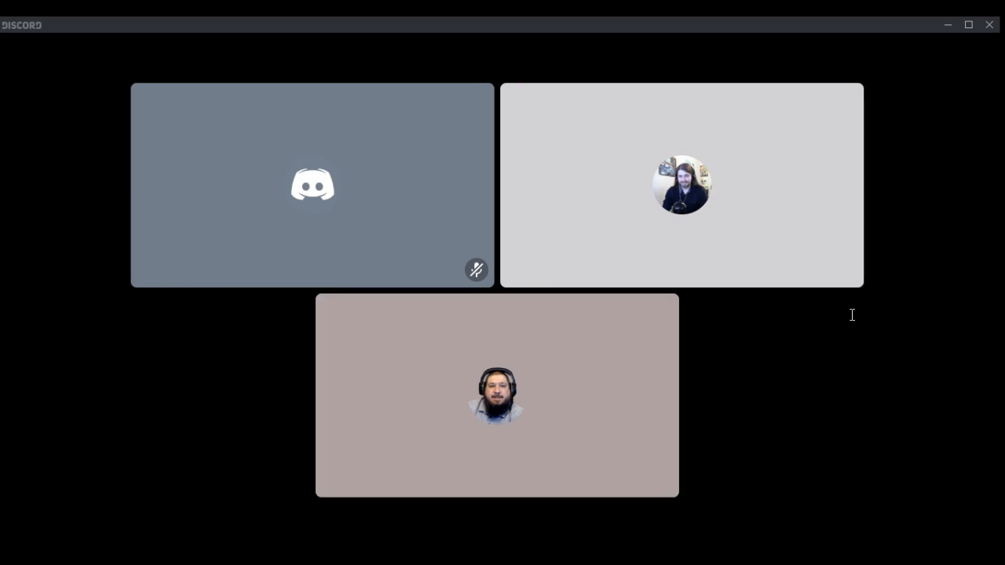
{"action": "mouse_move", "coordinate": [771, 332]}
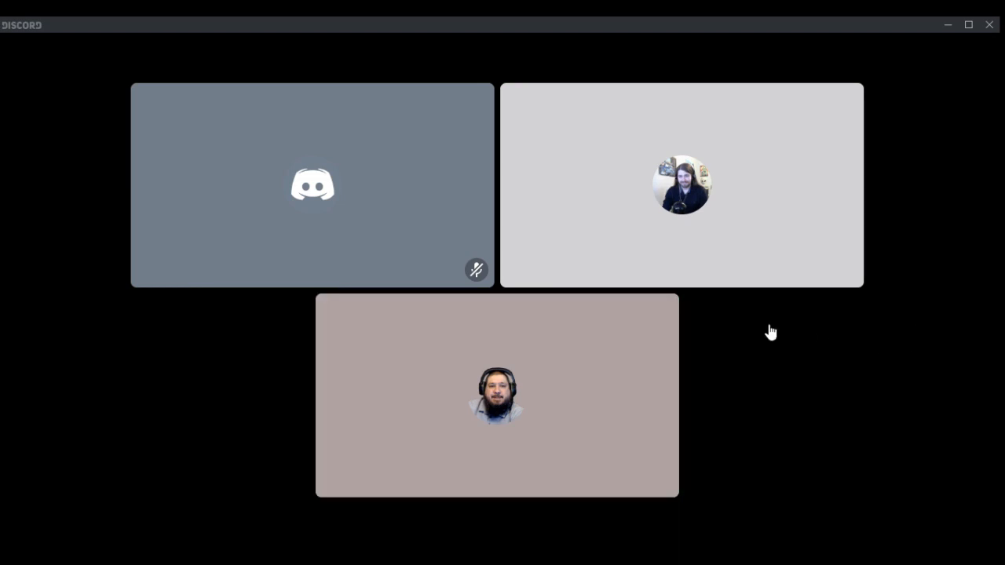
Step: Select the 'Vm blue' scene showing the Windows 10 VMware window capture and wallpaper image
{"action": "left_click", "coordinate": [497, 395]}
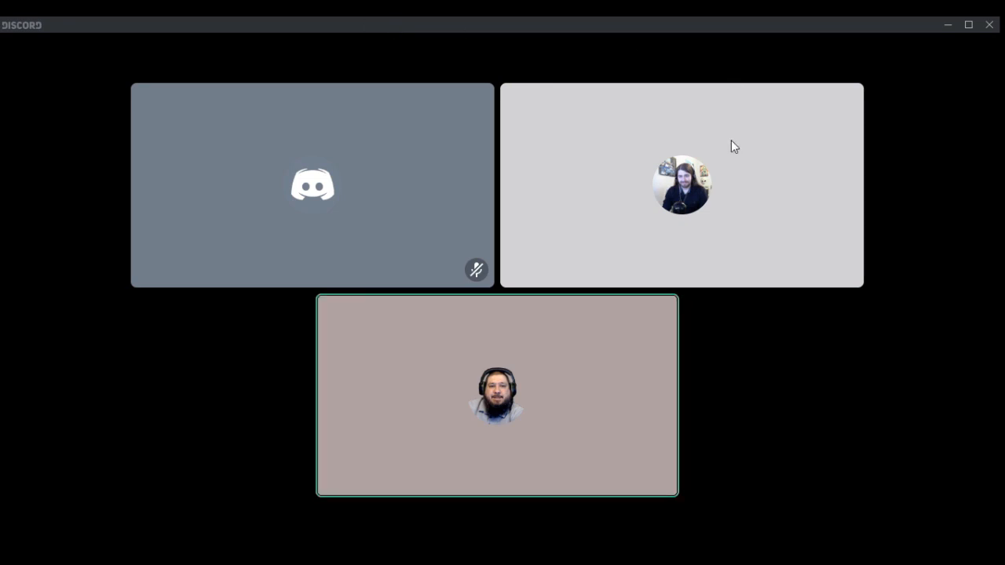
{"action": "mouse_move", "coordinate": [523, 381]}
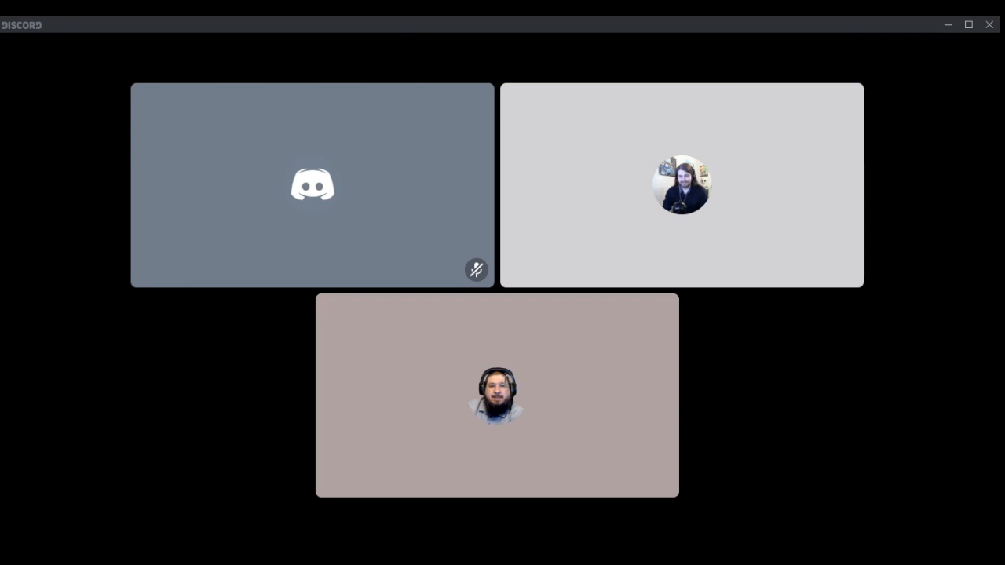
{"action": "left_click", "coordinate": [496, 396]}
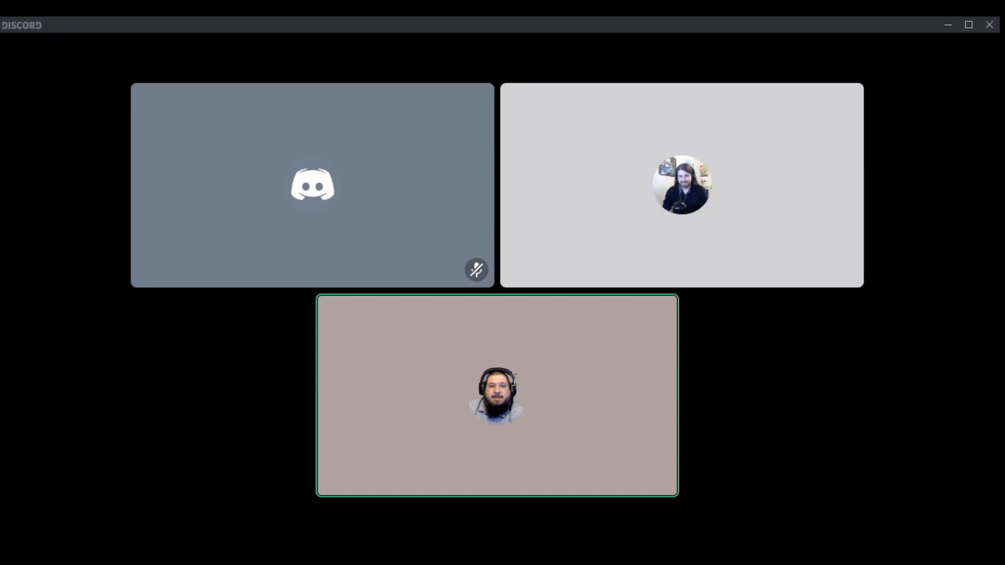
{"action": "mouse_move", "coordinate": [515, 387]}
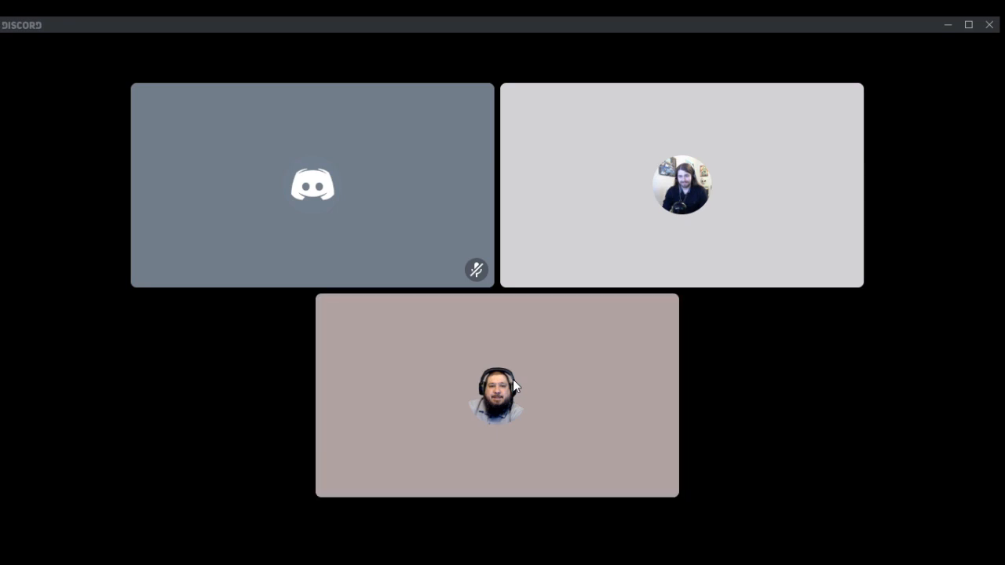
{"action": "mouse_move", "coordinate": [489, 413]}
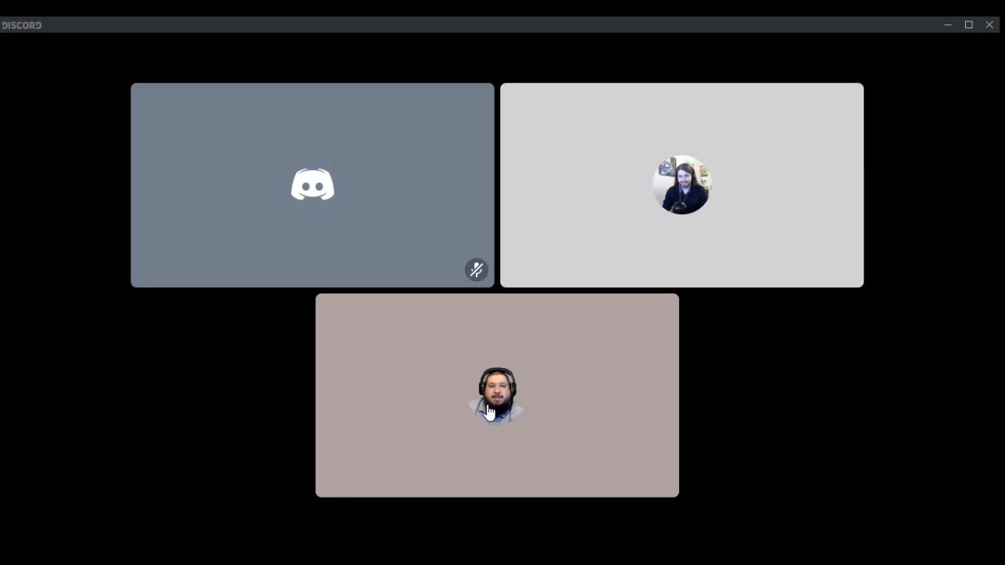
{"action": "left_click", "coordinate": [497, 395]}
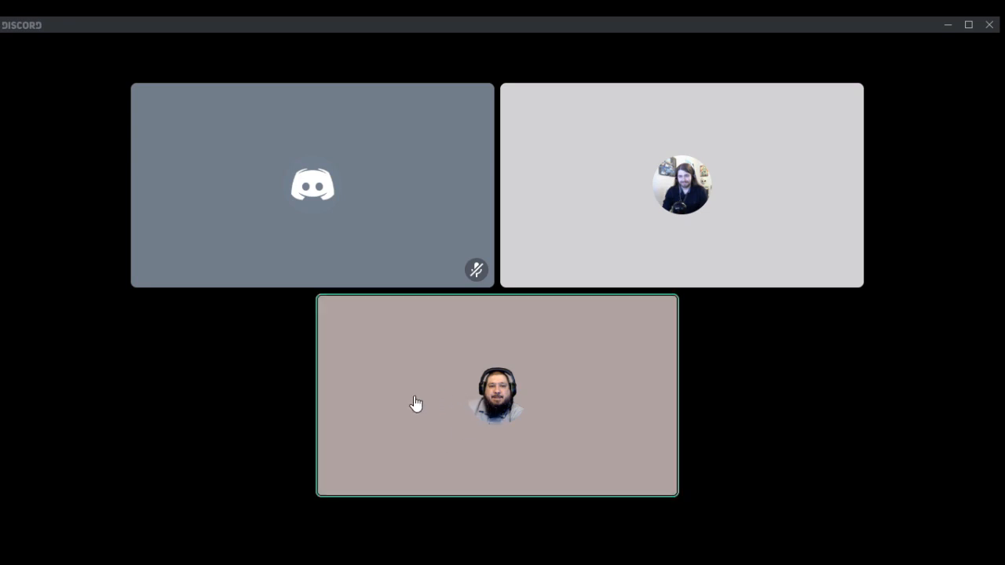
{"action": "mouse_move", "coordinate": [277, 463]}
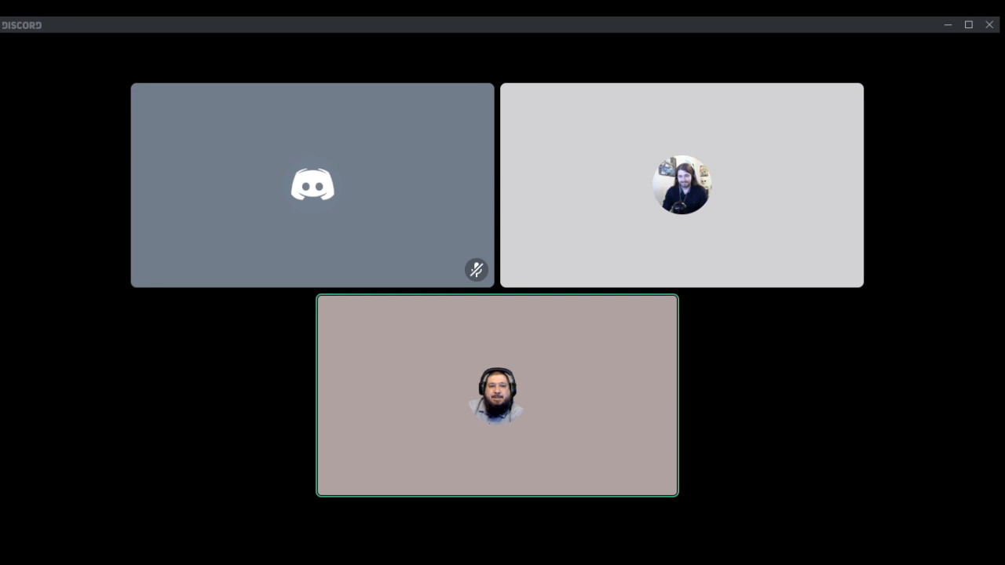
{"action": "mouse_move", "coordinate": [726, 445]}
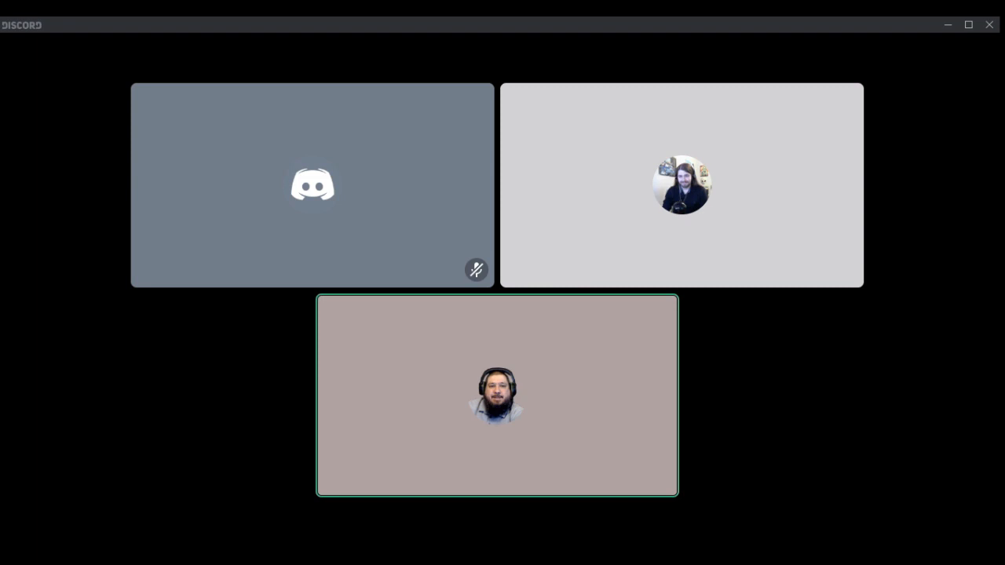
{"action": "mouse_move", "coordinate": [614, 445]}
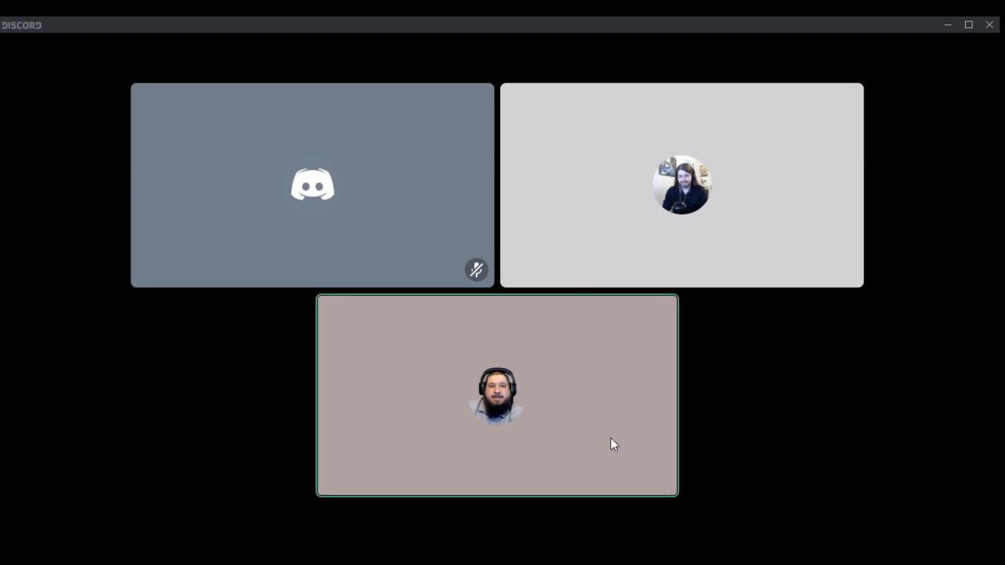
{"action": "mouse_move", "coordinate": [183, 526]}
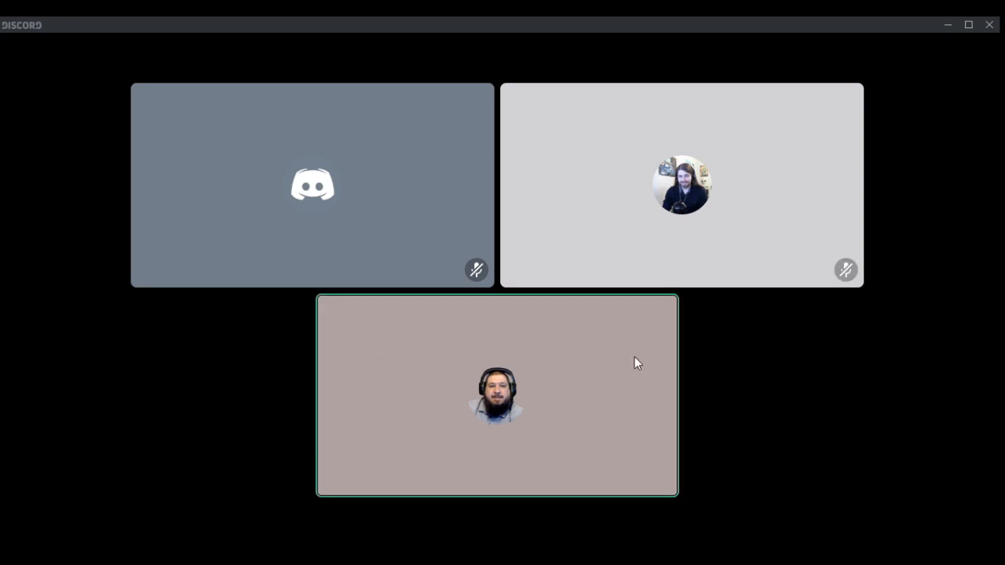
{"action": "mouse_move", "coordinate": [728, 411]}
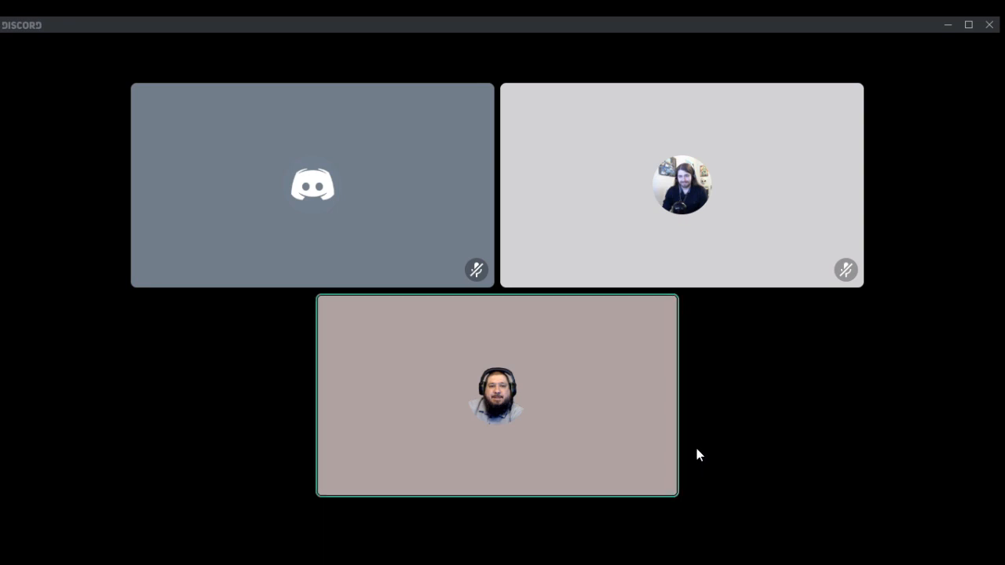
{"action": "mouse_move", "coordinate": [624, 348]}
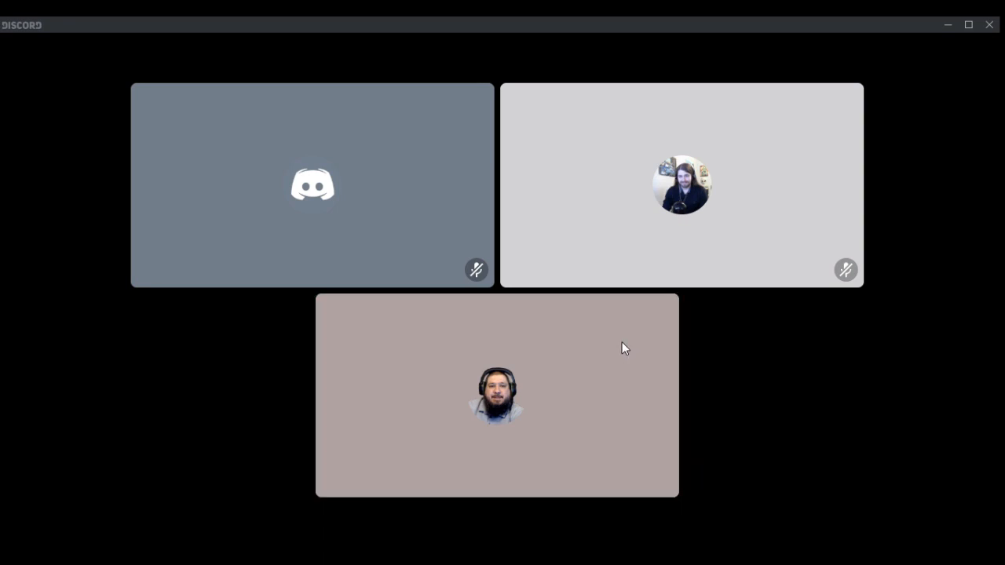
{"action": "mouse_move", "coordinate": [518, 474]}
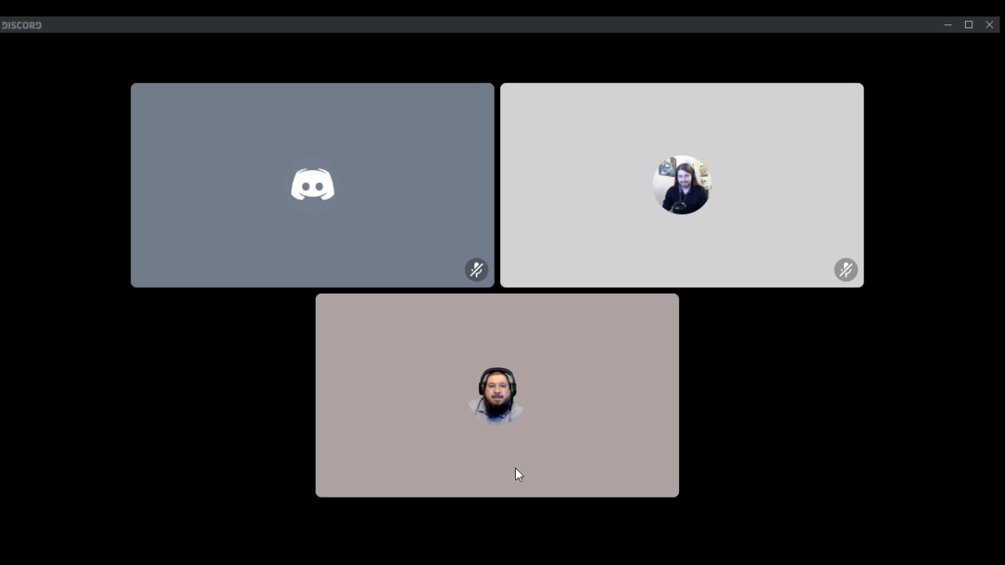
{"action": "mouse_move", "coordinate": [326, 375]}
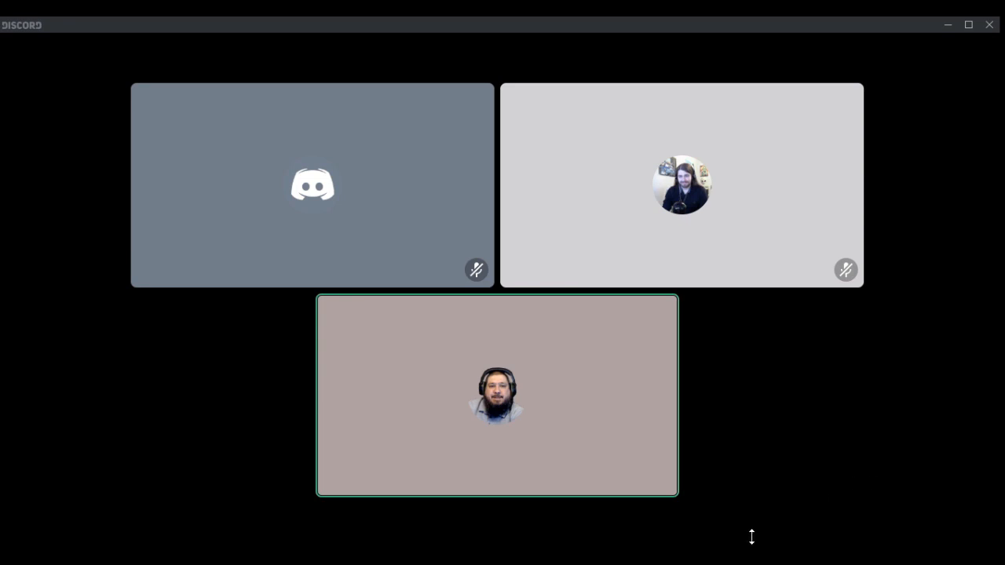
{"action": "mouse_move", "coordinate": [666, 546]}
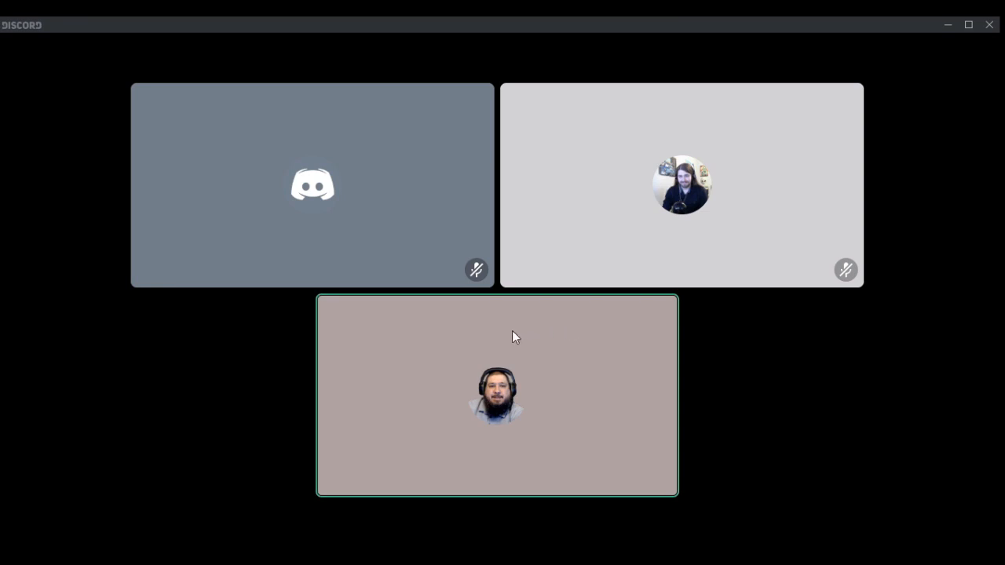
{"action": "mouse_move", "coordinate": [231, 305]}
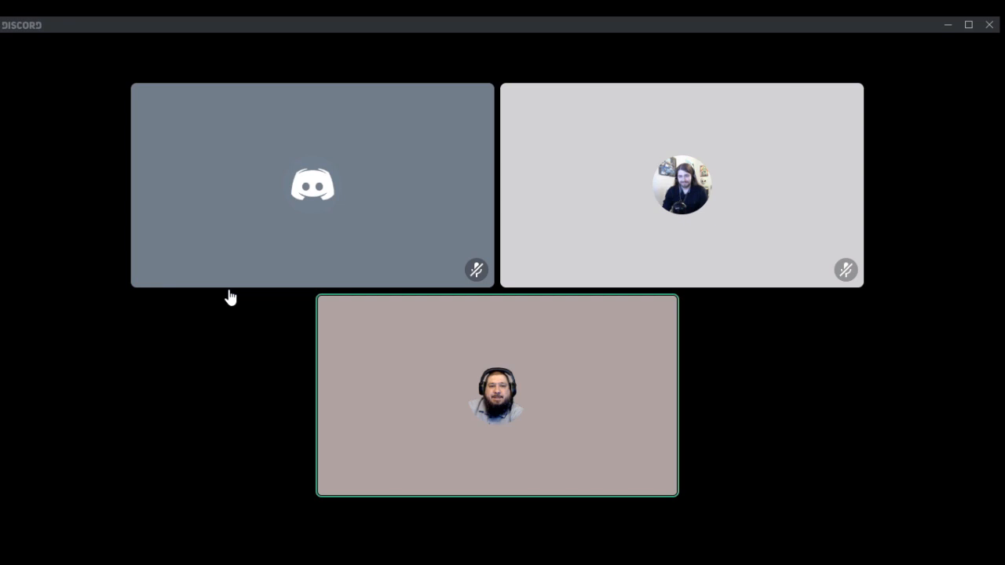
{"action": "mouse_move", "coordinate": [861, 169]}
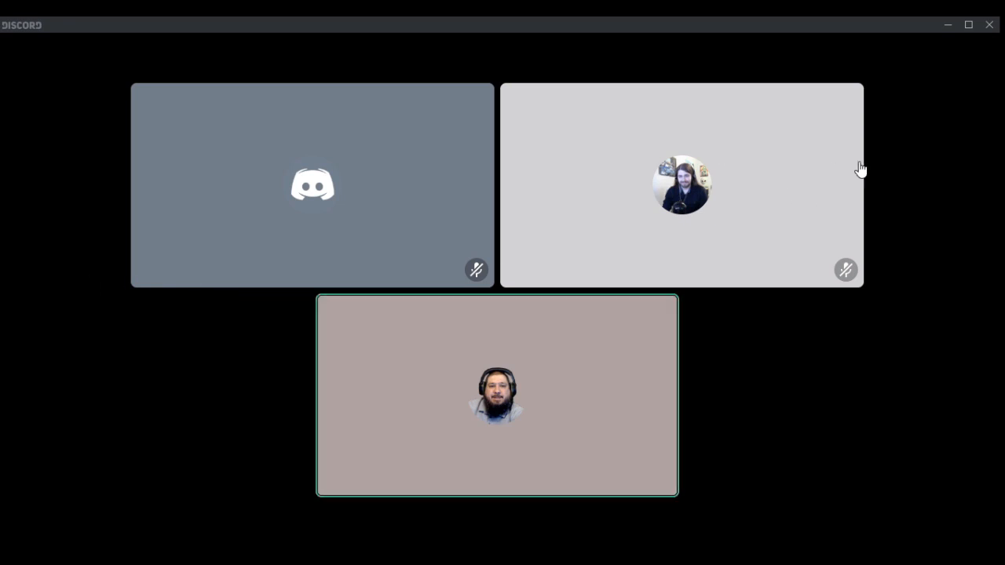
{"action": "mouse_move", "coordinate": [714, 278]}
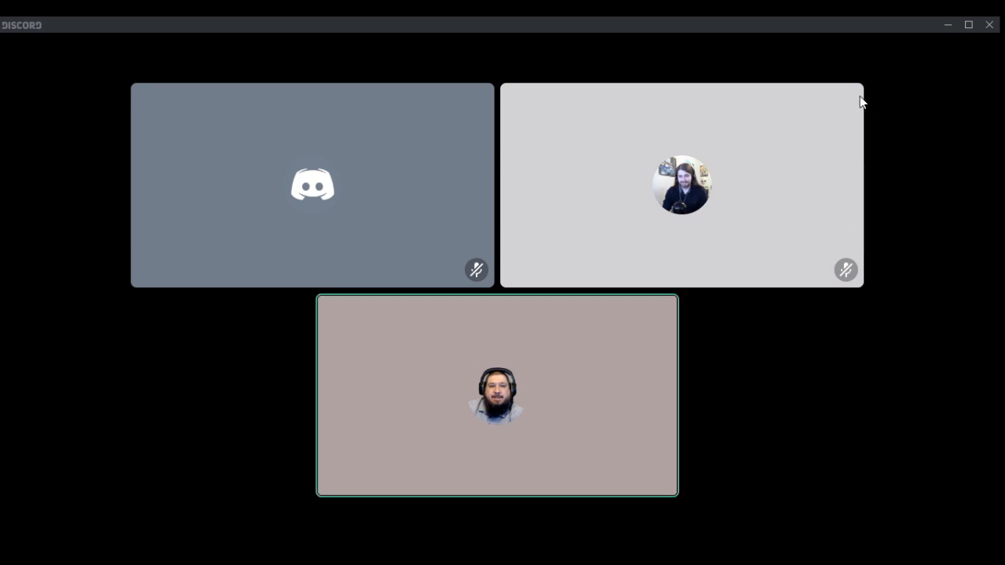
{"action": "mouse_move", "coordinate": [723, 114]}
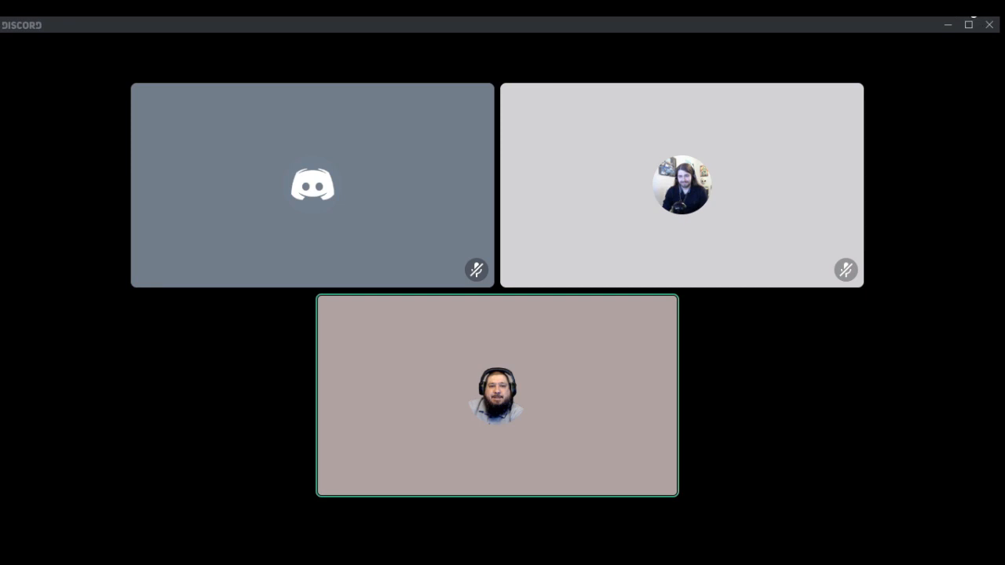
{"action": "mouse_move", "coordinate": [724, 30]}
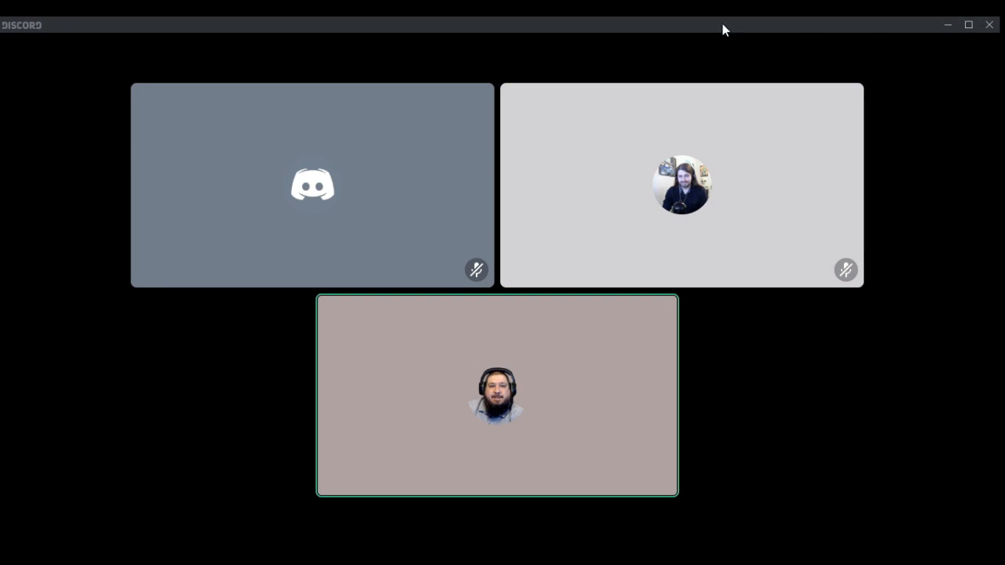
{"action": "mouse_move", "coordinate": [955, 323]}
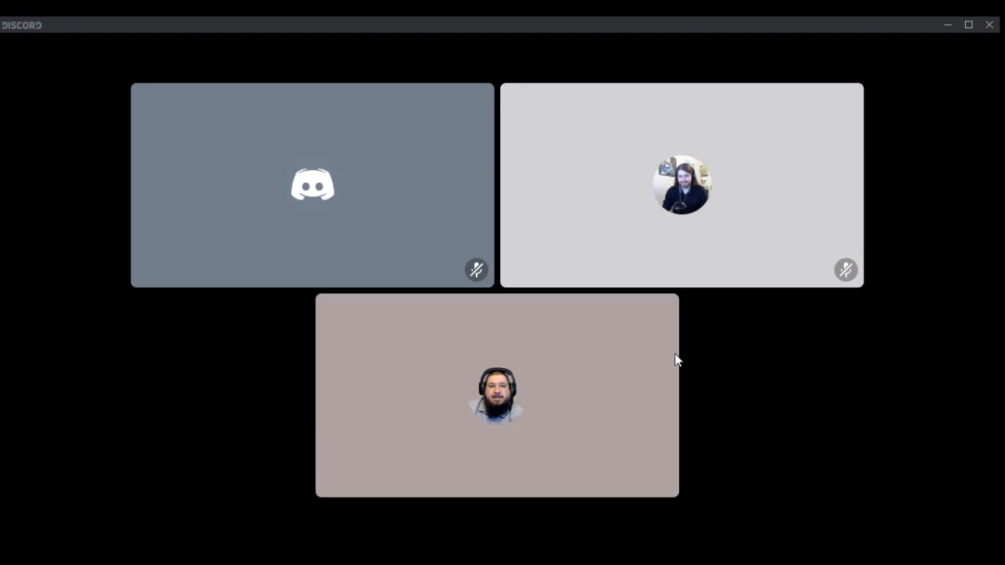
{"action": "mouse_move", "coordinate": [589, 322]}
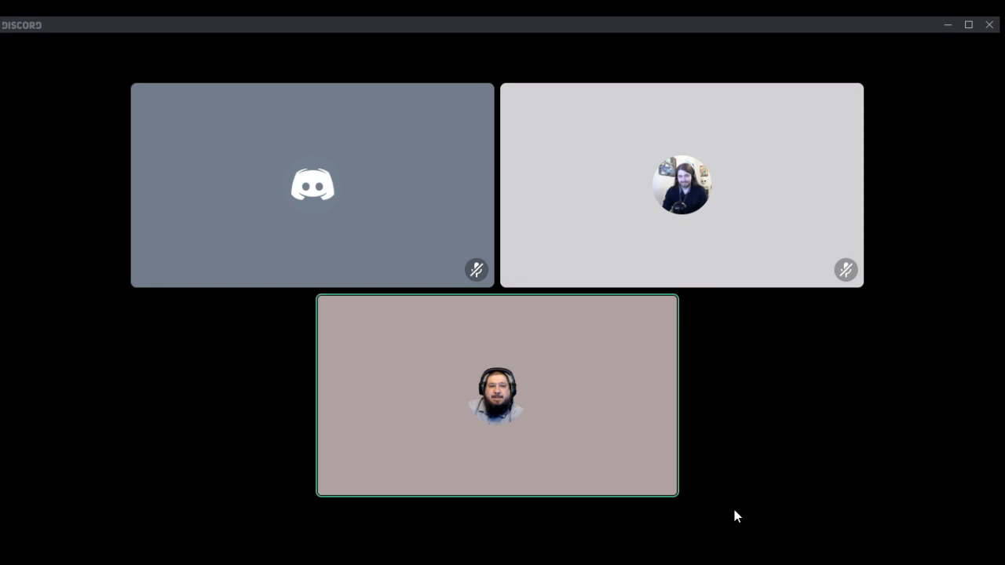
{"action": "mouse_move", "coordinate": [683, 484]}
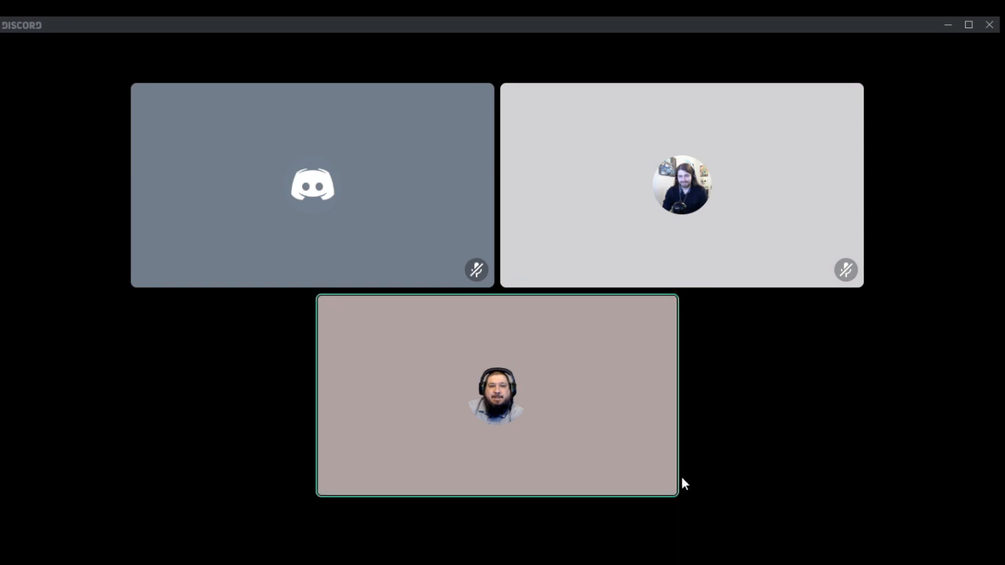
{"action": "mouse_move", "coordinate": [229, 306]}
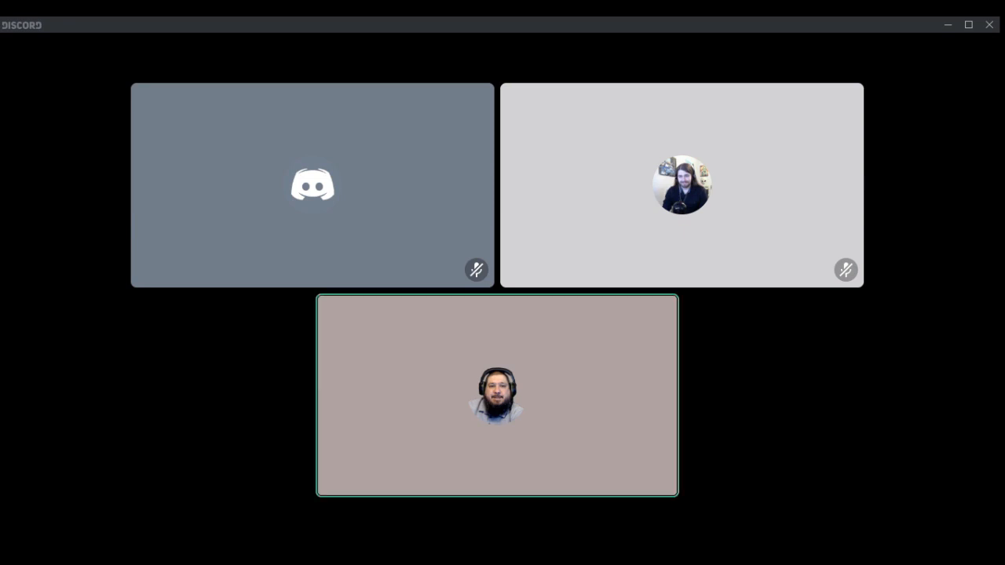
{"action": "mouse_move", "coordinate": [173, 148]}
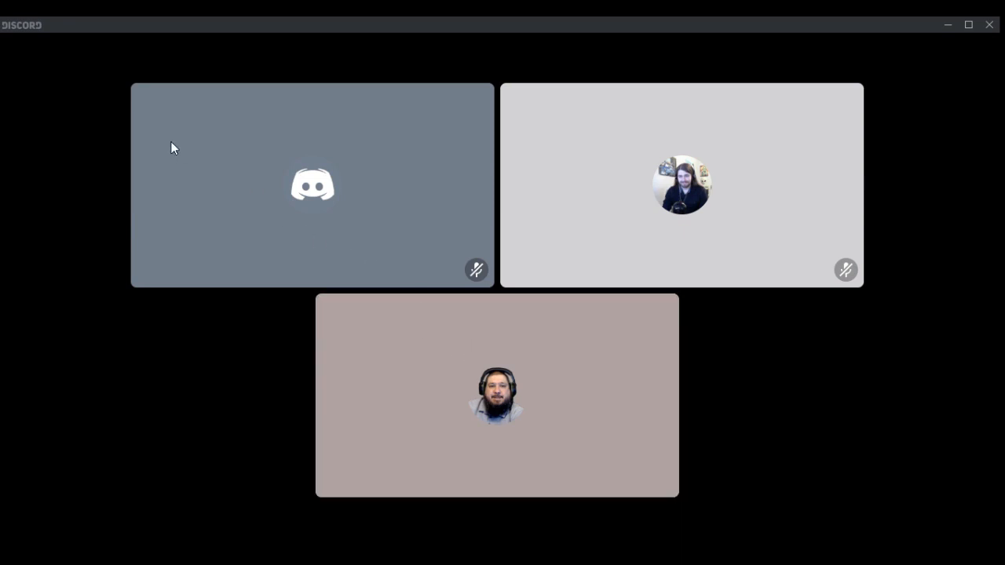
{"action": "mouse_move", "coordinate": [100, 203]}
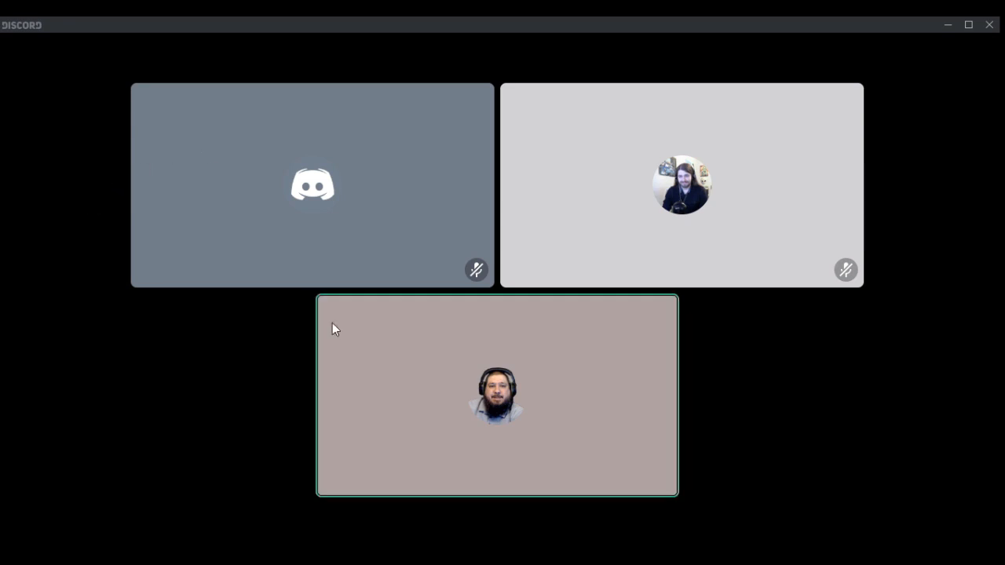
{"action": "mouse_move", "coordinate": [401, 330]}
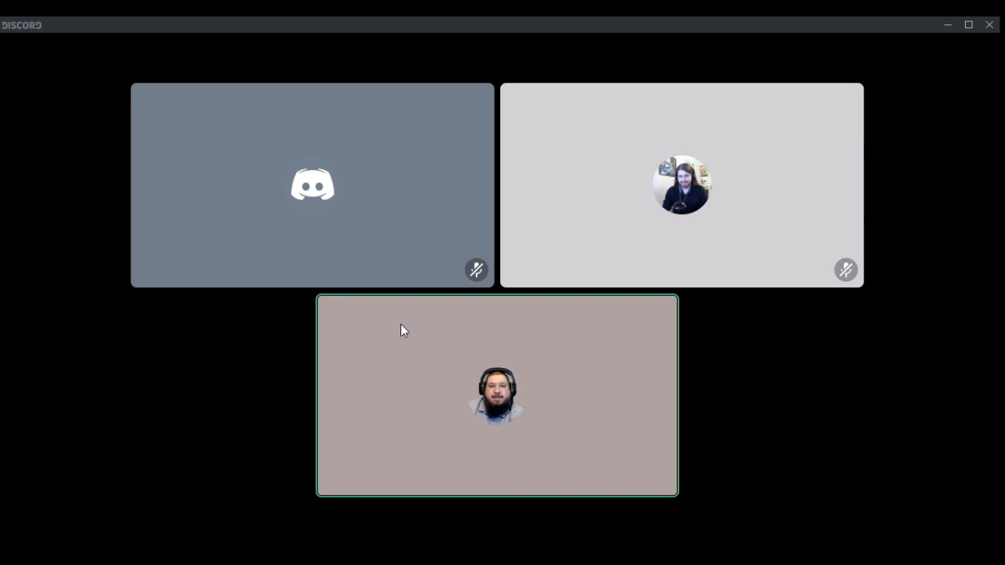
{"action": "mouse_move", "coordinate": [789, 526]}
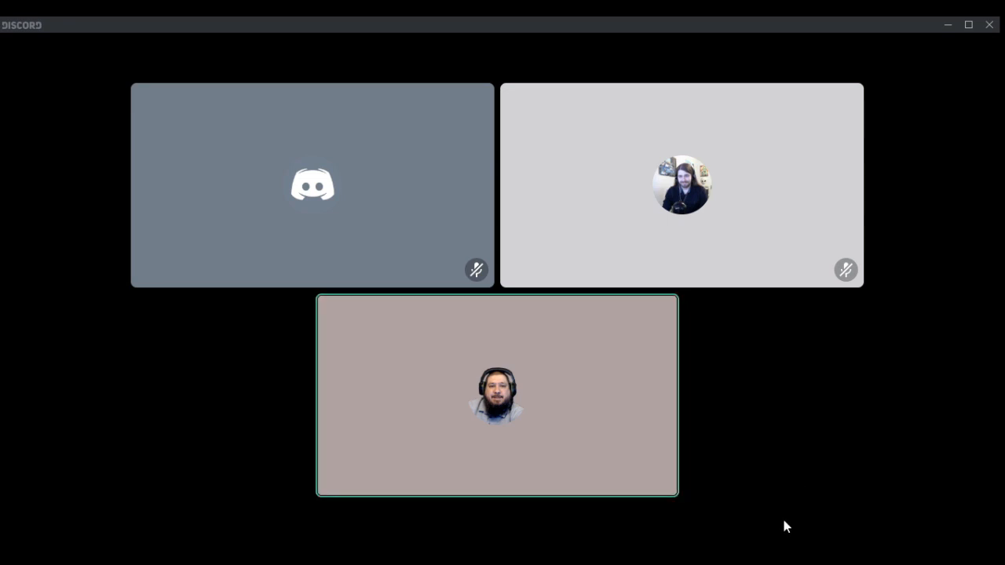
{"action": "mouse_move", "coordinate": [730, 375]}
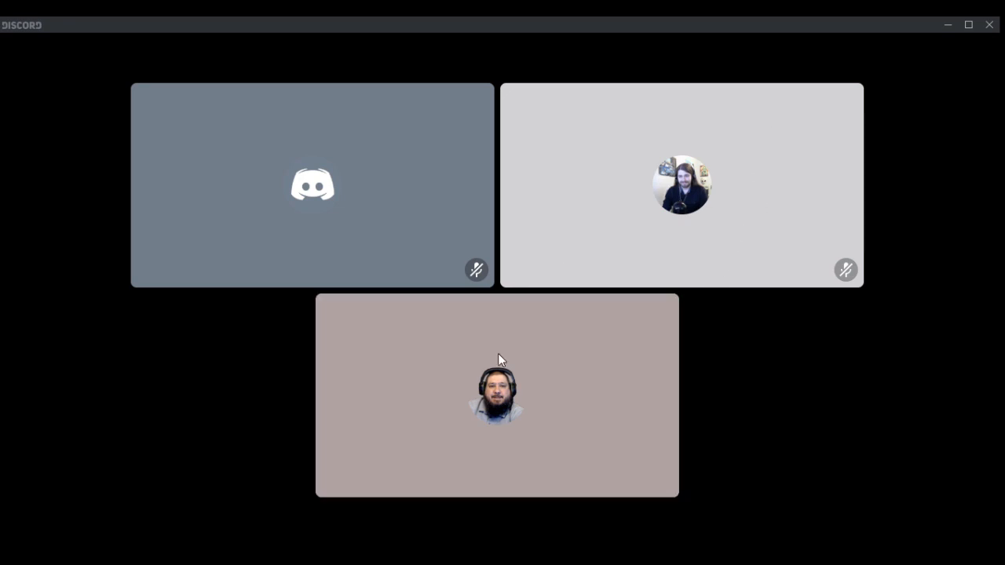
{"action": "mouse_move", "coordinate": [890, 218]}
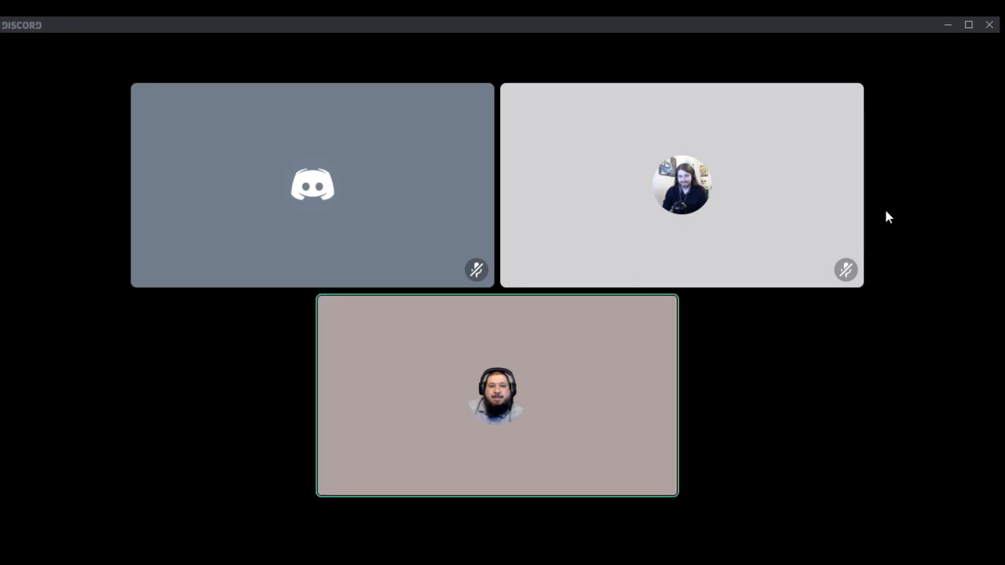
{"action": "mouse_move", "coordinate": [773, 259]}
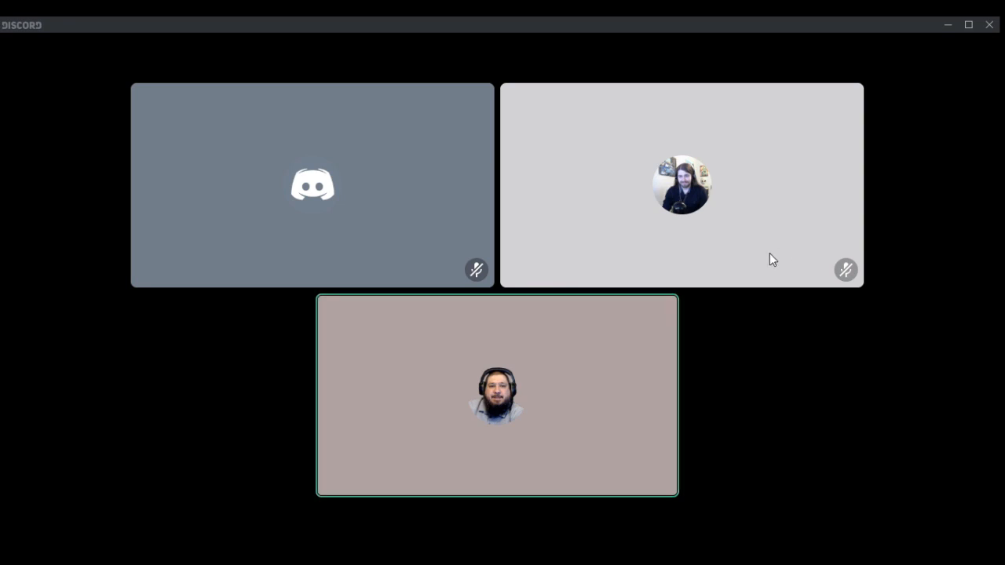
{"action": "mouse_move", "coordinate": [209, 173]}
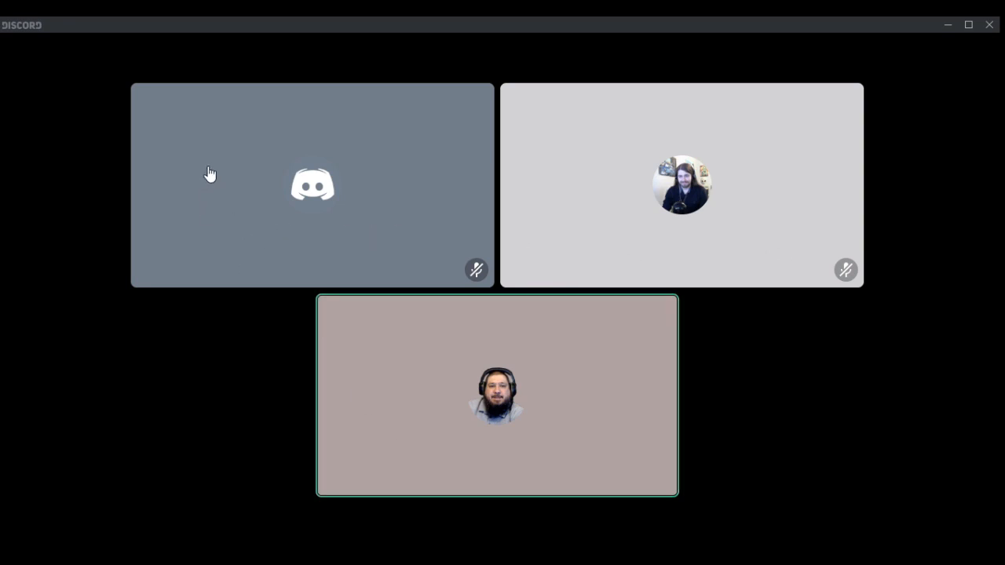
{"action": "mouse_move", "coordinate": [287, 123]}
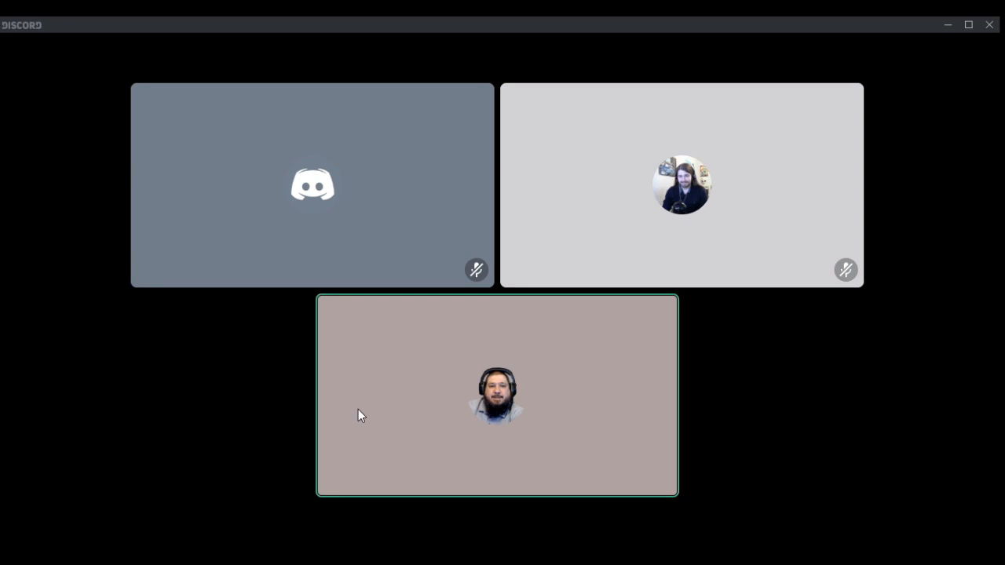
{"action": "mouse_move", "coordinate": [201, 338]}
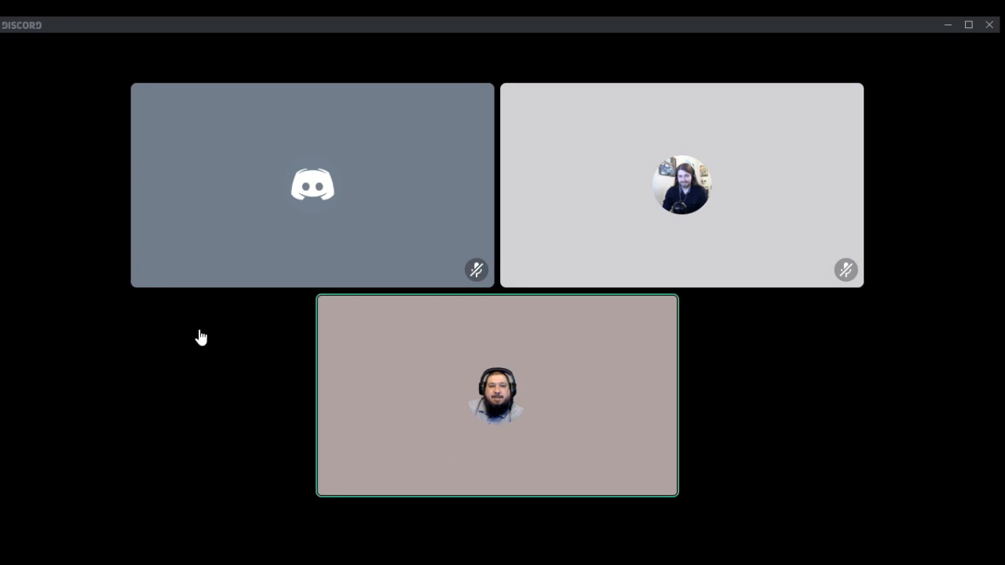
{"action": "mouse_move", "coordinate": [463, 428]}
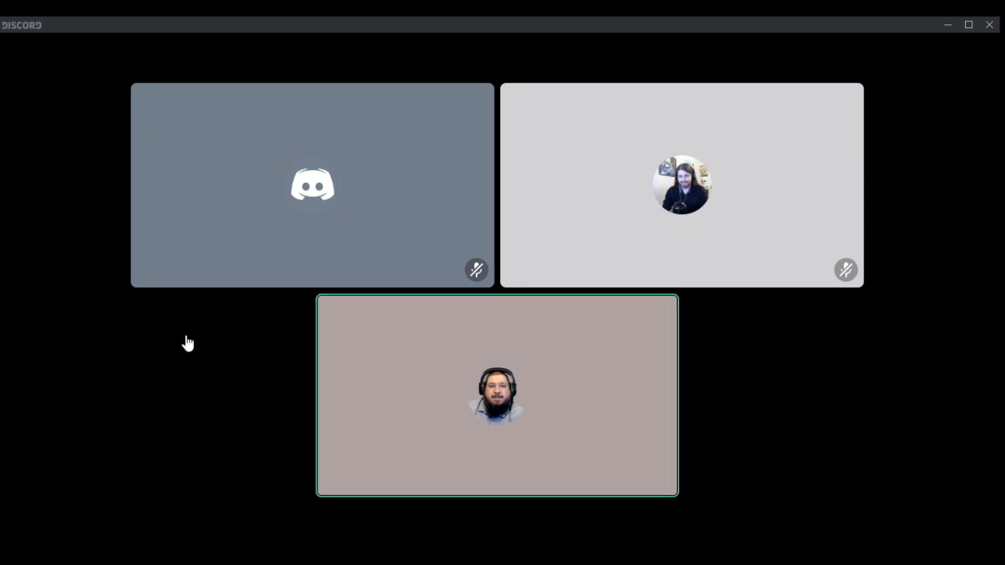
{"action": "mouse_move", "coordinate": [200, 339]}
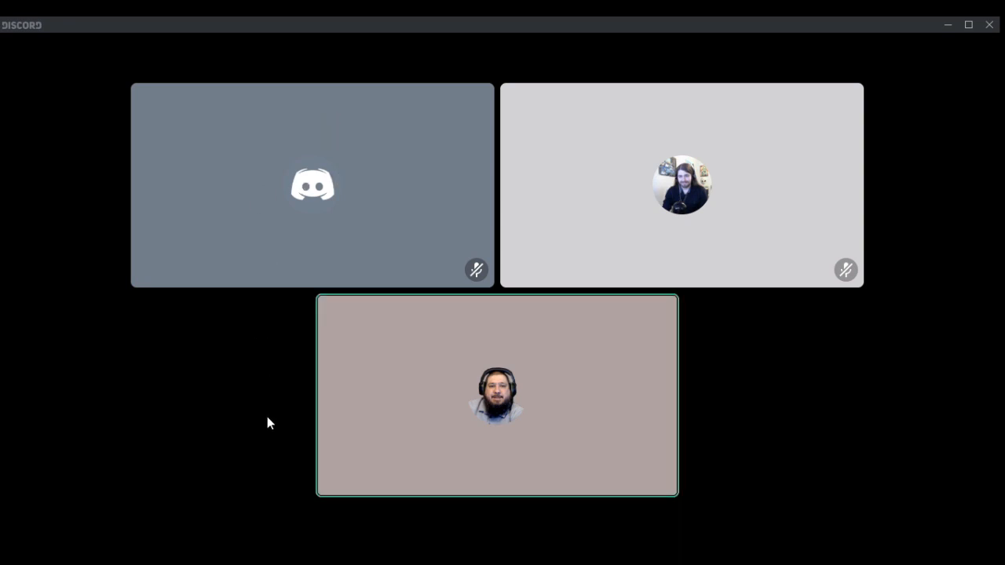
{"action": "mouse_move", "coordinate": [313, 332]}
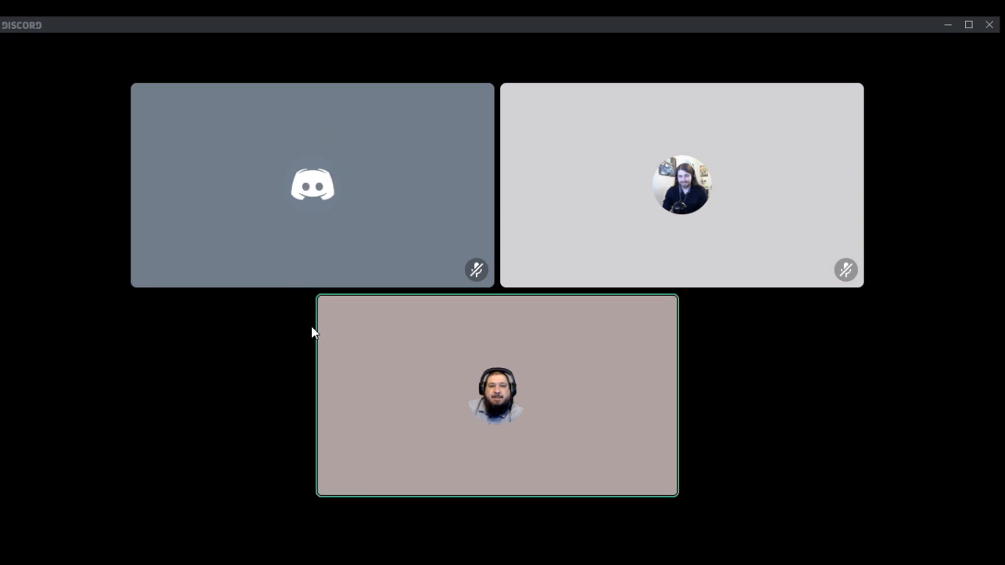
{"action": "mouse_move", "coordinate": [342, 276]}
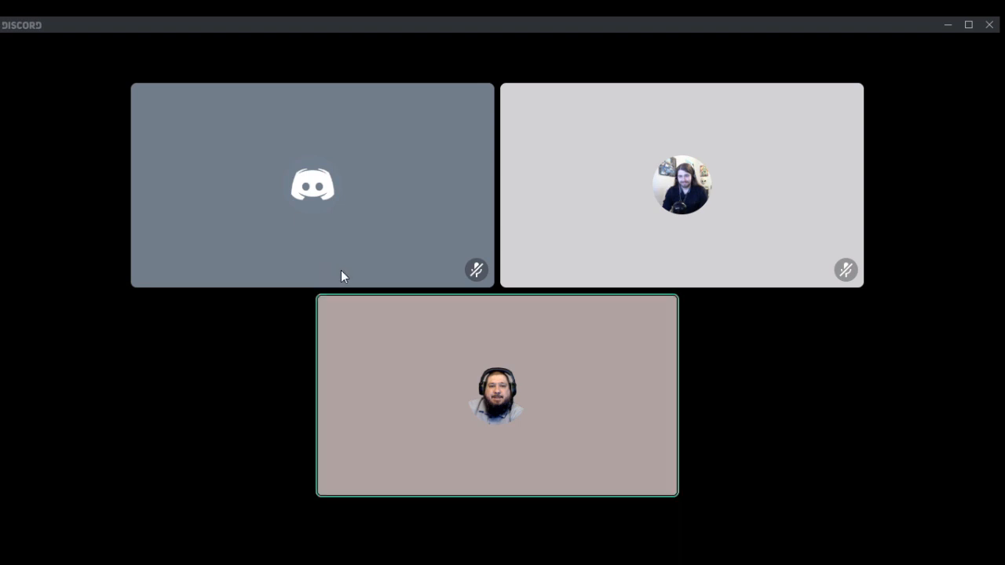
{"action": "mouse_move", "coordinate": [697, 486]}
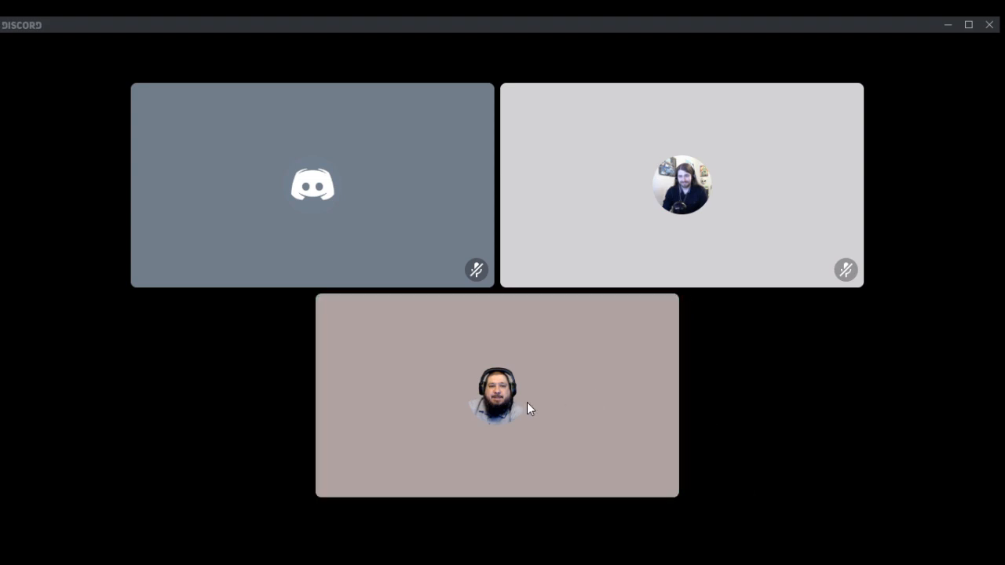
{"action": "mouse_move", "coordinate": [573, 50]}
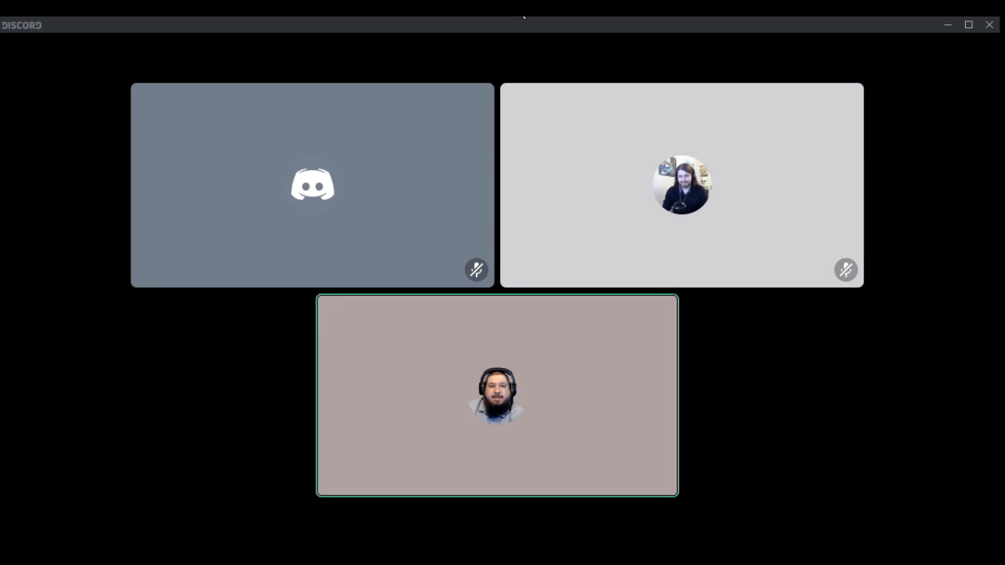
{"action": "mouse_move", "coordinate": [679, 288]}
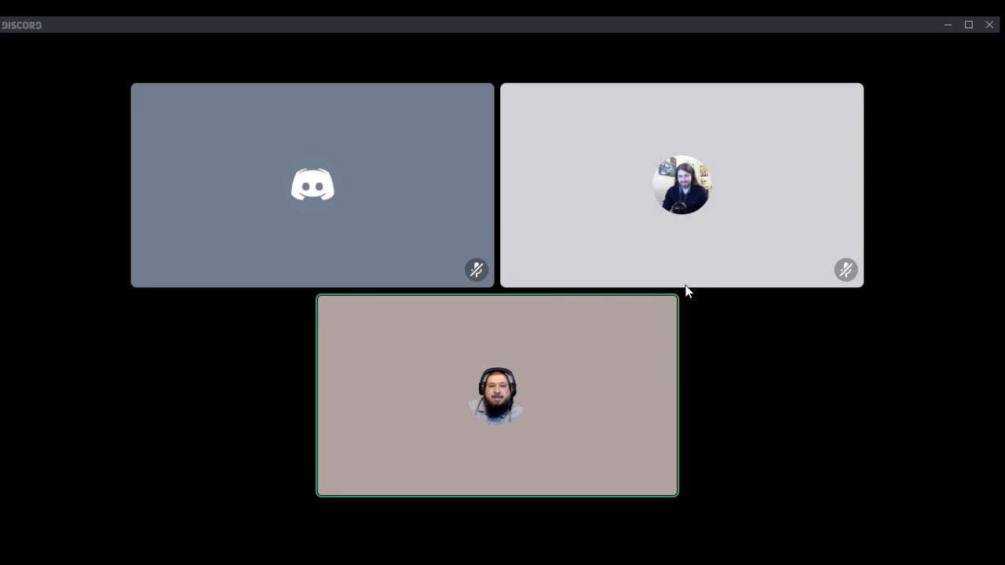
{"action": "mouse_move", "coordinate": [175, 414]}
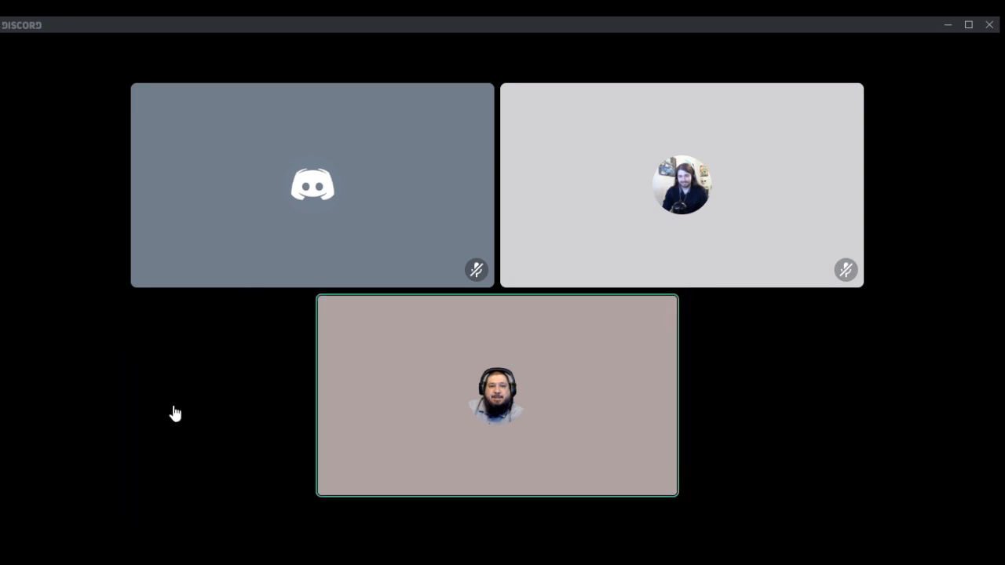
{"action": "mouse_move", "coordinate": [146, 460]}
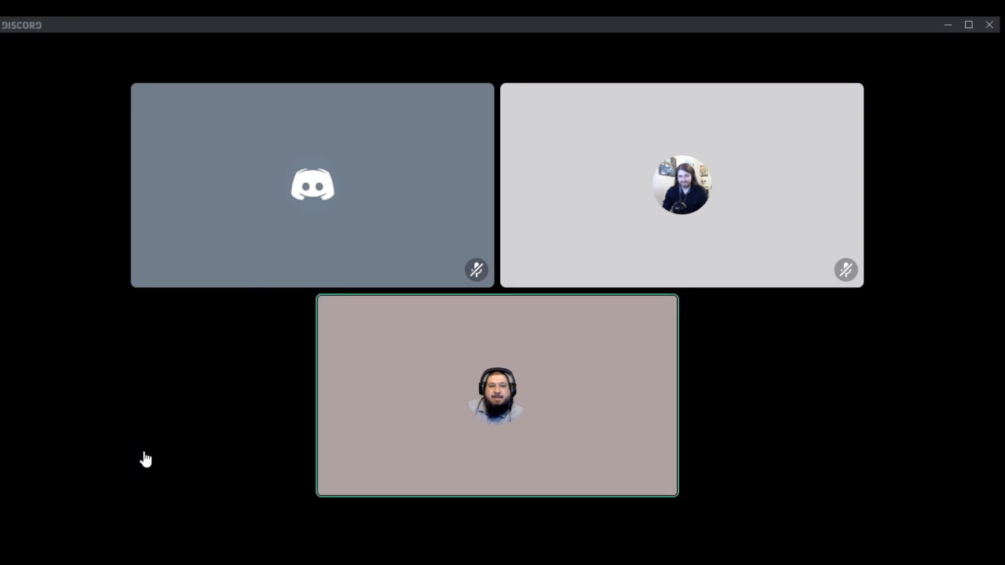
{"action": "mouse_move", "coordinate": [150, 398]}
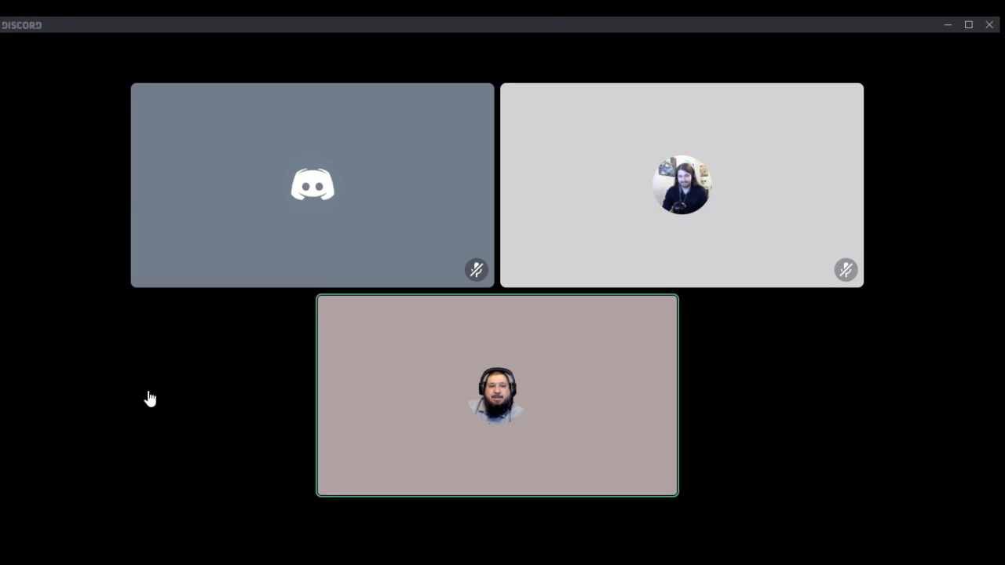
{"action": "mouse_move", "coordinate": [31, 383]}
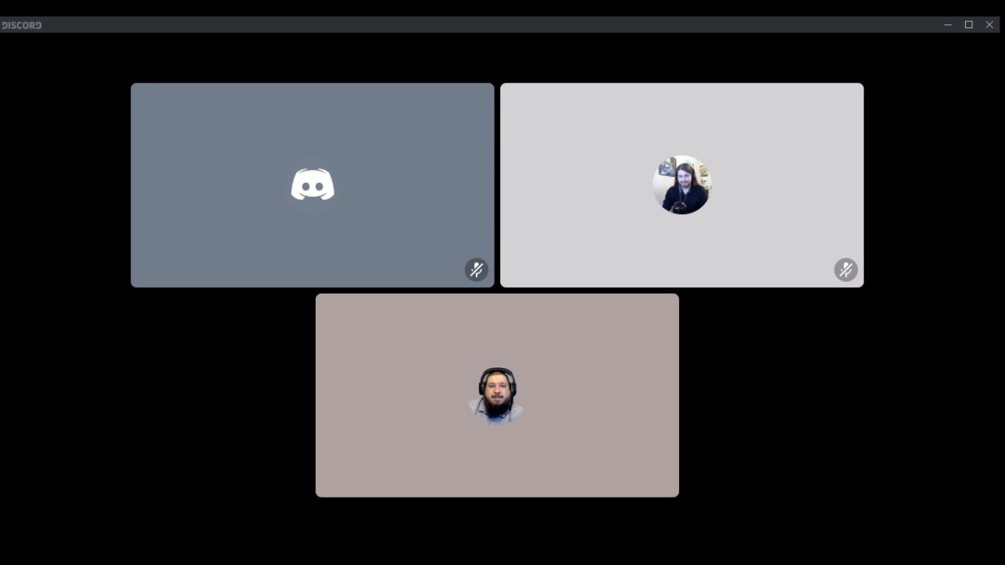
{"action": "mouse_move", "coordinate": [179, 529]}
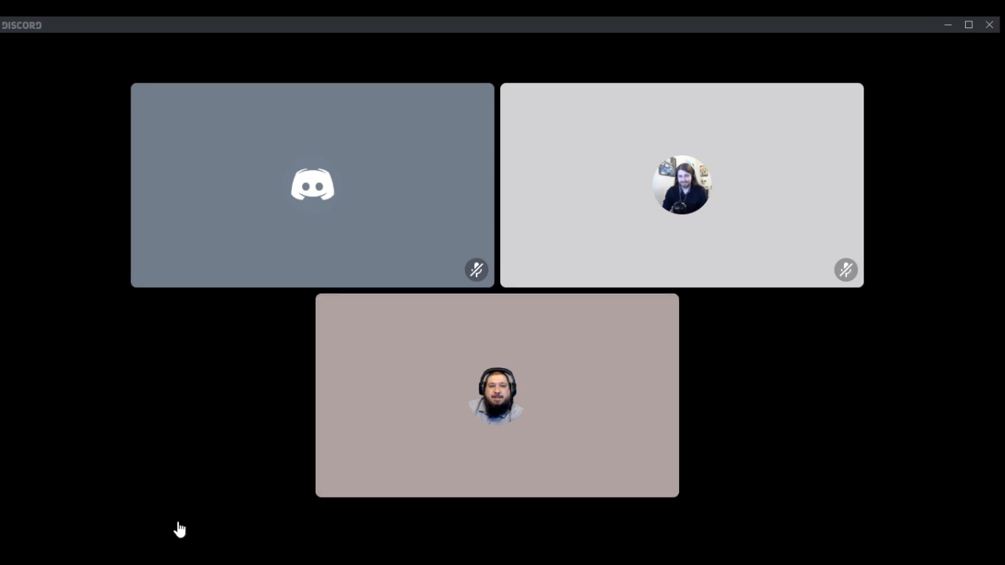
{"action": "mouse_move", "coordinate": [187, 531]}
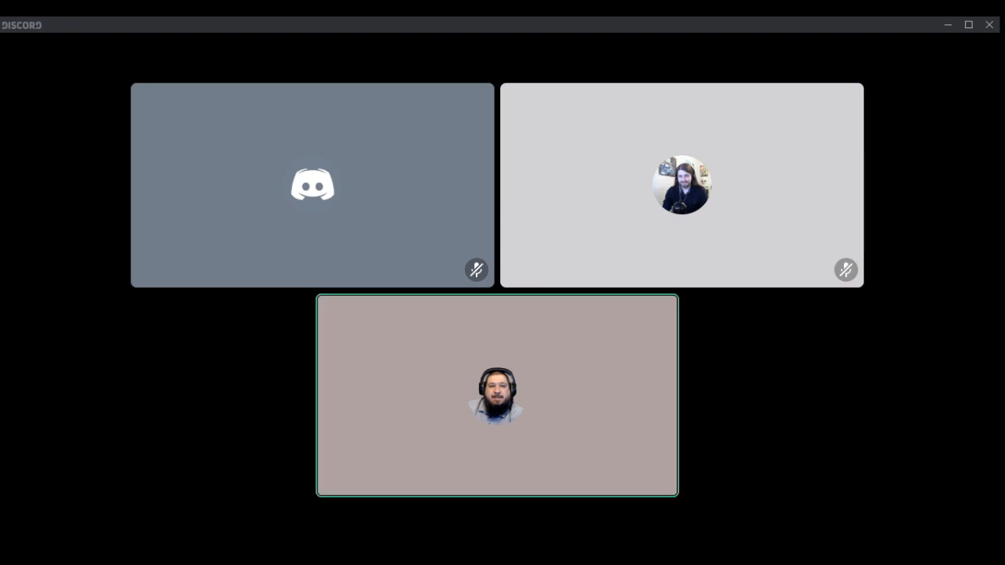
{"action": "mouse_move", "coordinate": [195, 524]}
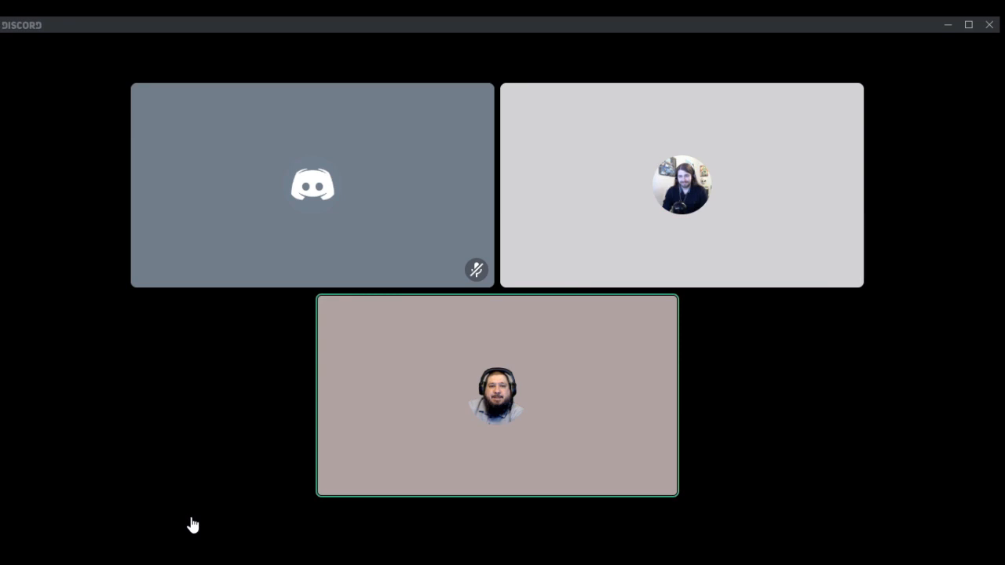
{"action": "mouse_move", "coordinate": [580, 417]}
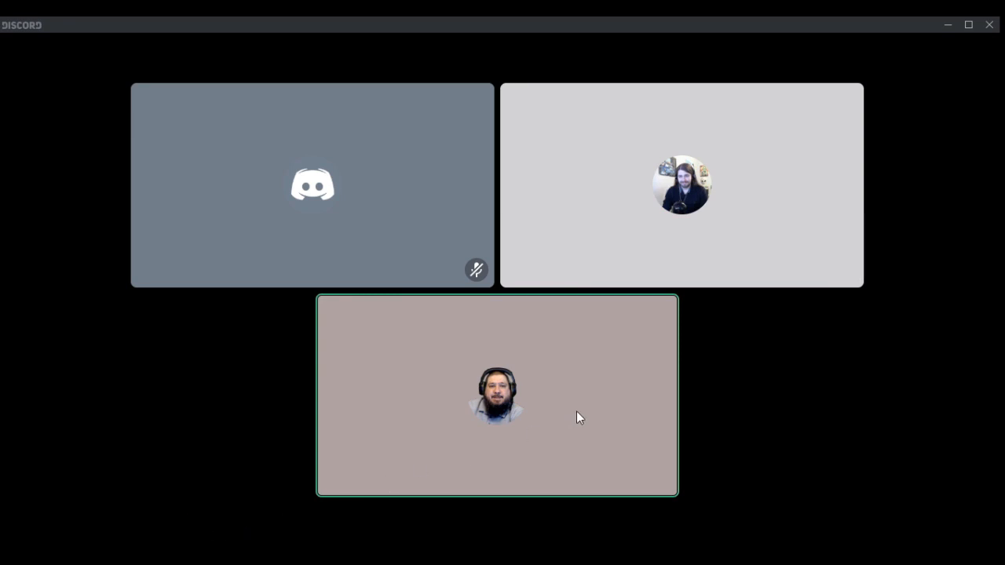
{"action": "mouse_move", "coordinate": [636, 461]}
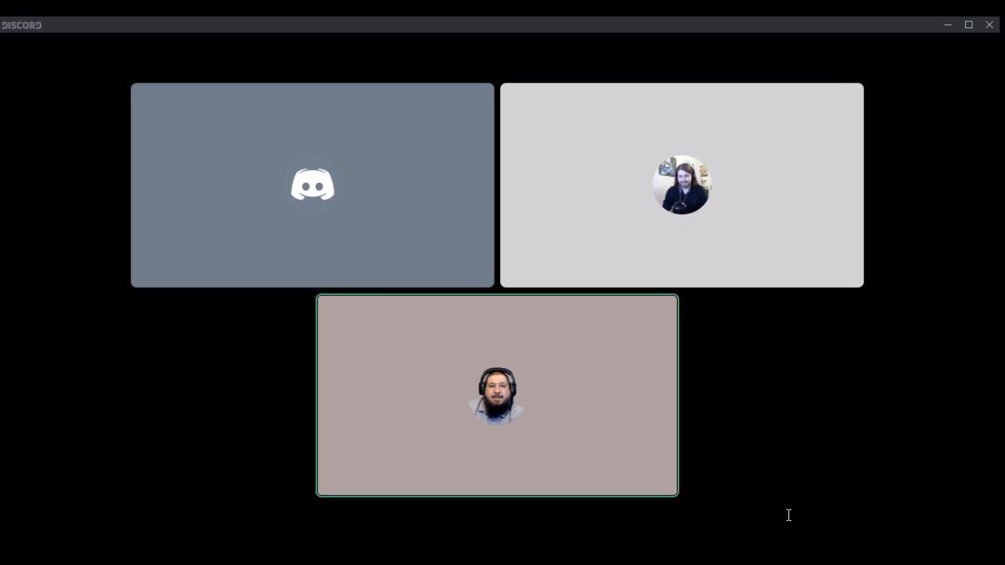
{"action": "mouse_move", "coordinate": [735, 547]}
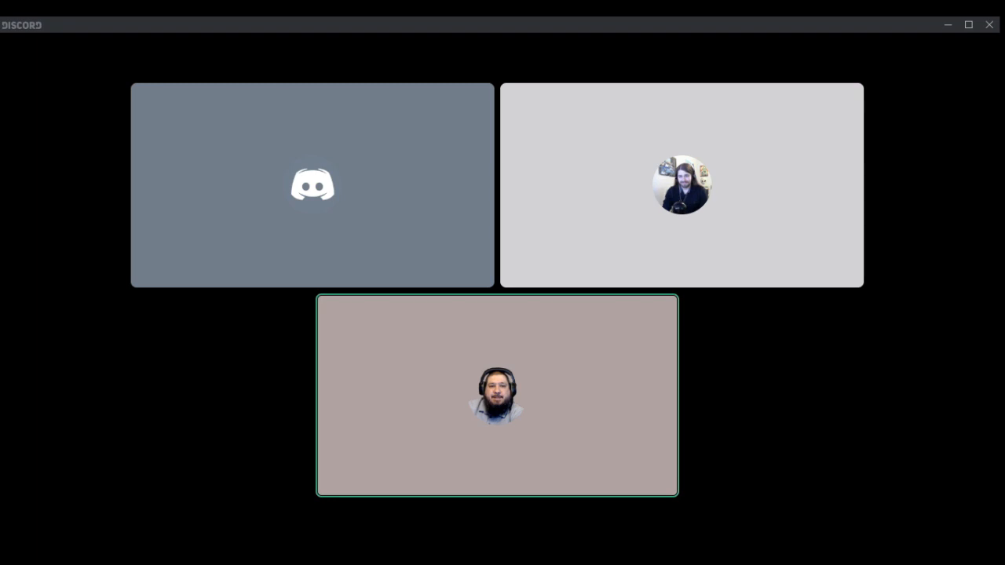
{"action": "mouse_move", "coordinate": [667, 429]}
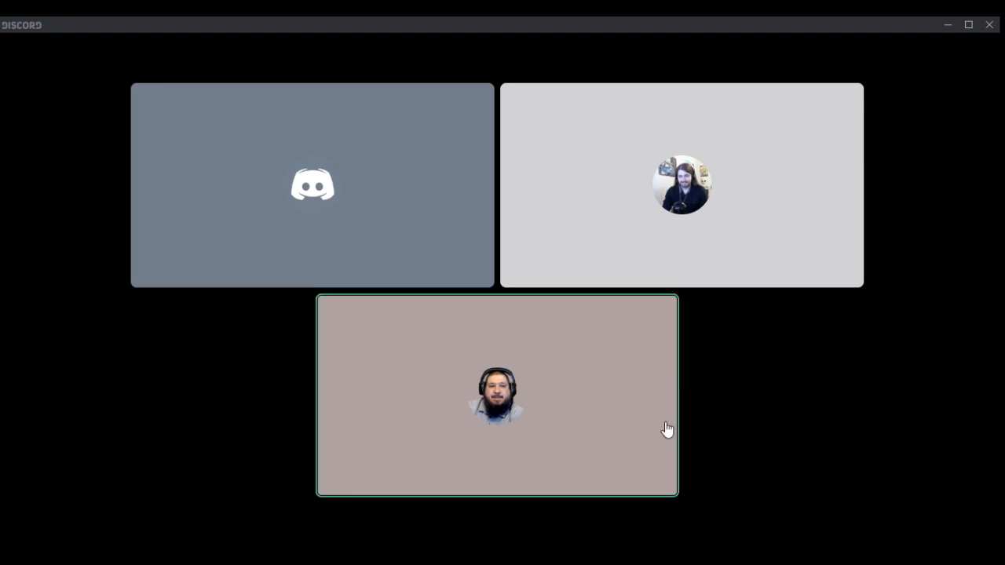
{"action": "mouse_move", "coordinate": [413, 537]}
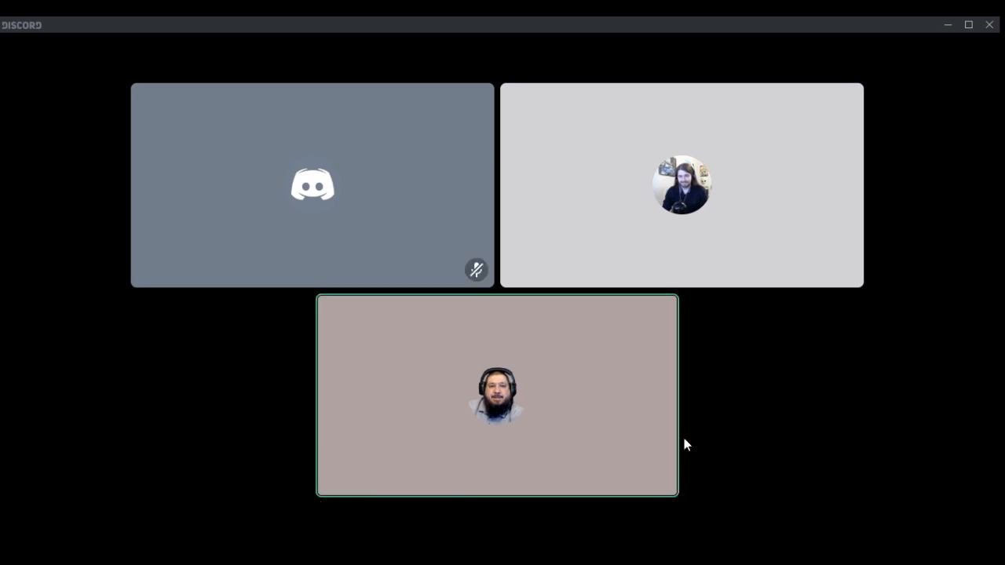
{"action": "mouse_move", "coordinate": [723, 342]}
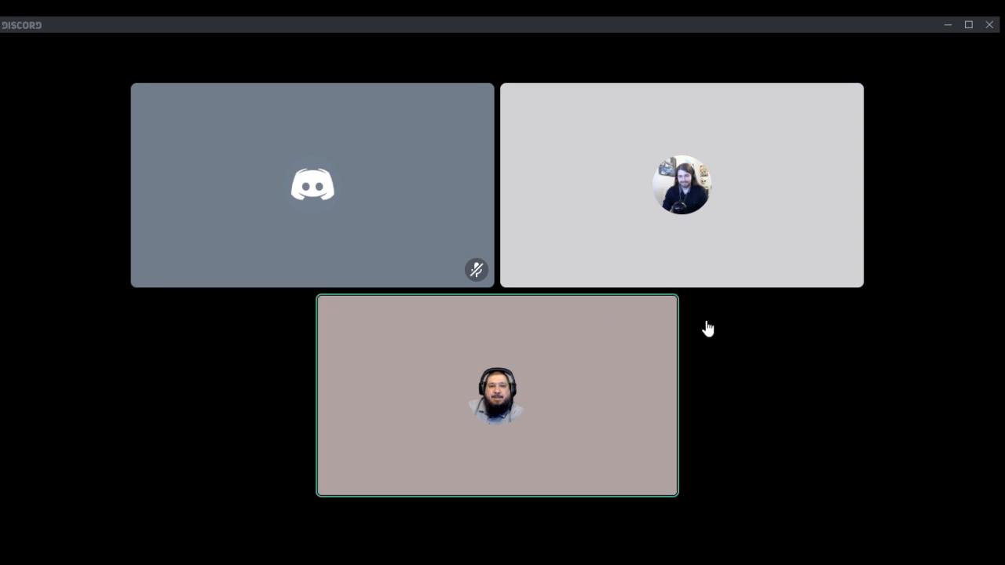
{"action": "mouse_move", "coordinate": [812, 270]}
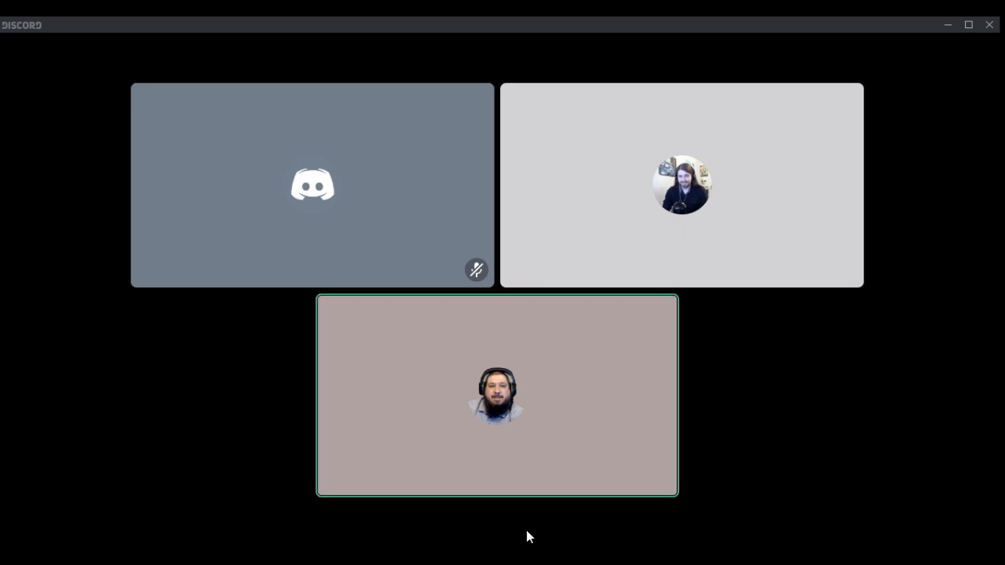
{"action": "mouse_move", "coordinate": [525, 533]}
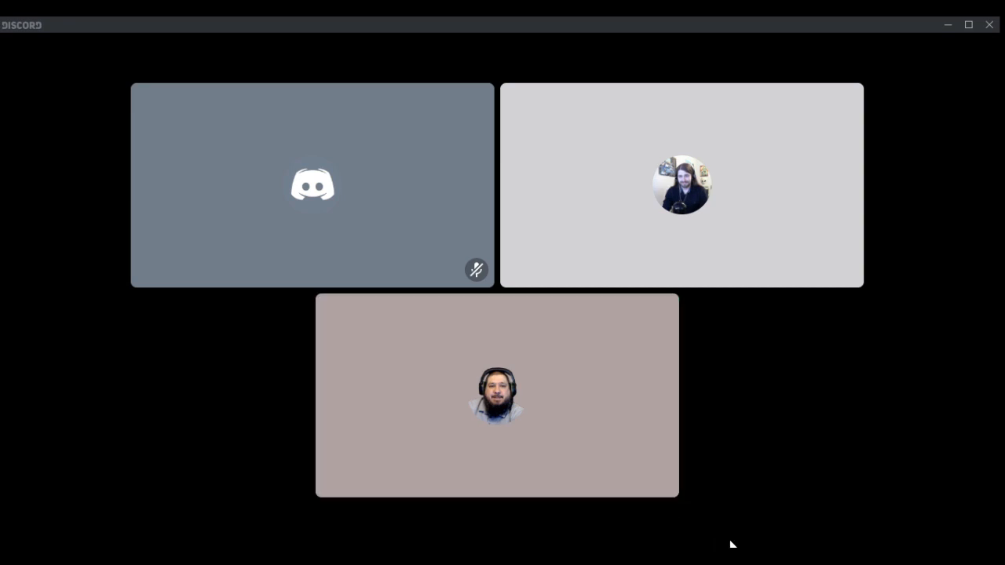
{"action": "mouse_move", "coordinate": [619, 499]}
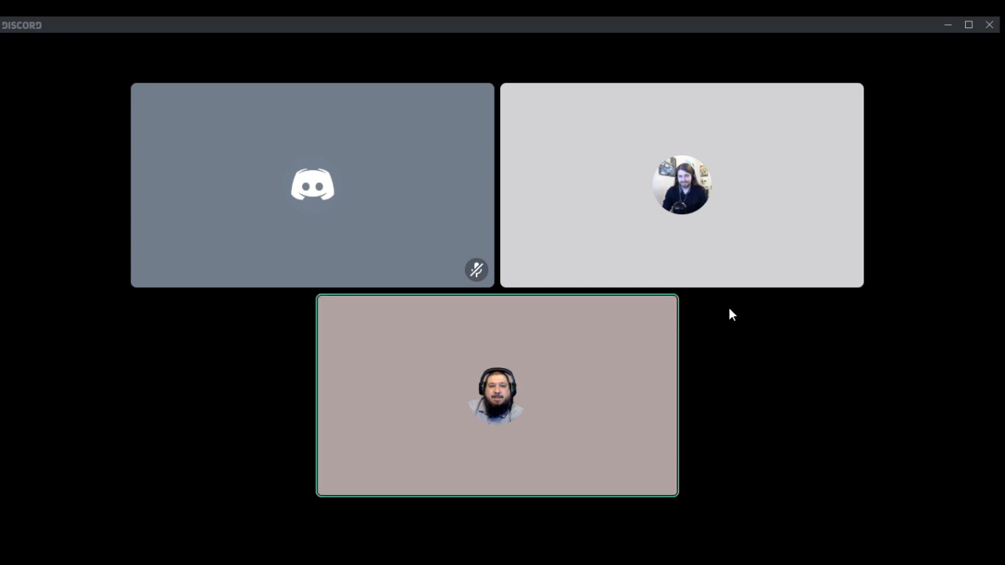
{"action": "mouse_move", "coordinate": [867, 320]}
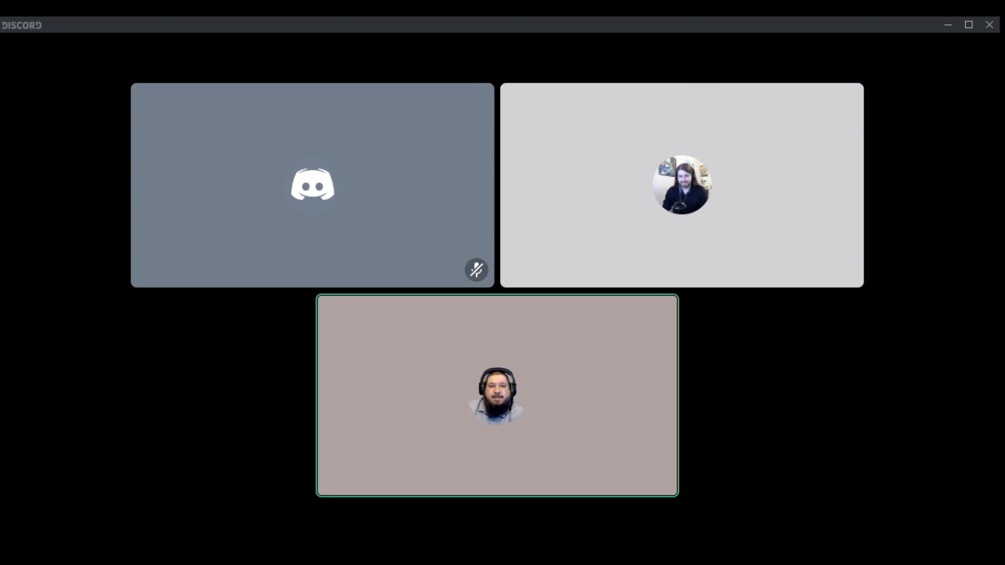
{"action": "mouse_move", "coordinate": [260, 384]}
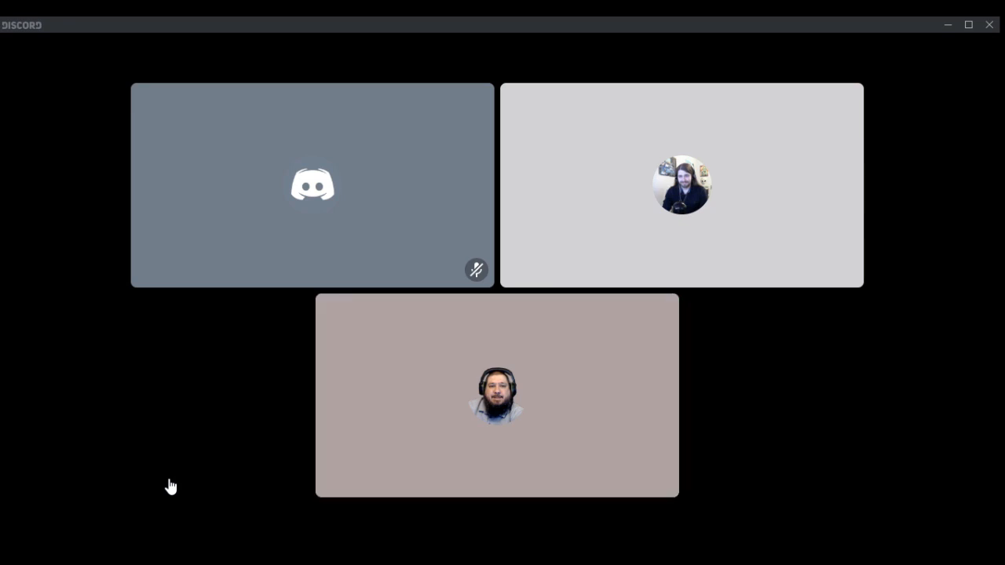
{"action": "left_click", "coordinate": [496, 395]}
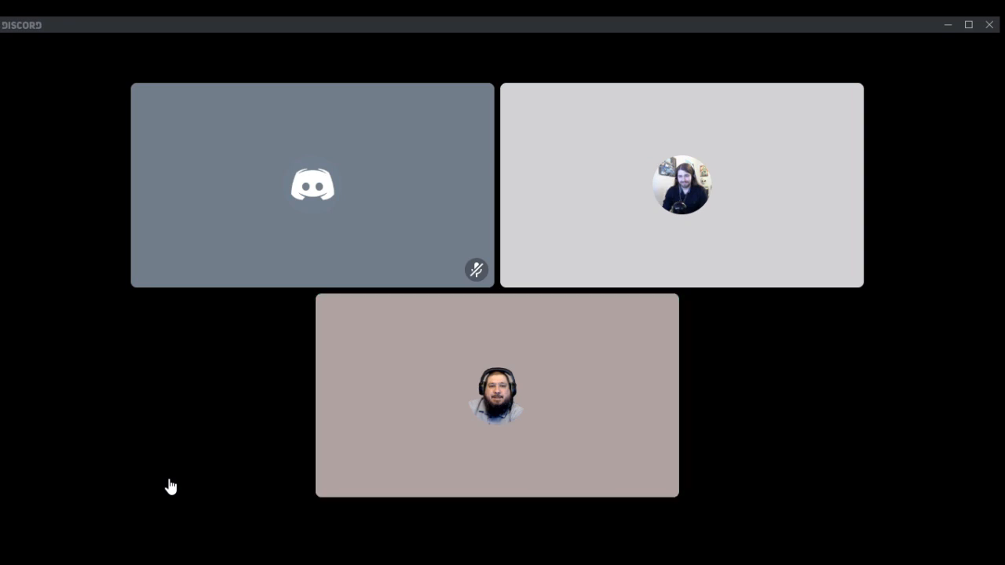
{"action": "left_click", "coordinate": [496, 395]}
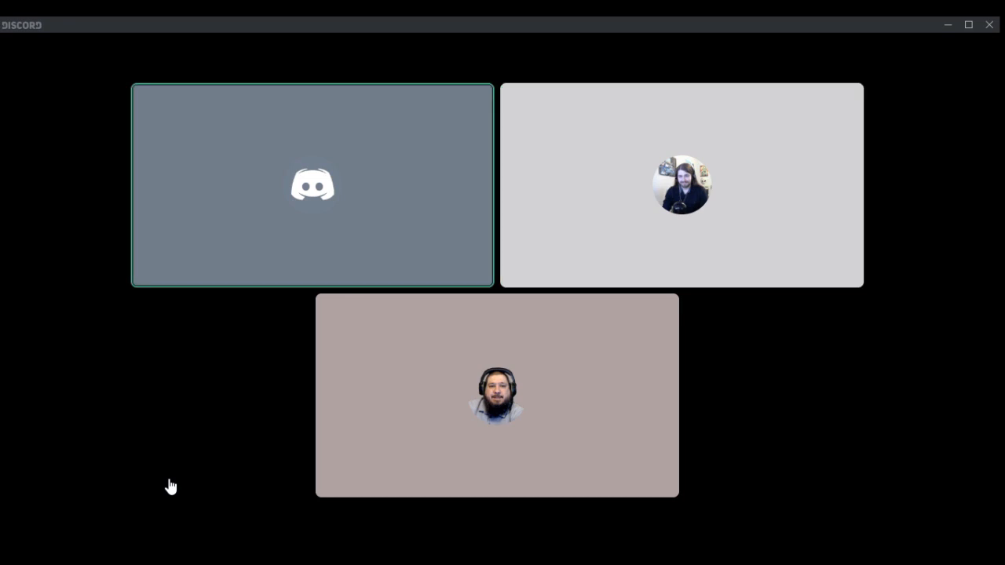
{"action": "left_click", "coordinate": [496, 395]}
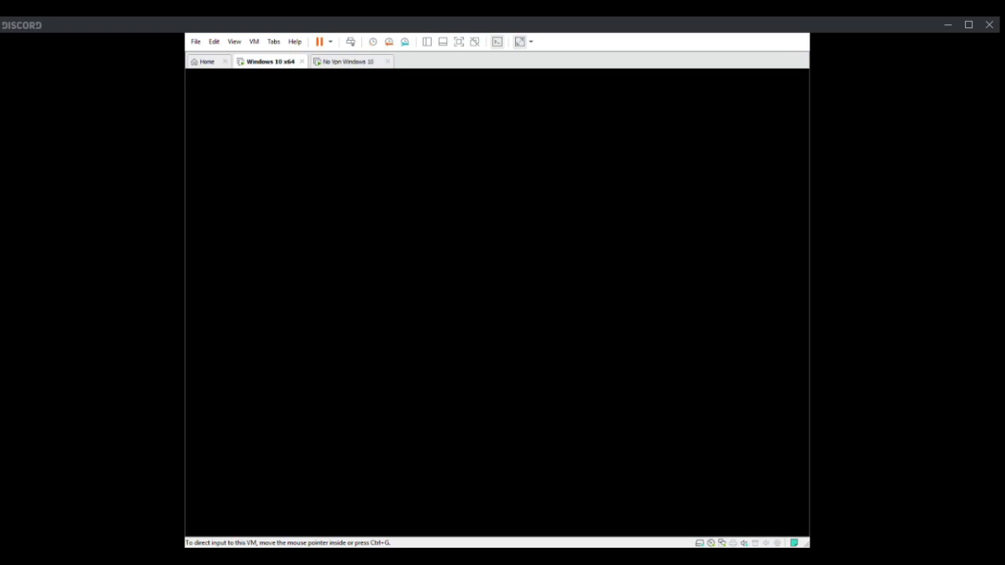
{"action": "mouse_move", "coordinate": [1002, 299]}
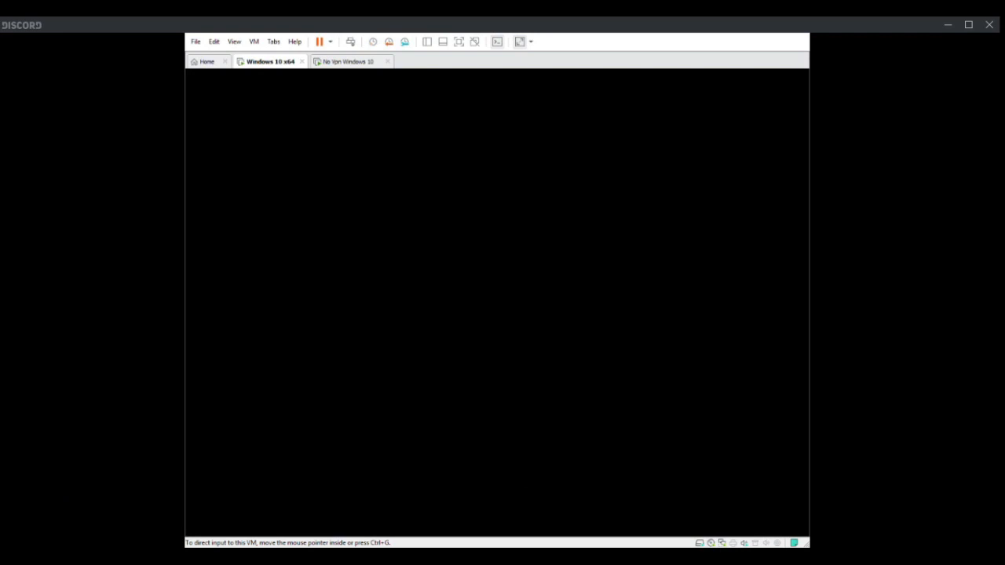
{"action": "mouse_move", "coordinate": [587, 440]}
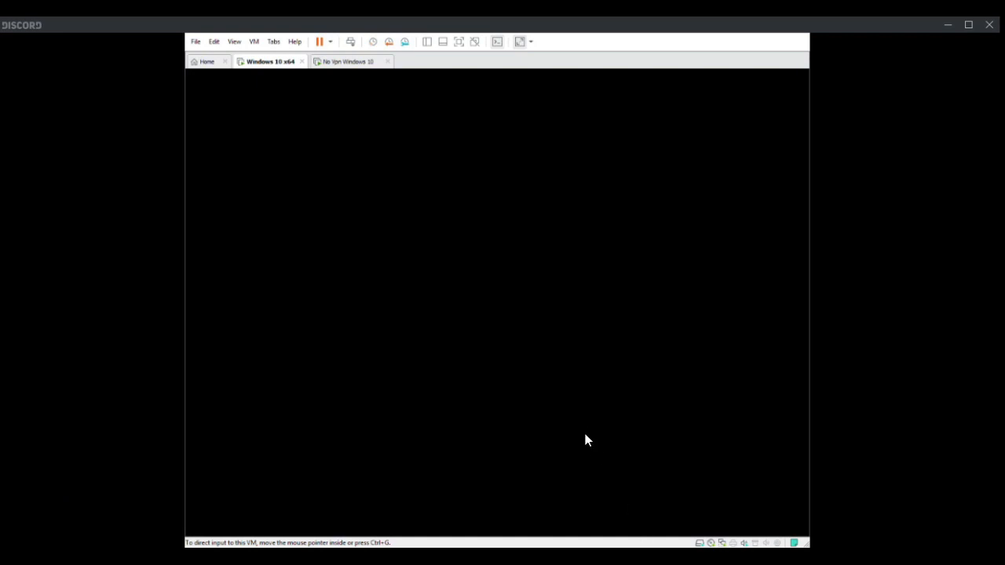
{"action": "mouse_move", "coordinate": [345, 397]}
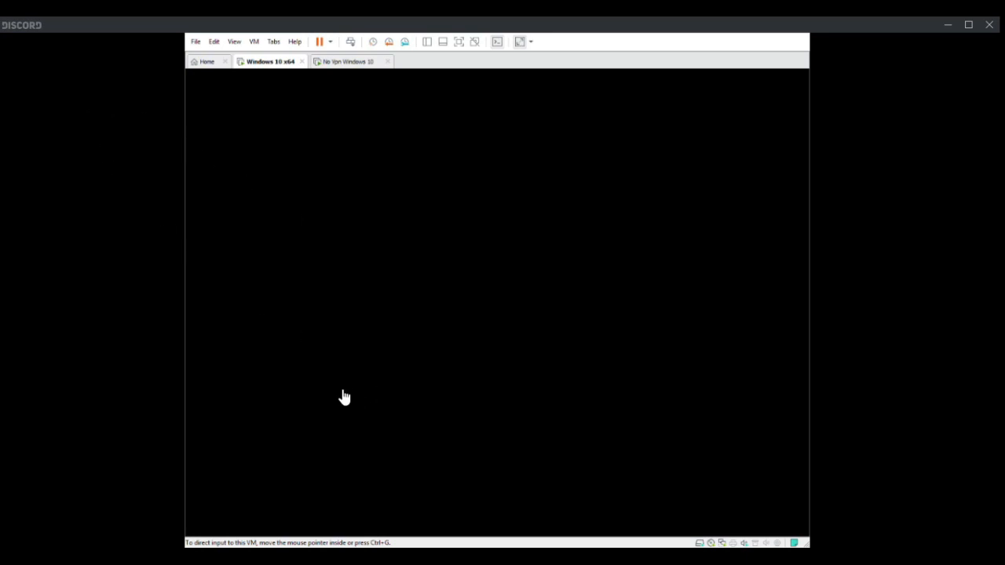
{"action": "mouse_move", "coordinate": [479, 428]}
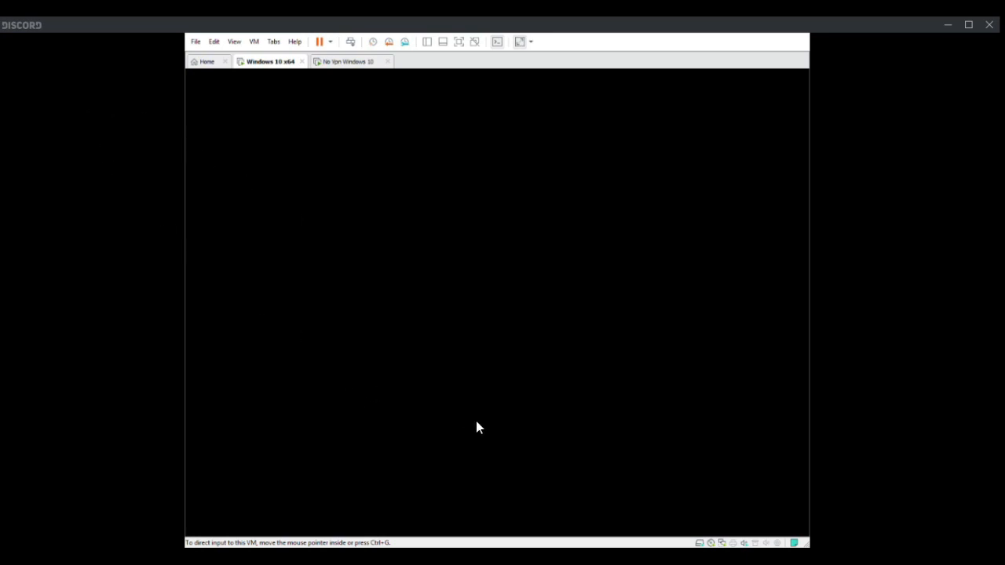
{"action": "mouse_move", "coordinate": [491, 390]}
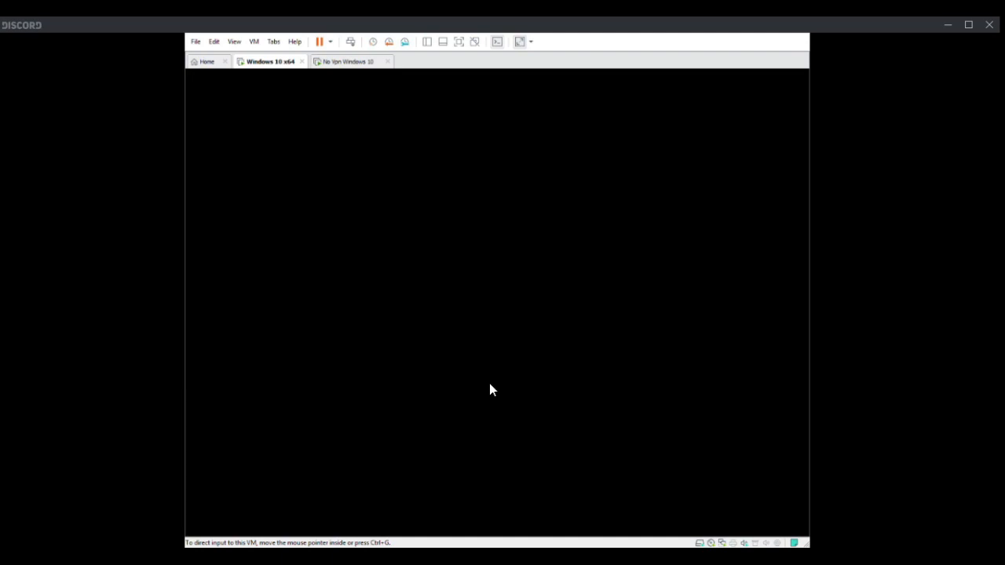
{"action": "mouse_move", "coordinate": [504, 398]}
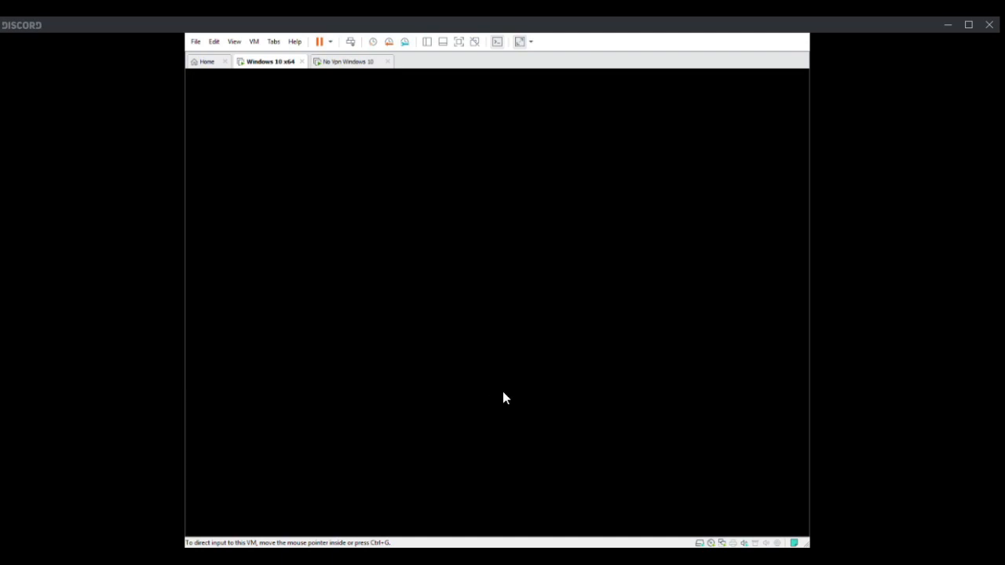
{"action": "mouse_move", "coordinate": [491, 424]}
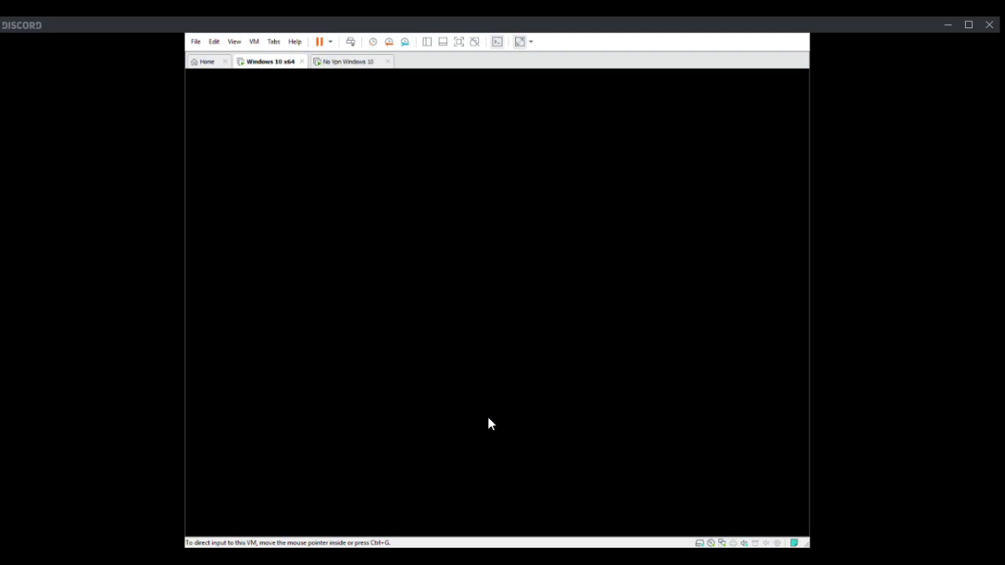
{"action": "mouse_move", "coordinate": [482, 444]}
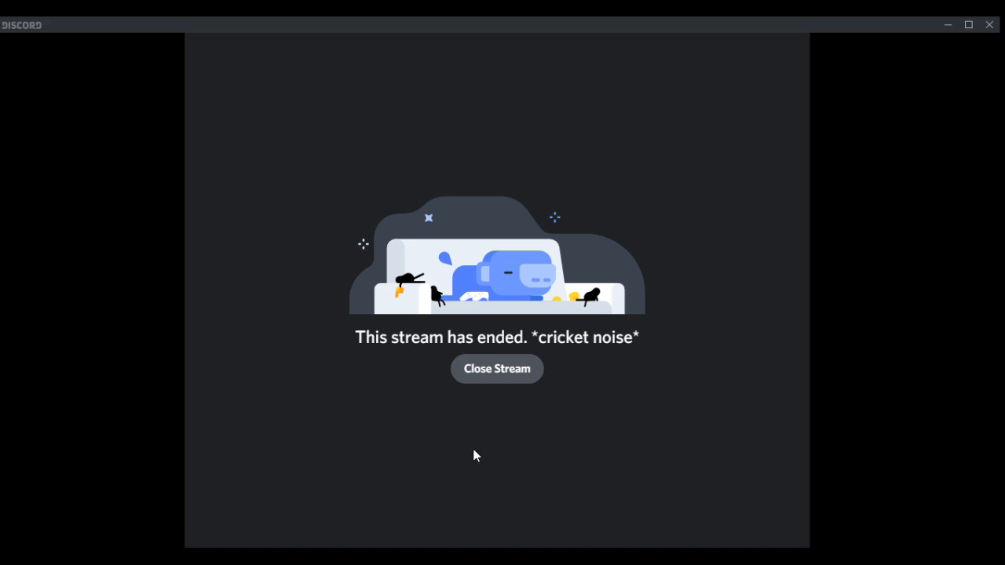
{"action": "mouse_move", "coordinate": [474, 449]}
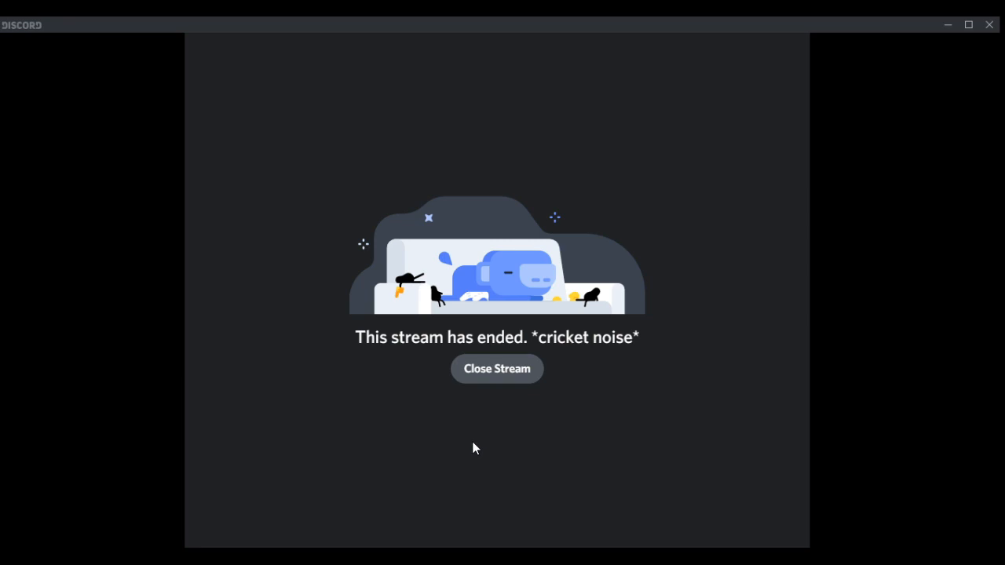
{"action": "mouse_move", "coordinate": [503, 409]}
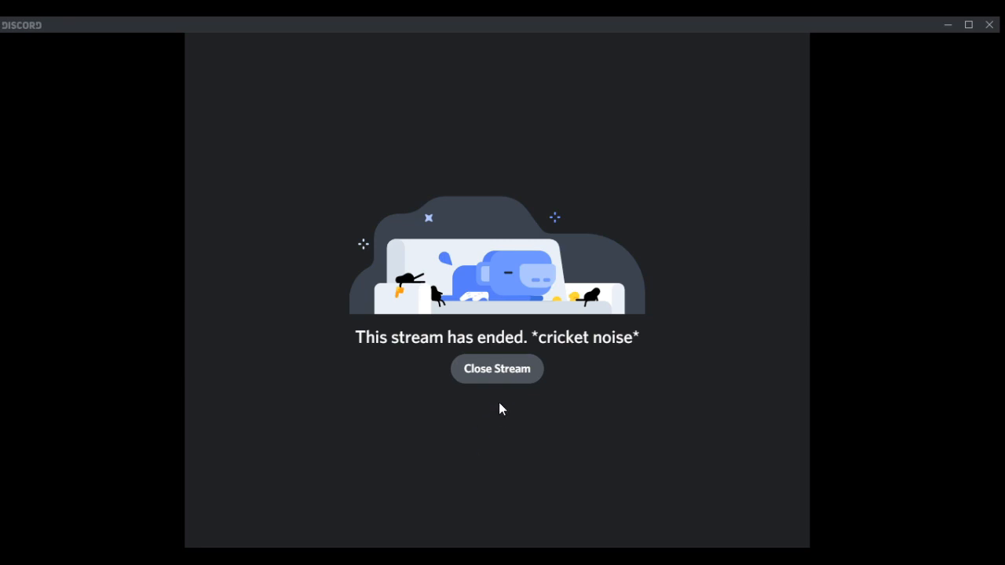
{"action": "mouse_move", "coordinate": [479, 448]}
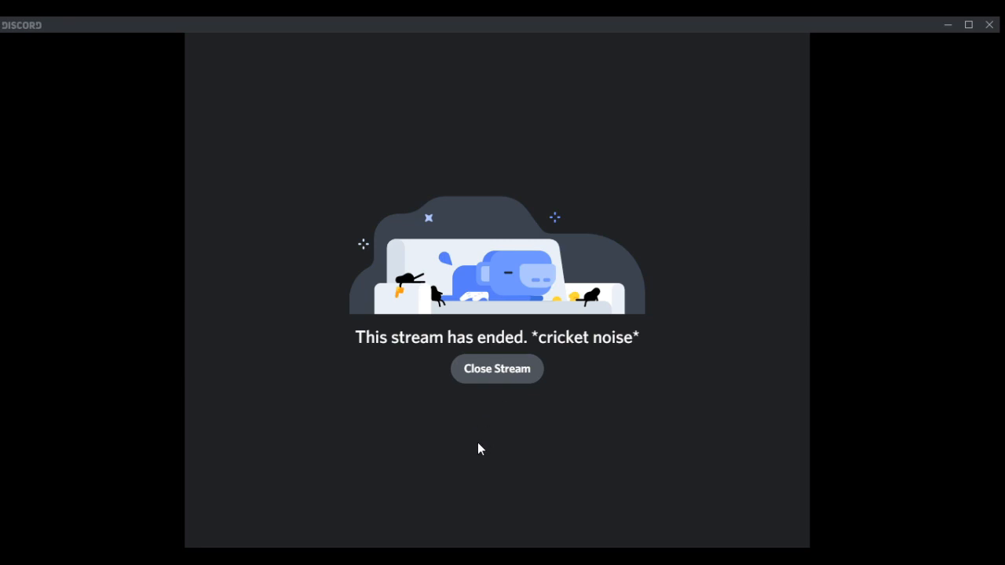
{"action": "mouse_move", "coordinate": [474, 447]}
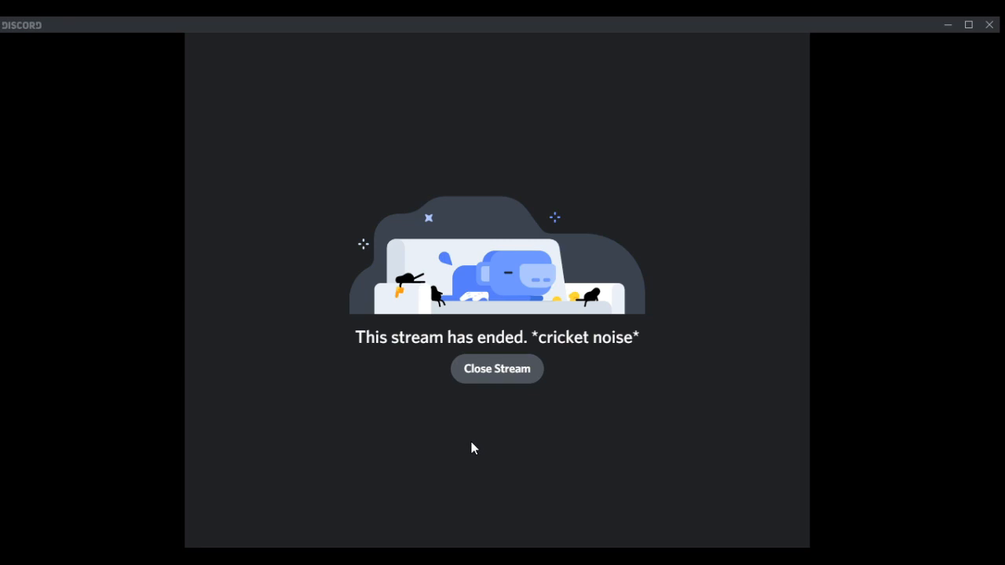
{"action": "mouse_move", "coordinate": [468, 435]}
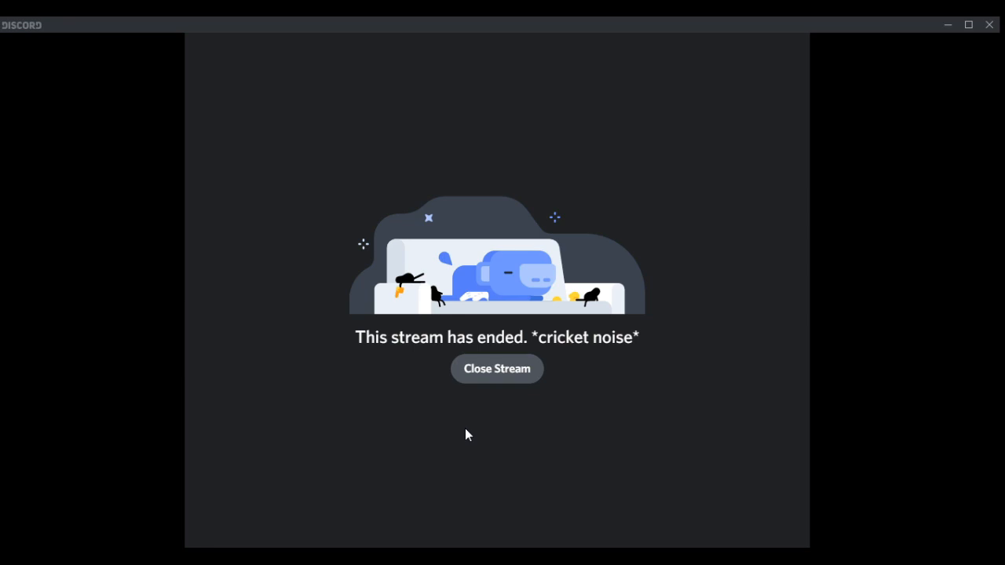
{"action": "left_click", "coordinate": [497, 369]}
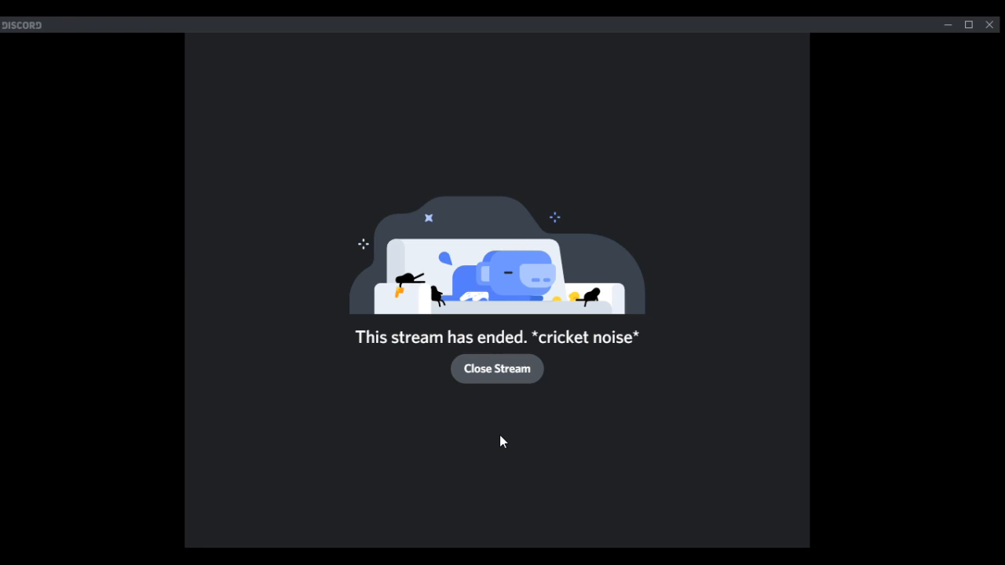
{"action": "left_click", "coordinate": [496, 368]}
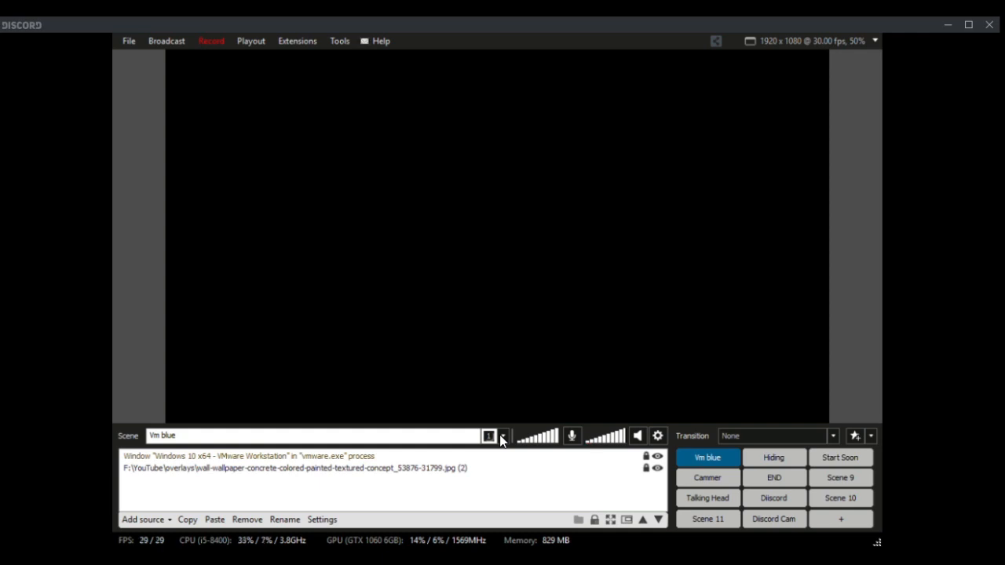
{"action": "mouse_move", "coordinate": [263, 139]}
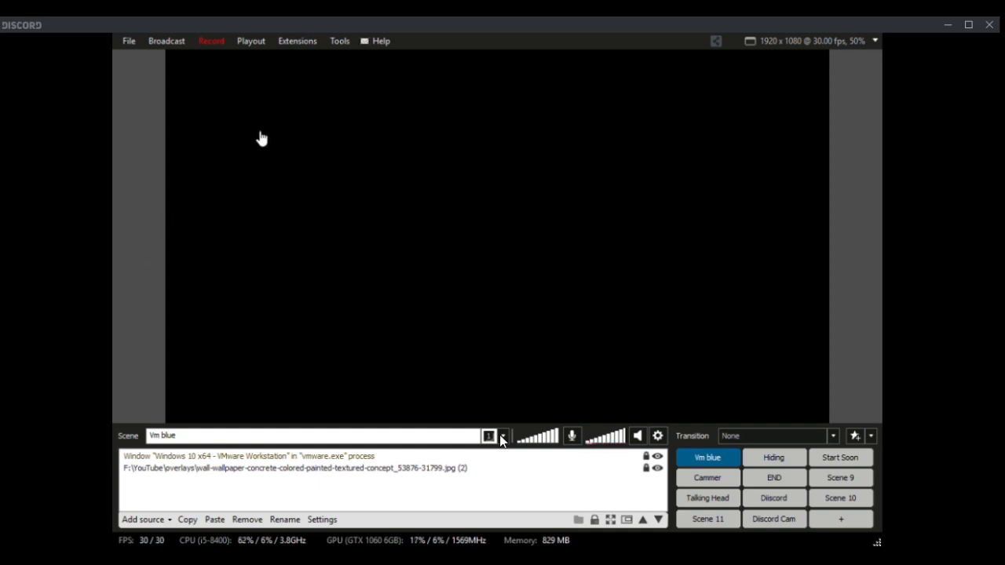
{"action": "mouse_move", "coordinate": [225, 101]}
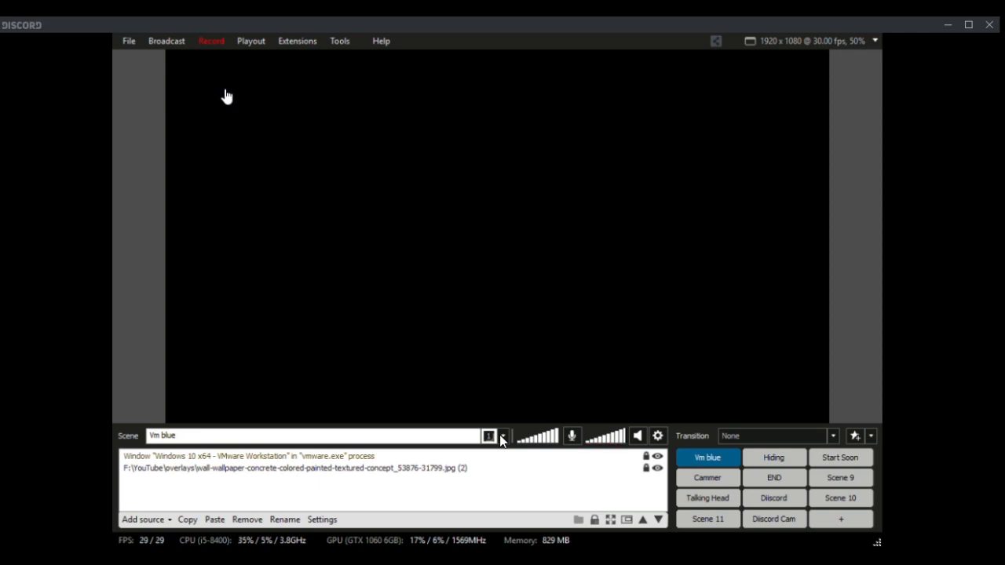
{"action": "mouse_move", "coordinate": [332, 152]}
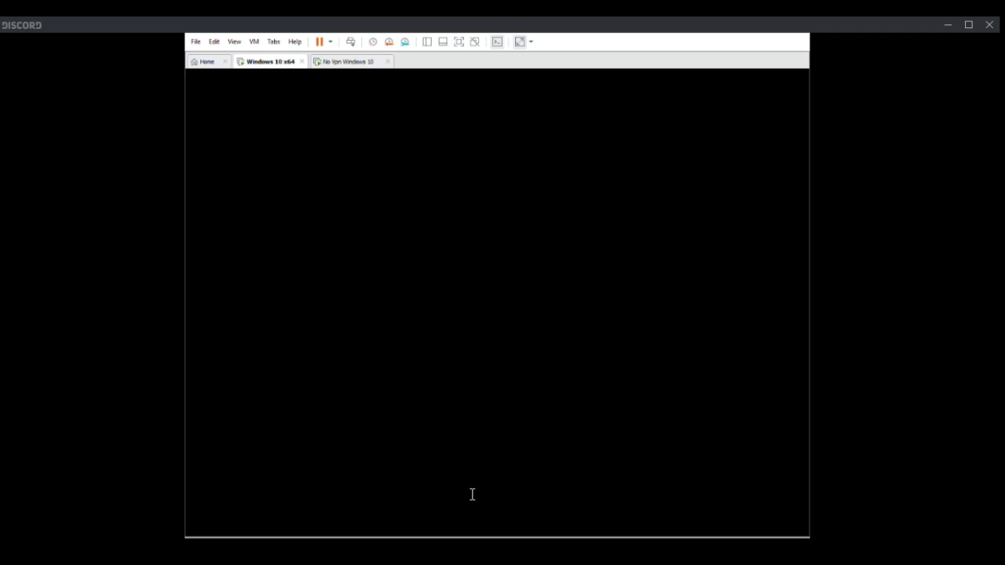
{"action": "mouse_move", "coordinate": [472, 499]}
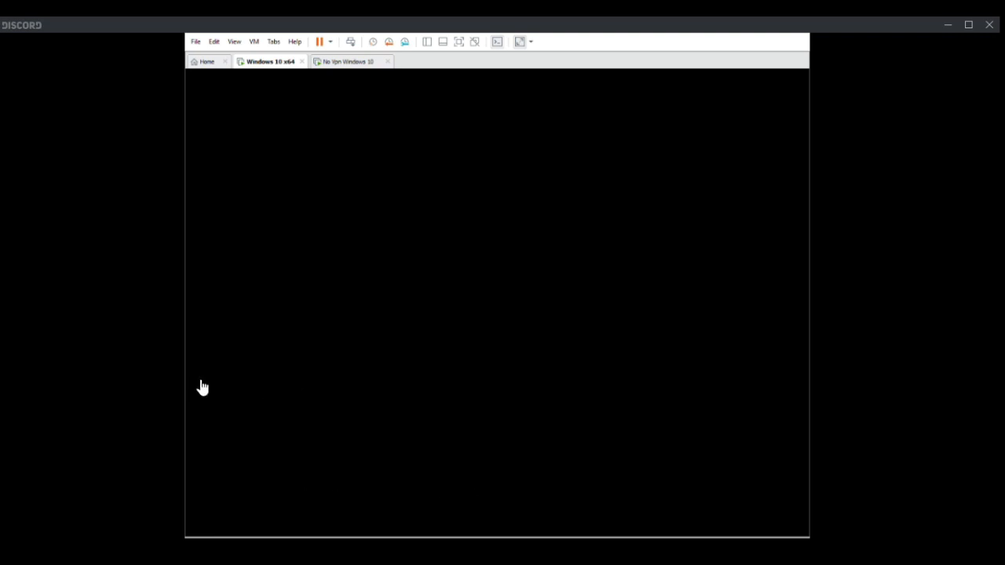
{"action": "mouse_move", "coordinate": [231, 515]}
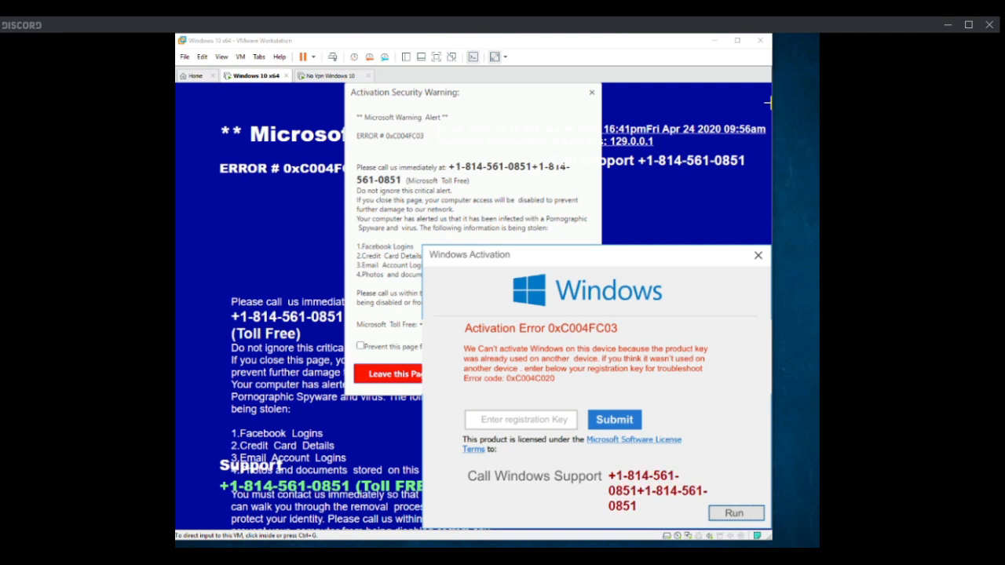
{"action": "mouse_move", "coordinate": [89, 417]}
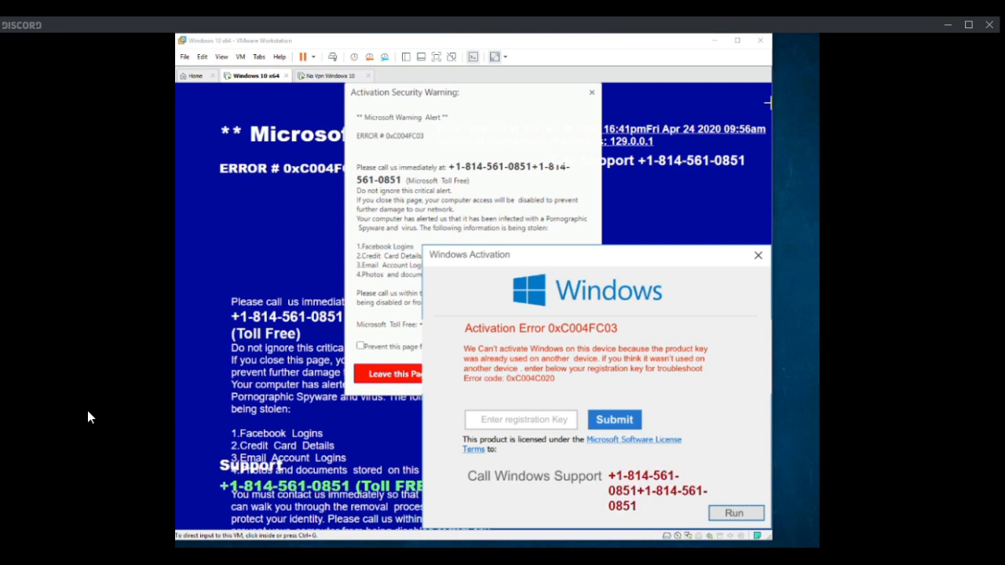
{"action": "mouse_move", "coordinate": [286, 377]}
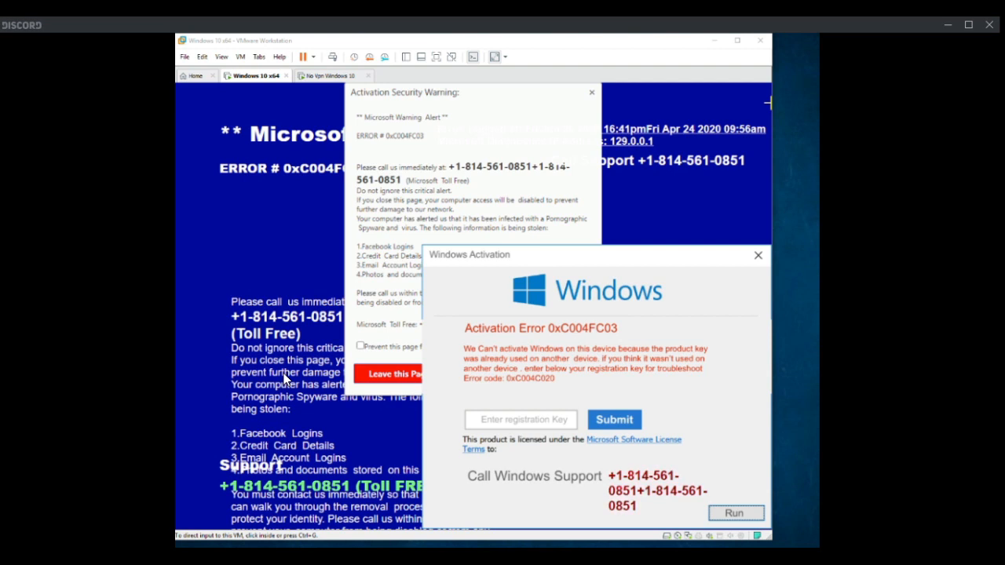
{"action": "mouse_move", "coordinate": [137, 470]}
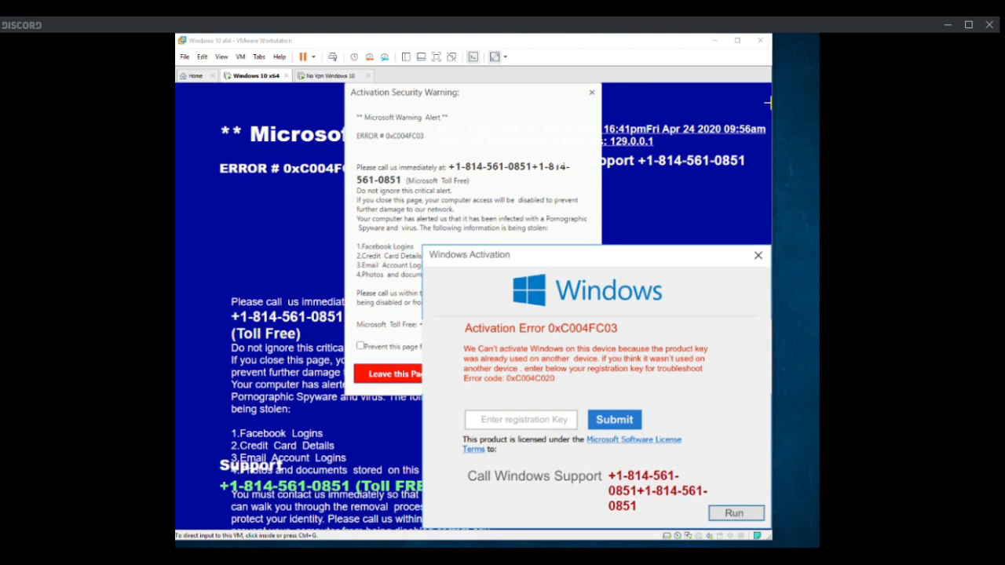
{"action": "mouse_move", "coordinate": [661, 76]}
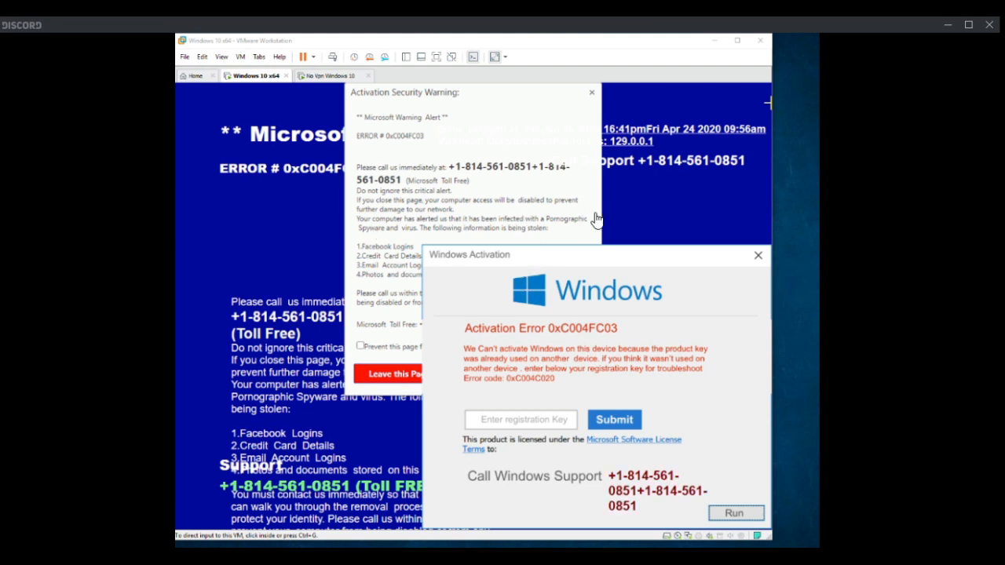
{"action": "mouse_move", "coordinate": [585, 220]}
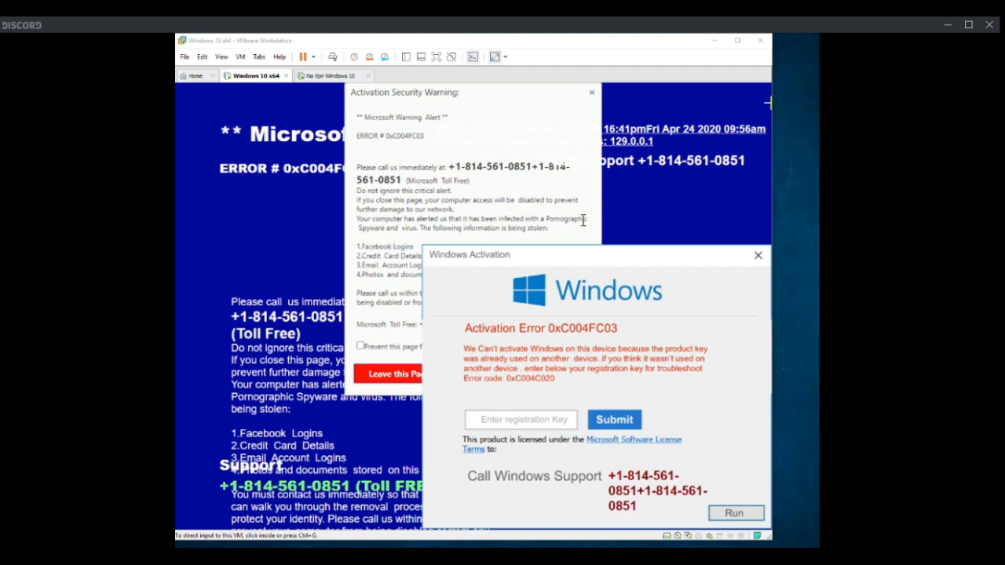
{"action": "mouse_move", "coordinate": [595, 215]}
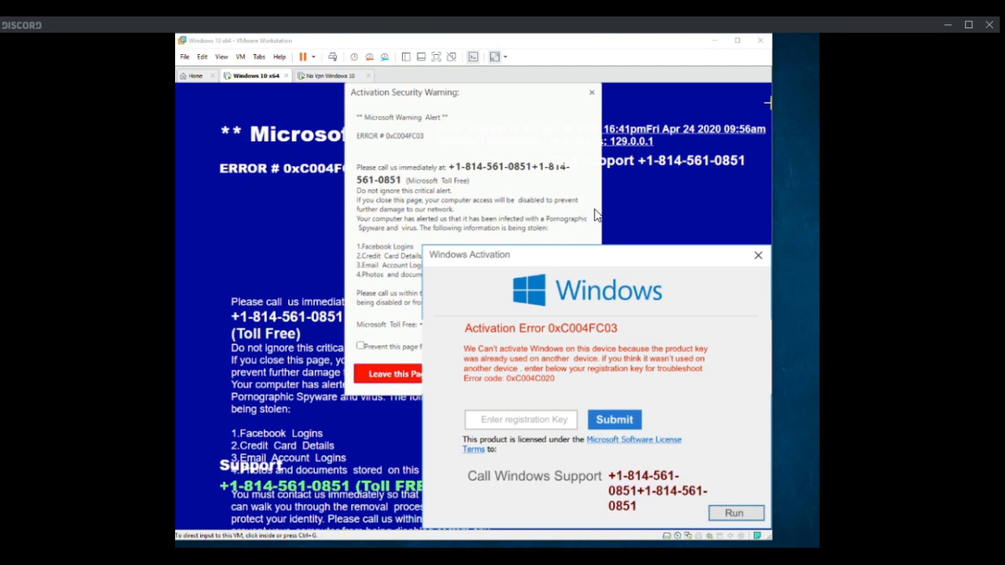
{"action": "mouse_move", "coordinate": [595, 226]}
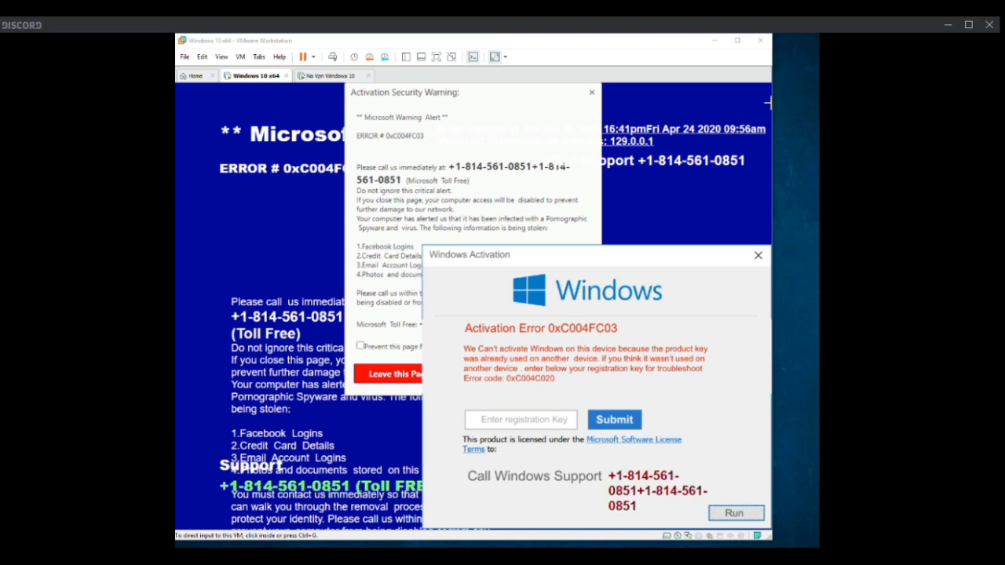
{"action": "mouse_move", "coordinate": [510, 314]}
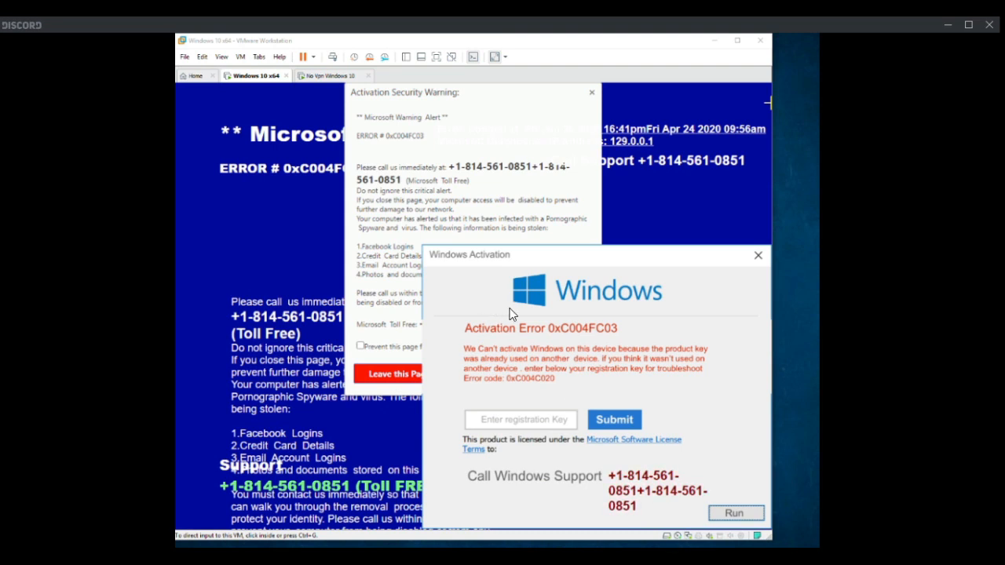
{"action": "mouse_move", "coordinate": [683, 253]}
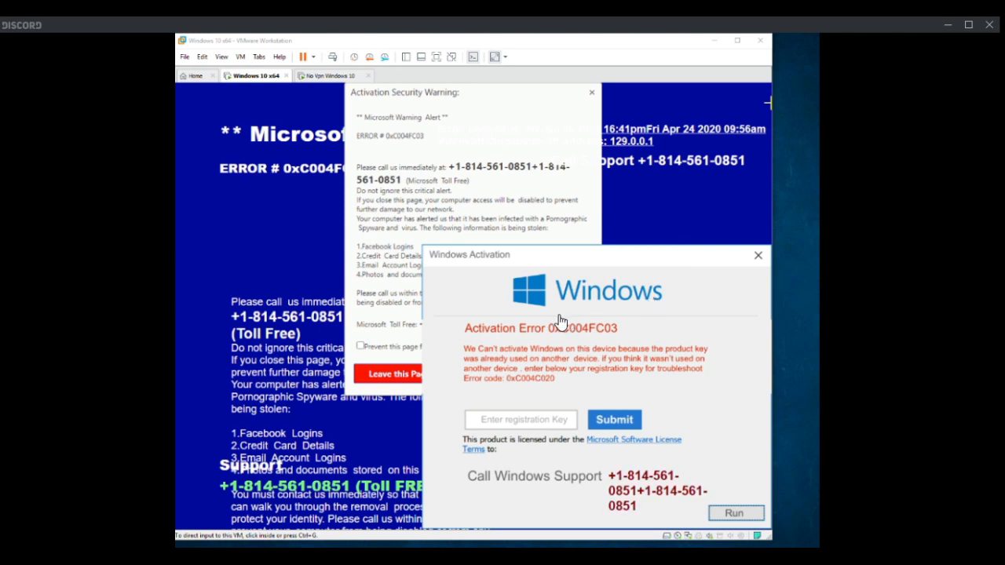
{"action": "mouse_move", "coordinate": [330, 294]}
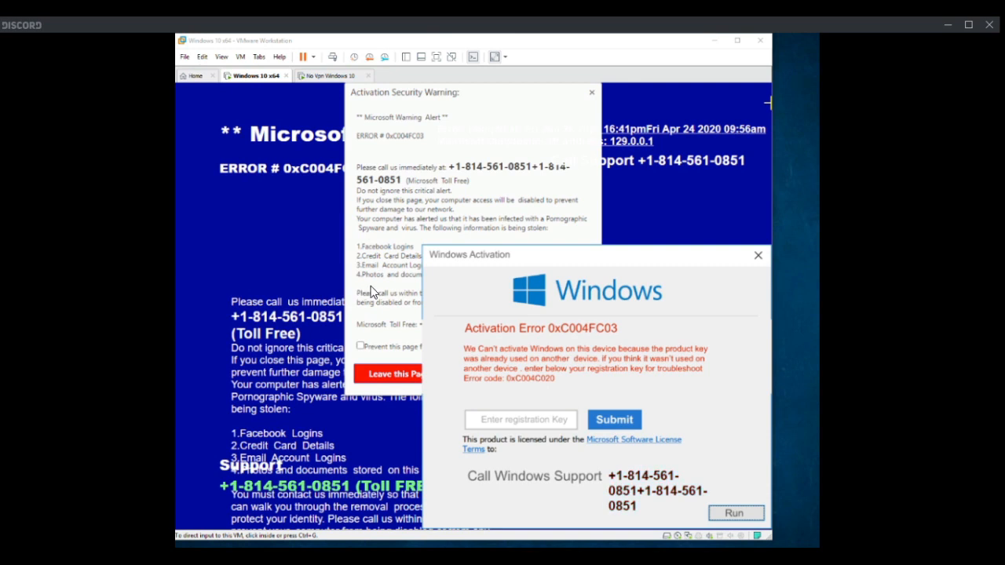
{"action": "mouse_move", "coordinate": [728, 359]}
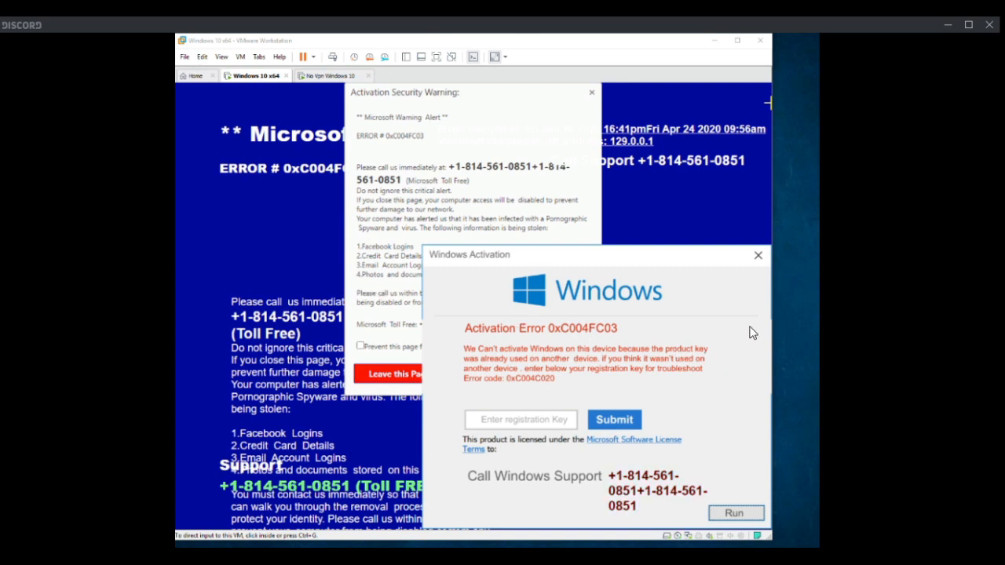
{"action": "mouse_move", "coordinate": [789, 299]}
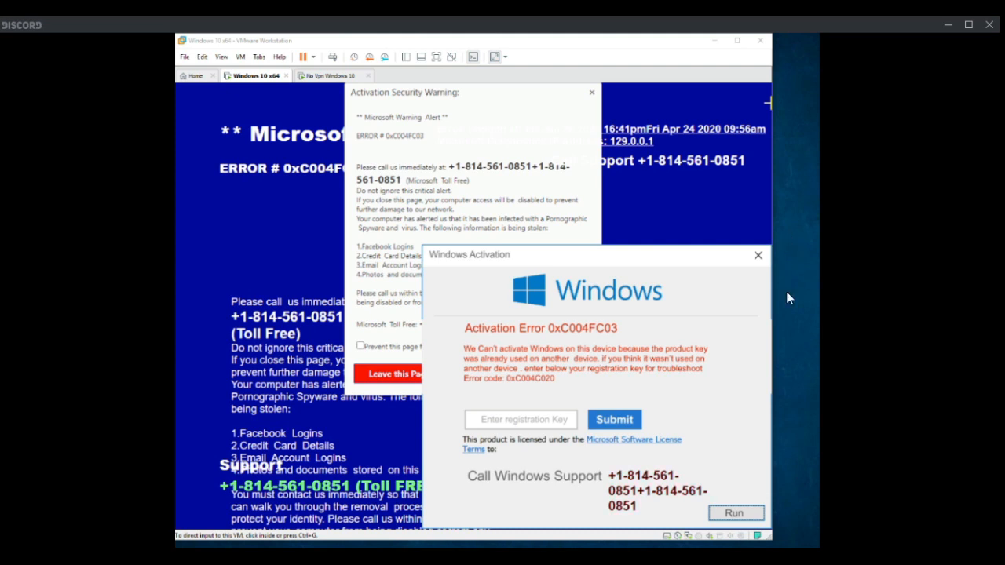
{"action": "mouse_move", "coordinate": [914, 107]}
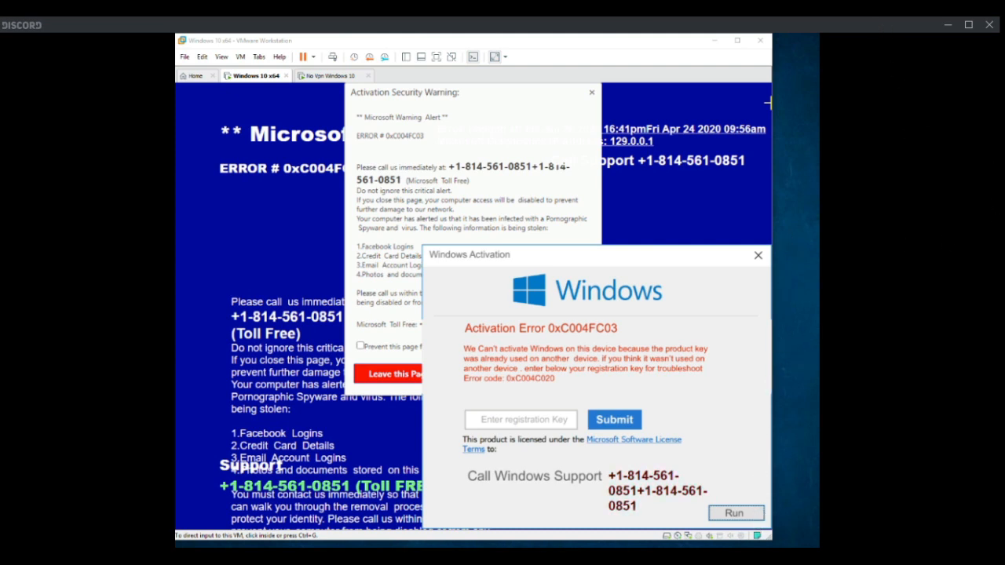
{"action": "mouse_move", "coordinate": [746, 450]}
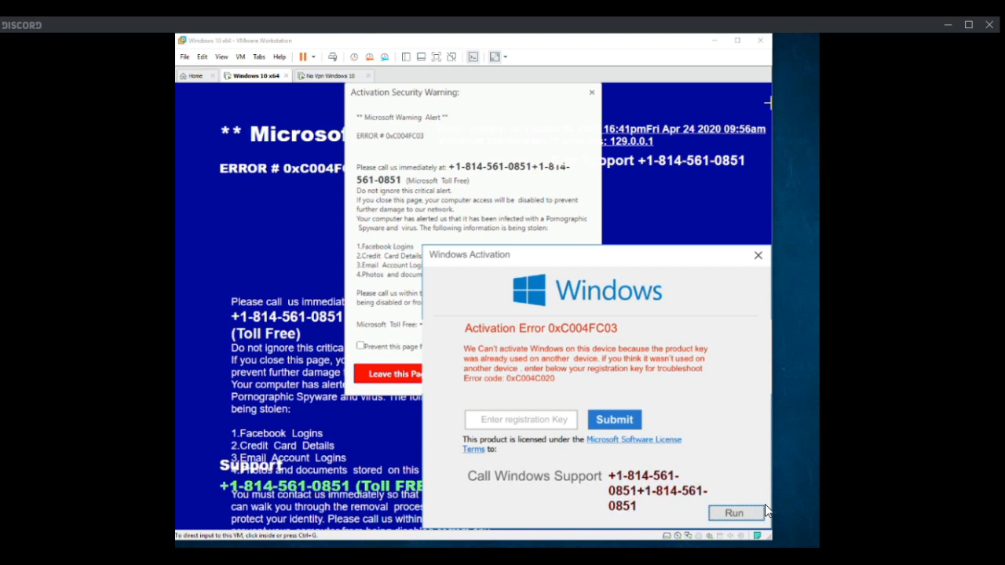
{"action": "mouse_move", "coordinate": [765, 321]}
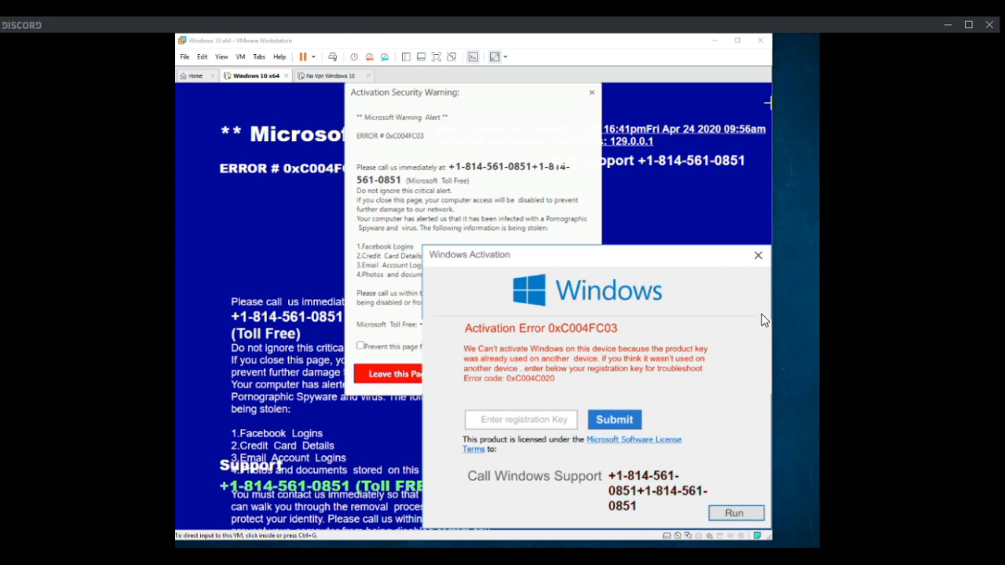
{"action": "mouse_move", "coordinate": [973, 272]}
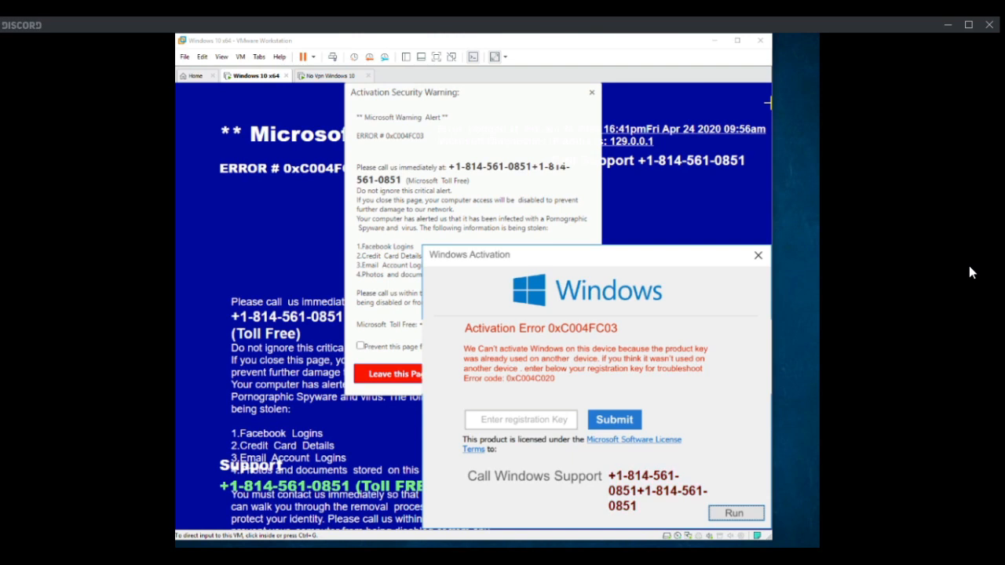
{"action": "mouse_move", "coordinate": [357, 420]}
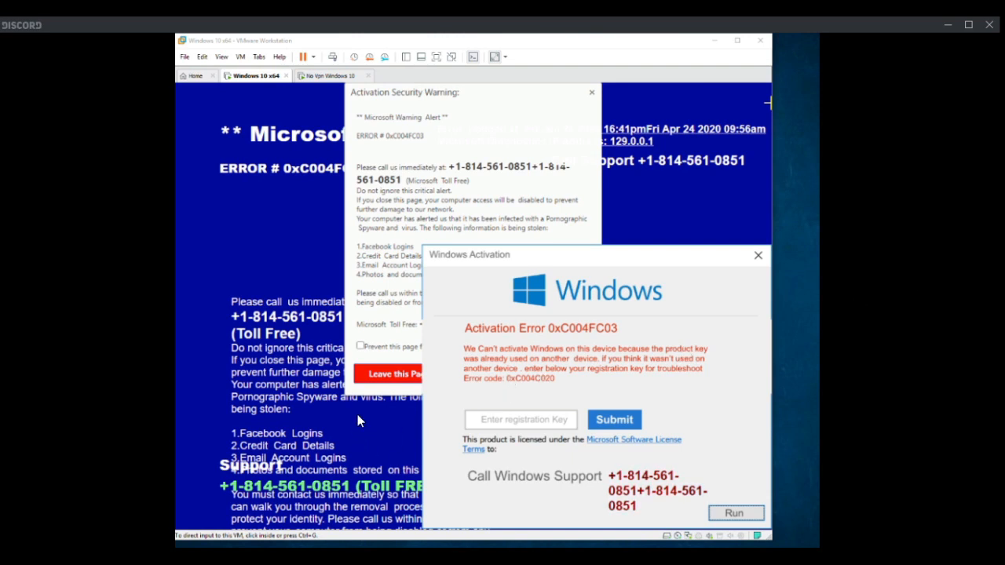
{"action": "mouse_move", "coordinate": [362, 406]}
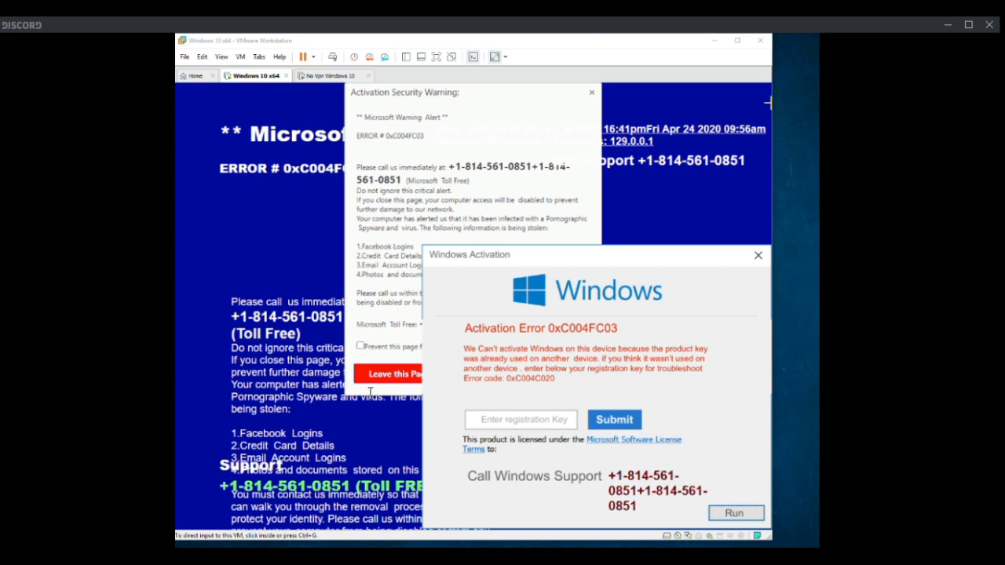
{"action": "mouse_move", "coordinate": [464, 406]}
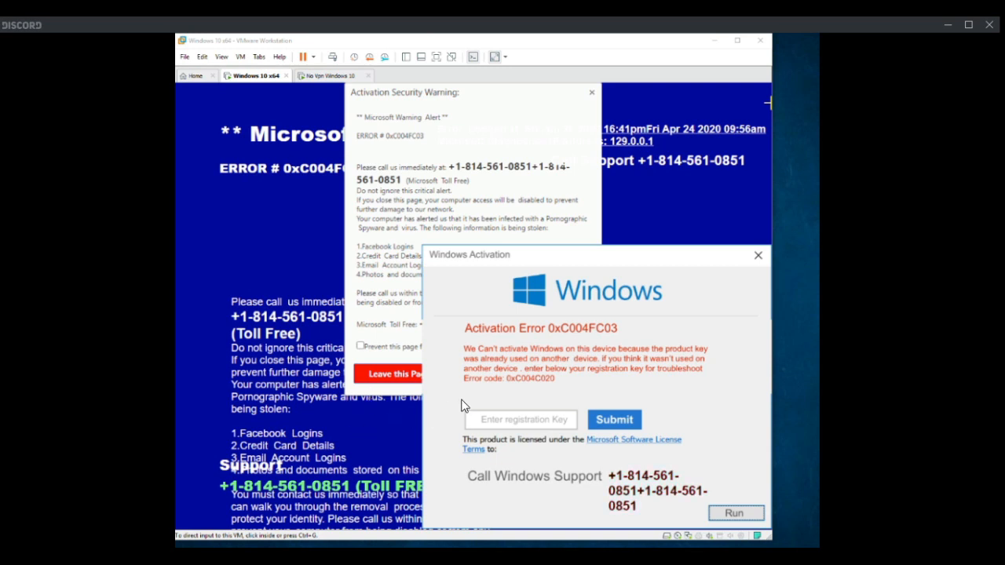
{"action": "mouse_move", "coordinate": [888, 184]}
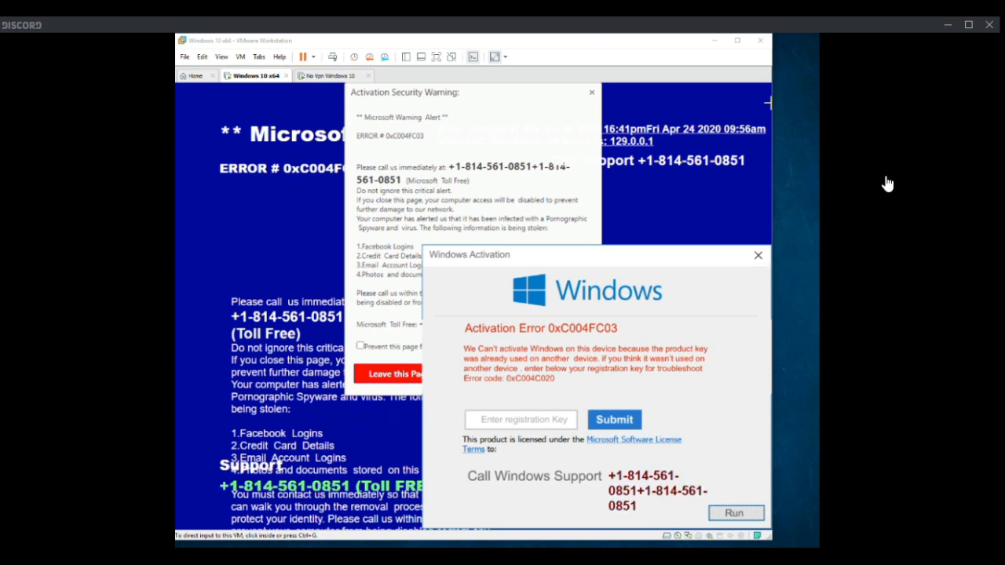
{"action": "mouse_move", "coordinate": [829, 222]}
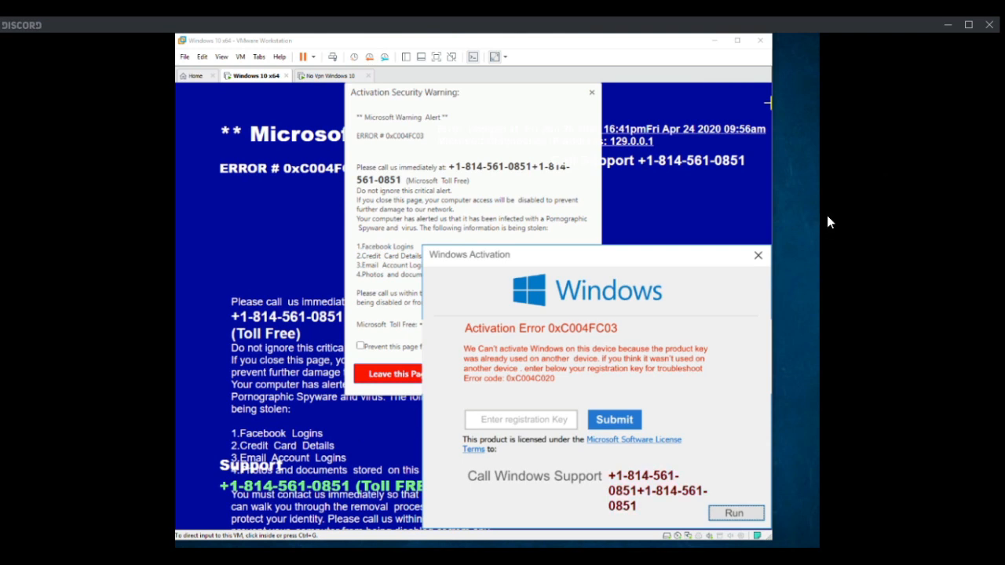
{"action": "mouse_move", "coordinate": [721, 230]}
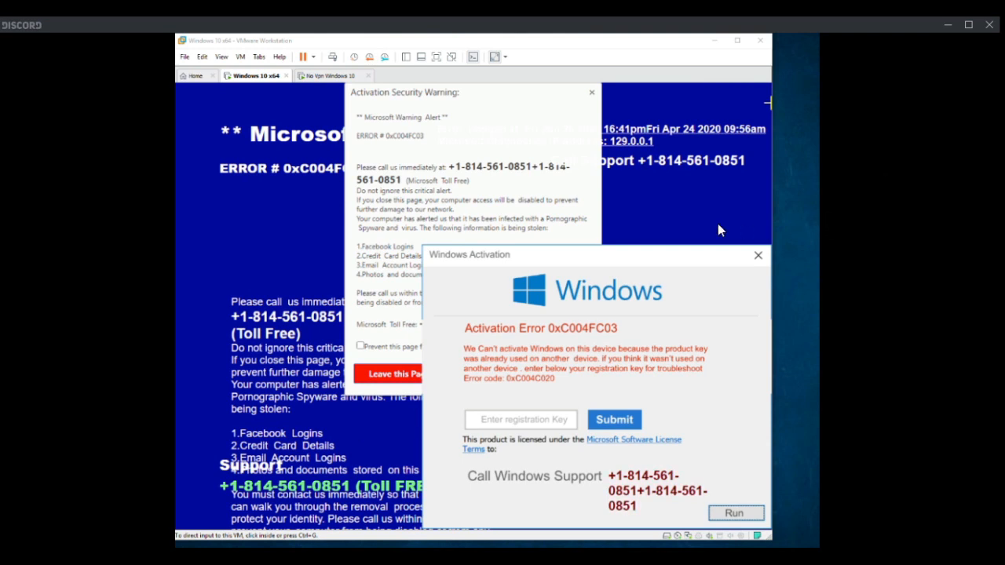
{"action": "mouse_move", "coordinate": [657, 230]}
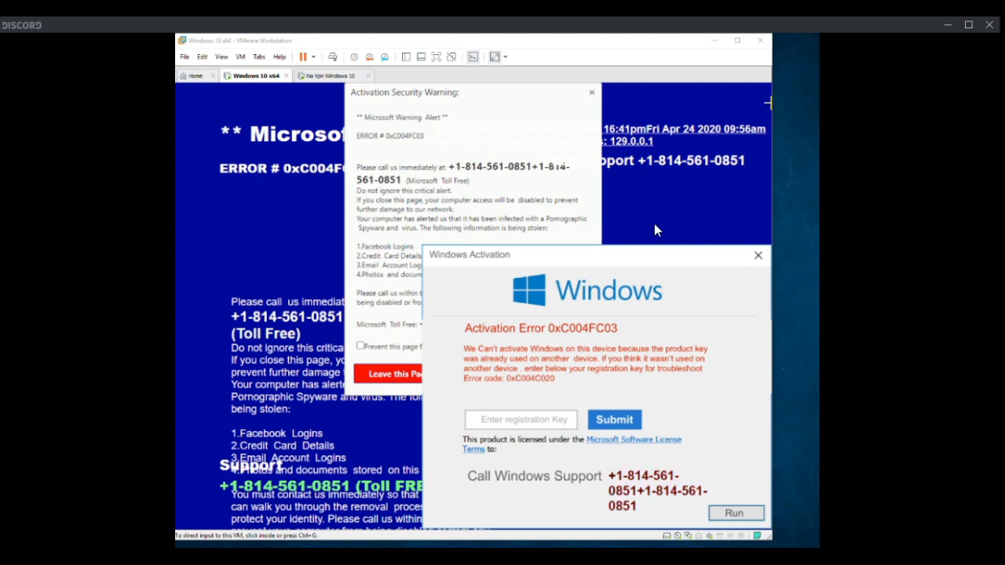
{"action": "mouse_move", "coordinate": [642, 536]}
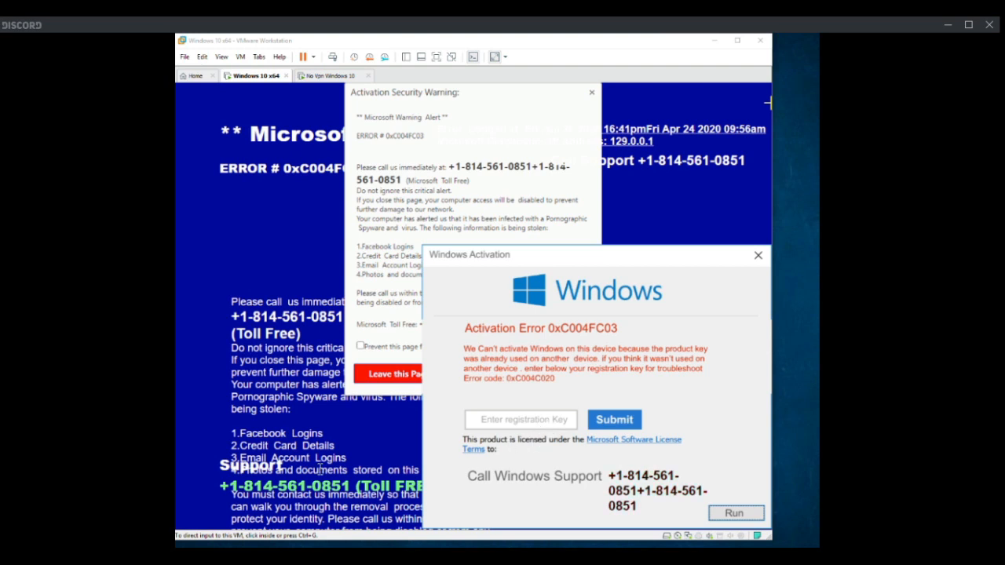
{"action": "mouse_move", "coordinate": [189, 527]}
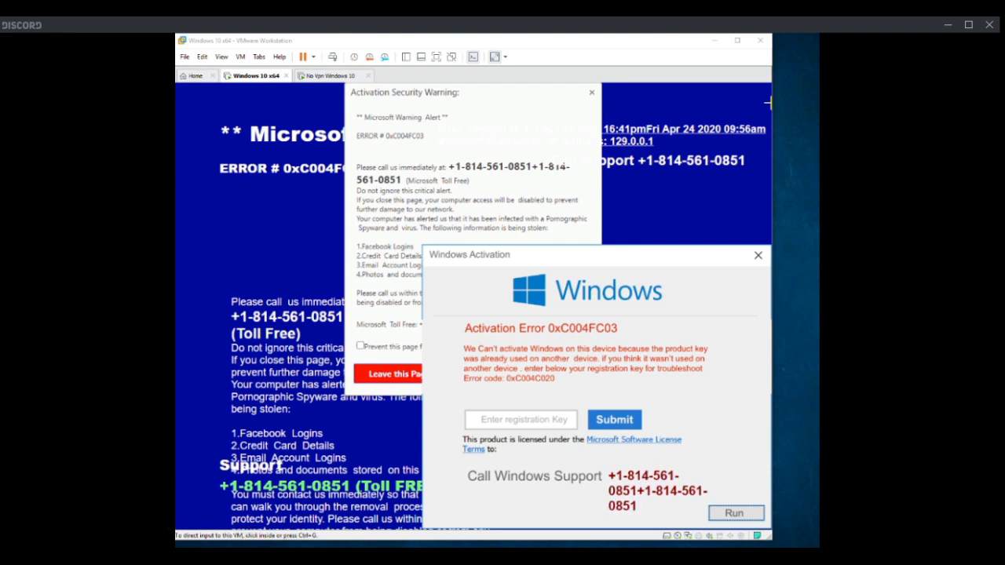
{"action": "mouse_move", "coordinate": [883, 475]}
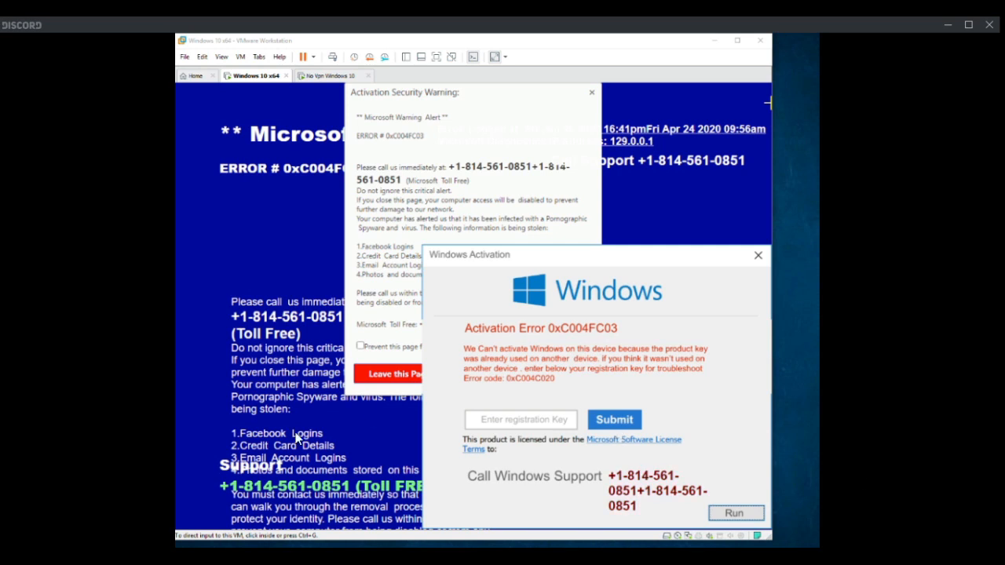
{"action": "mouse_move", "coordinate": [193, 523]}
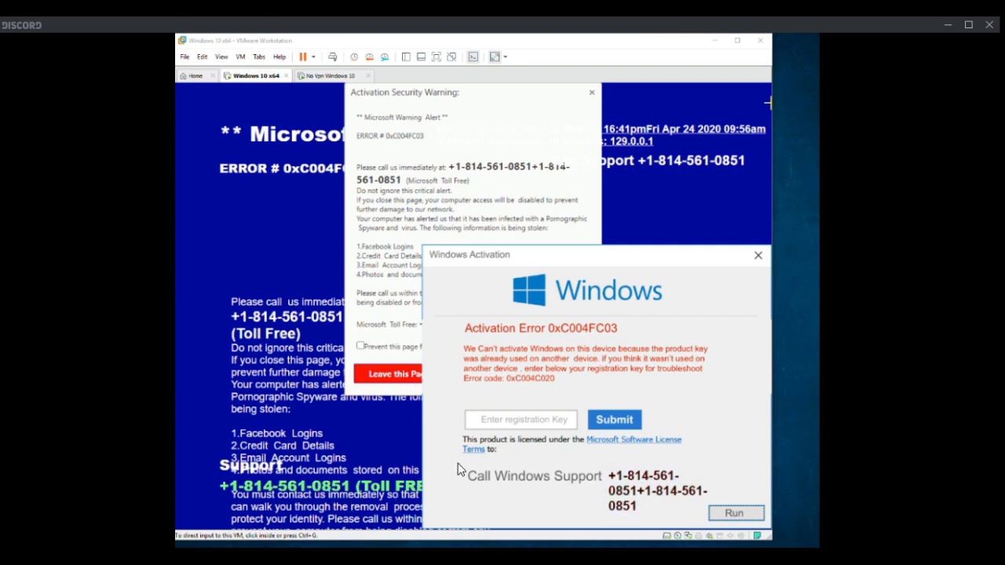
{"action": "mouse_move", "coordinate": [799, 360]}
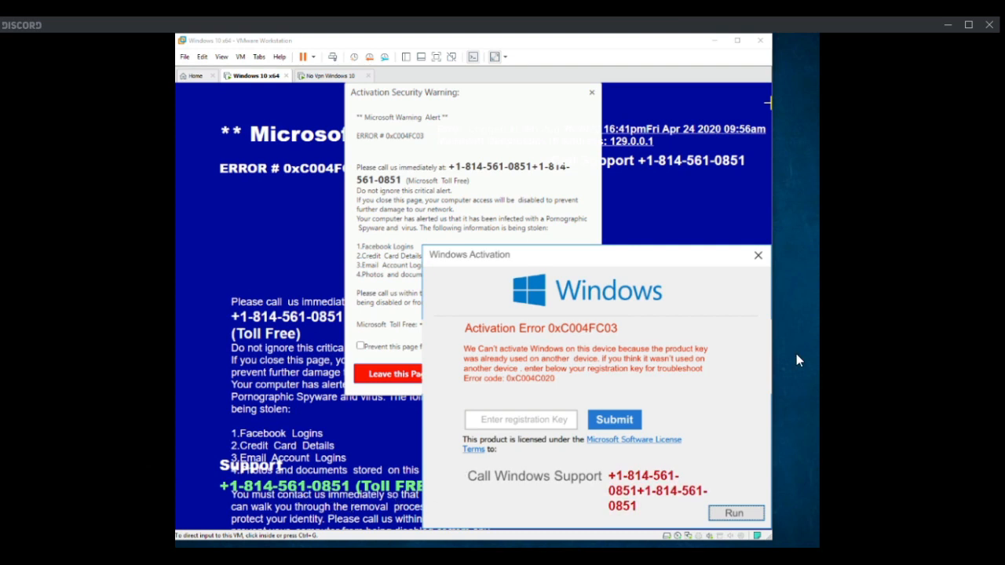
{"action": "mouse_move", "coordinate": [642, 194]}
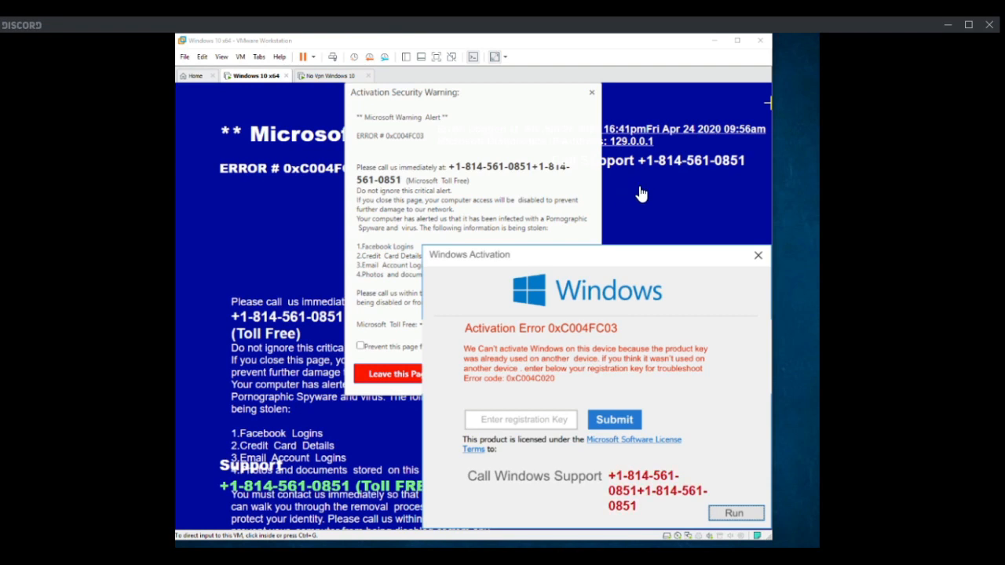
{"action": "mouse_move", "coordinate": [716, 362]}
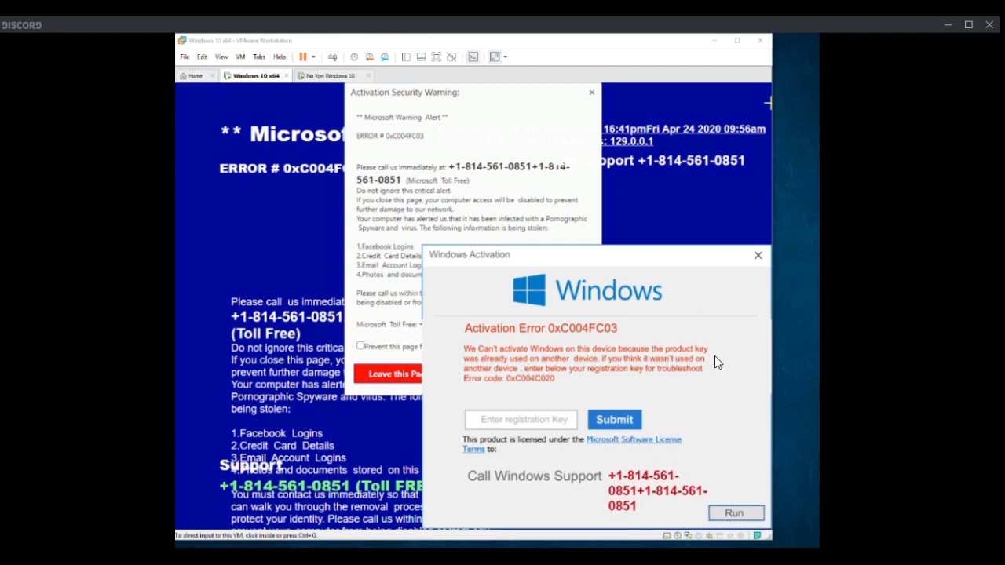
{"action": "mouse_move", "coordinate": [722, 344]}
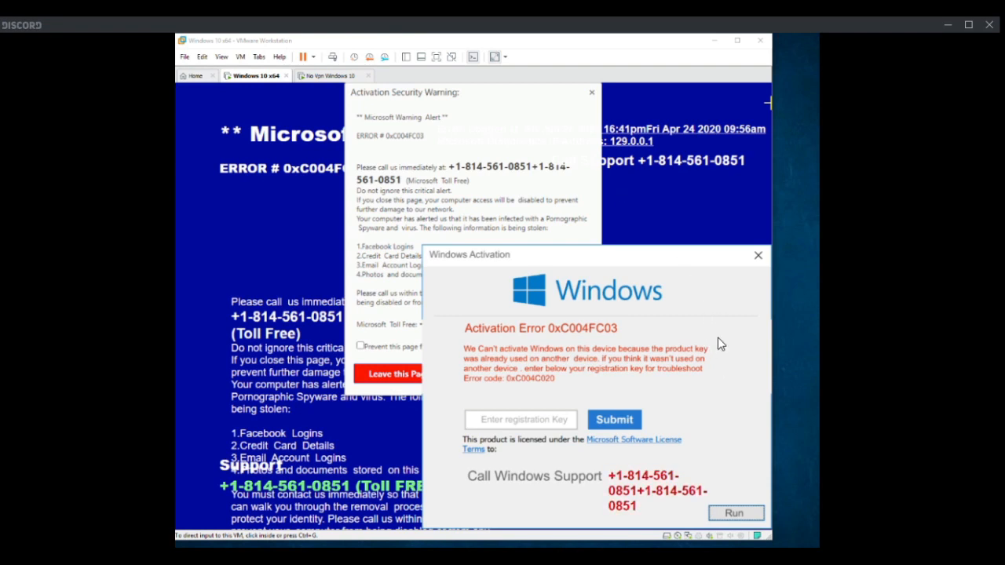
{"action": "mouse_move", "coordinate": [723, 363]}
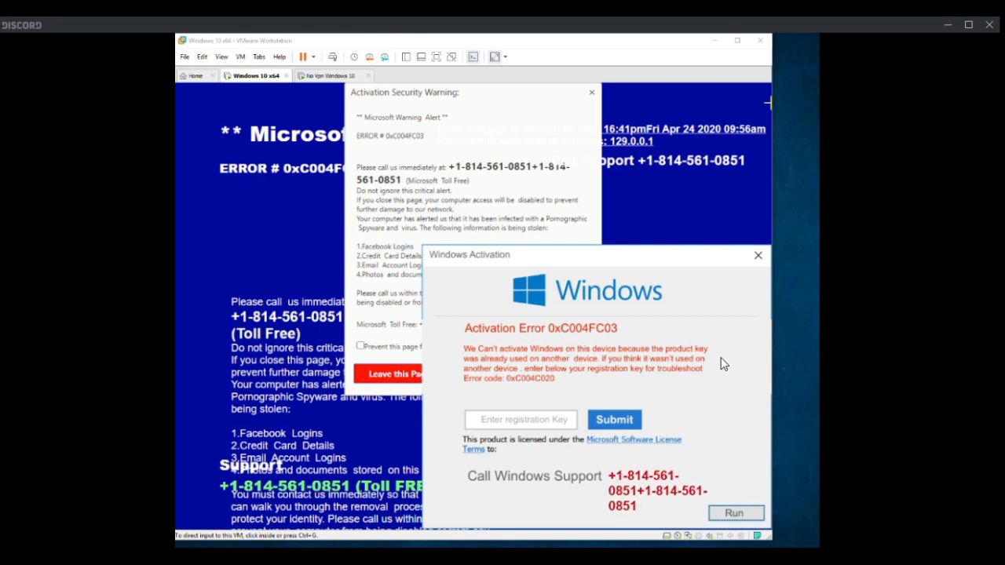
{"action": "mouse_move", "coordinate": [717, 355]}
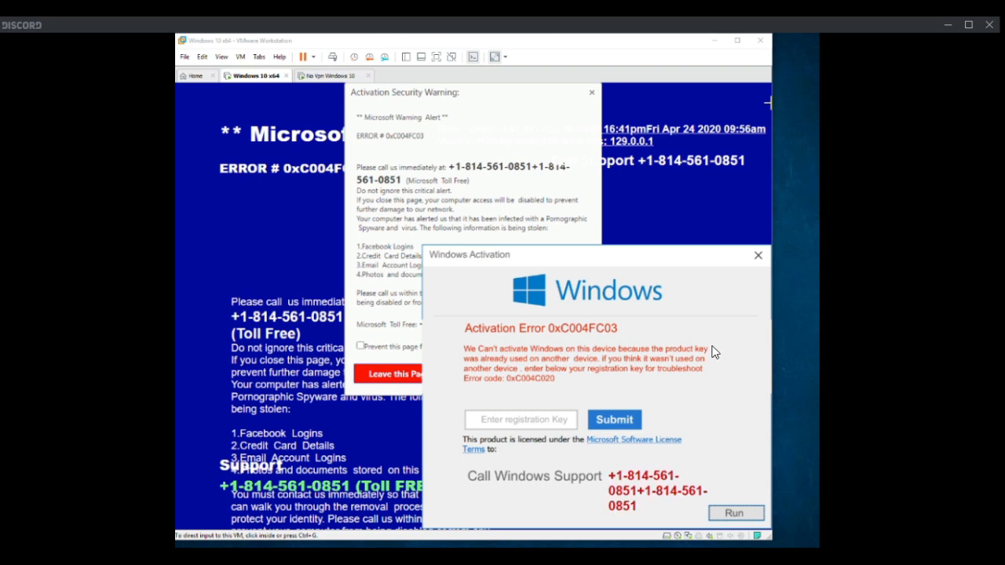
{"action": "mouse_move", "coordinate": [740, 329]}
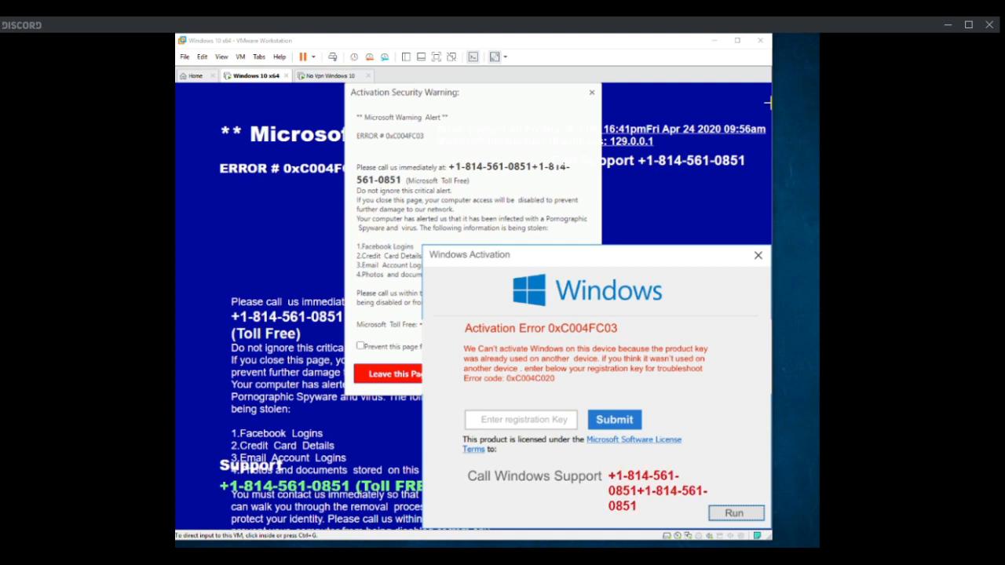
{"action": "mouse_move", "coordinate": [748, 364]}
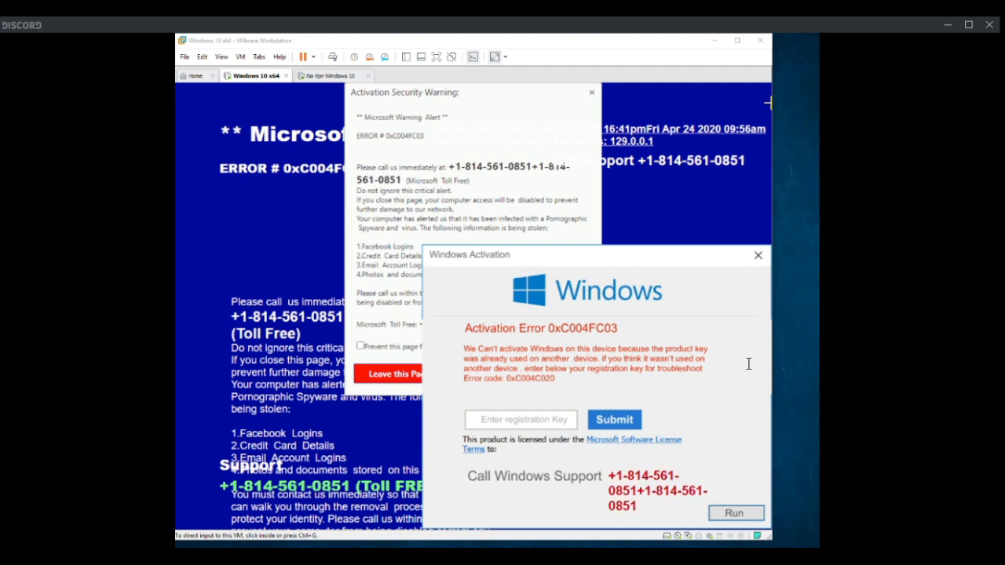
{"action": "mouse_move", "coordinate": [735, 371]}
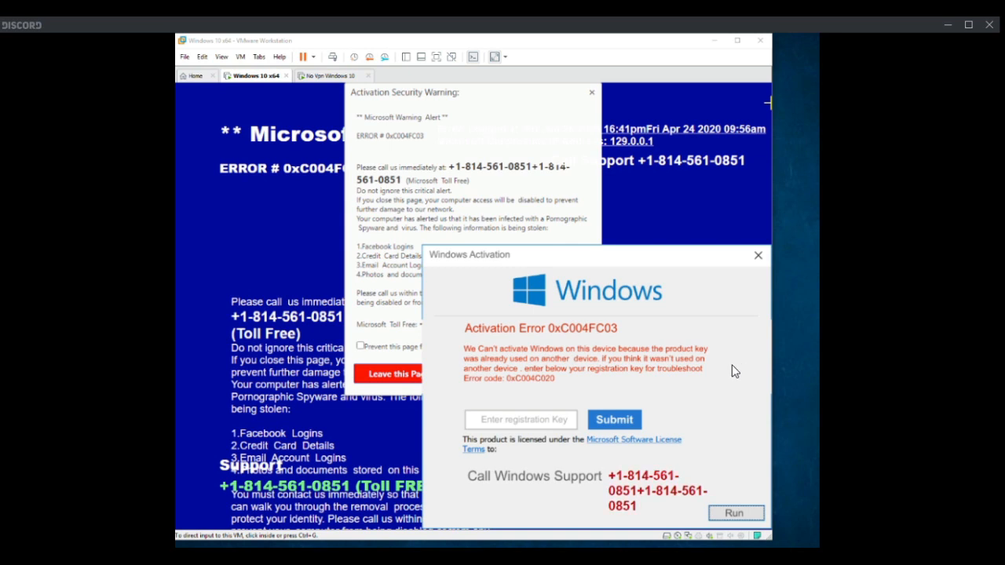
{"action": "mouse_move", "coordinate": [726, 371]}
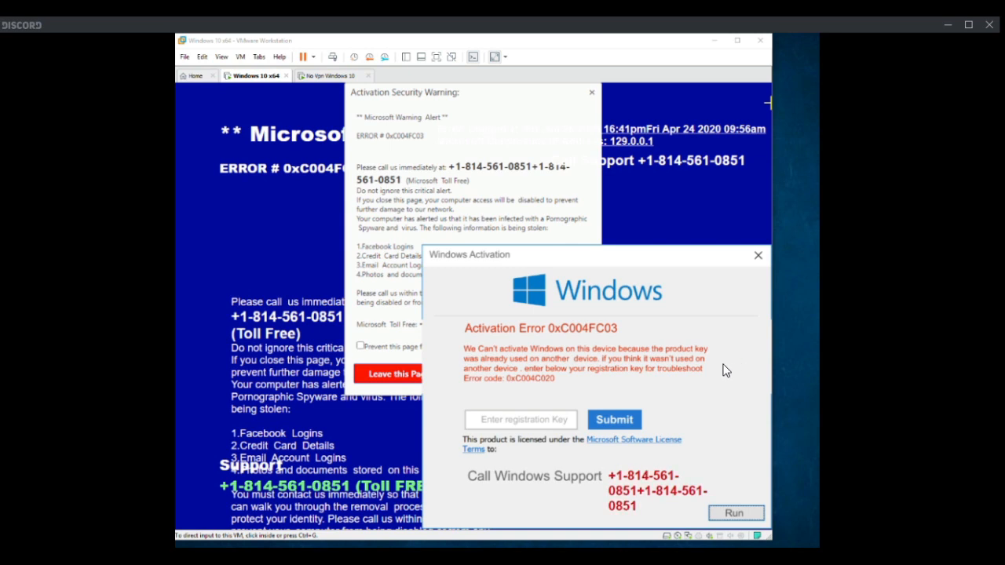
{"action": "mouse_move", "coordinate": [683, 285]}
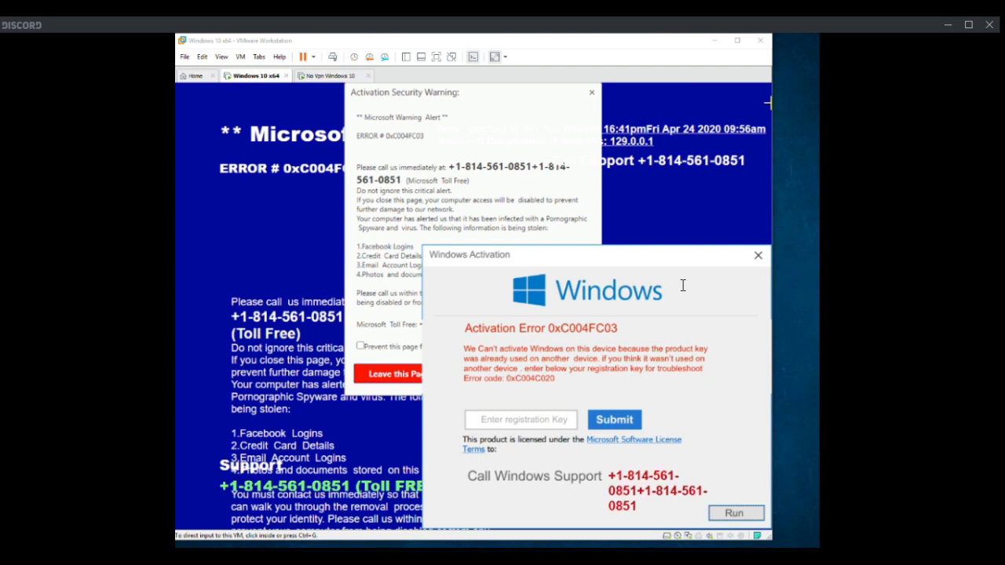
{"action": "mouse_move", "coordinate": [682, 285]}
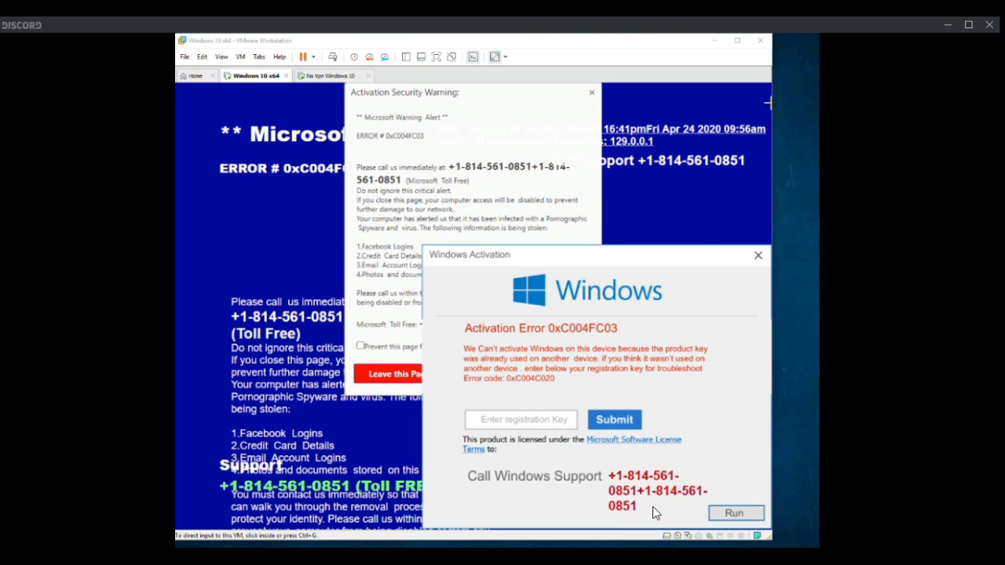
{"action": "mouse_move", "coordinate": [586, 459]}
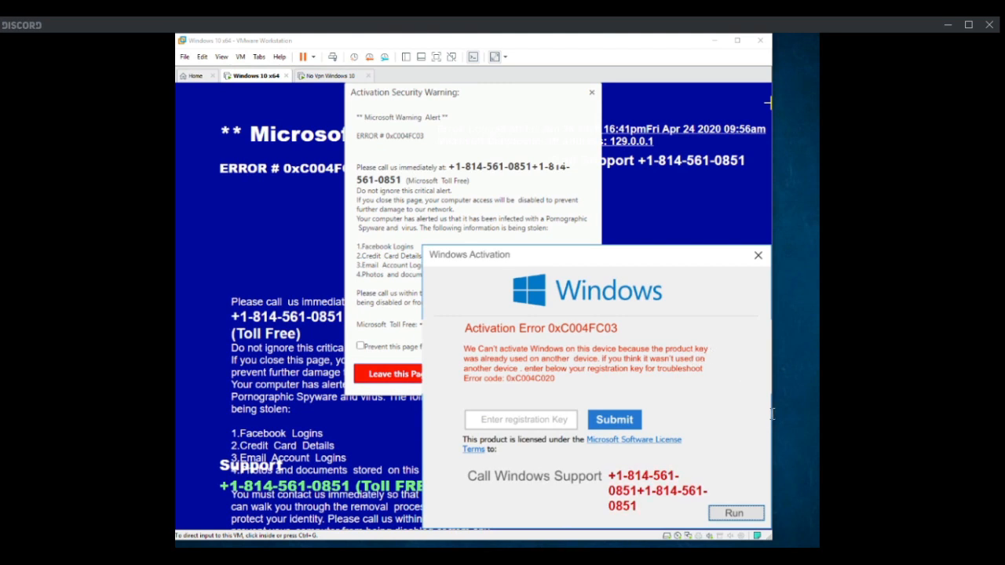
{"action": "mouse_move", "coordinate": [774, 420]}
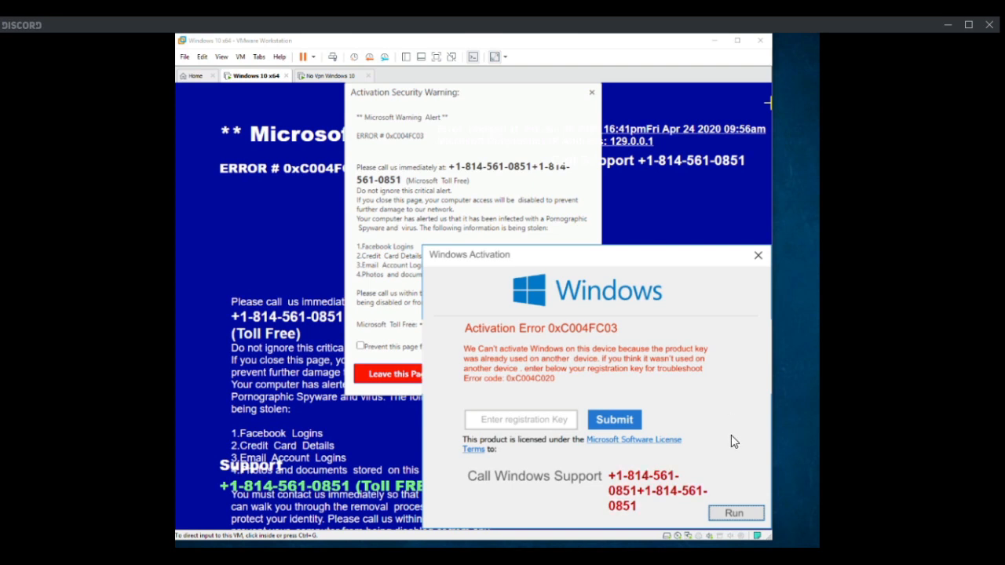
{"action": "mouse_move", "coordinate": [569, 479]}
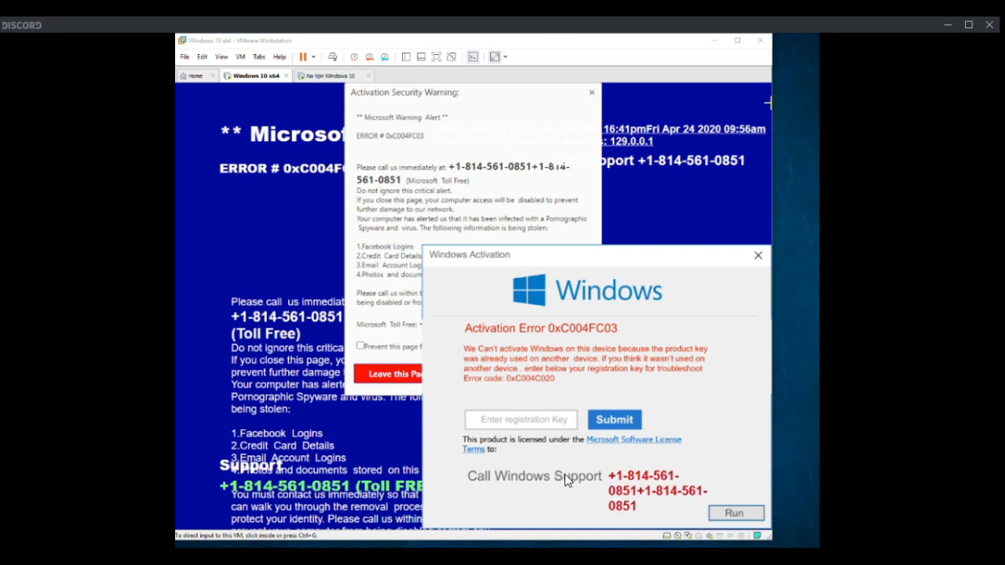
{"action": "mouse_move", "coordinate": [561, 485]}
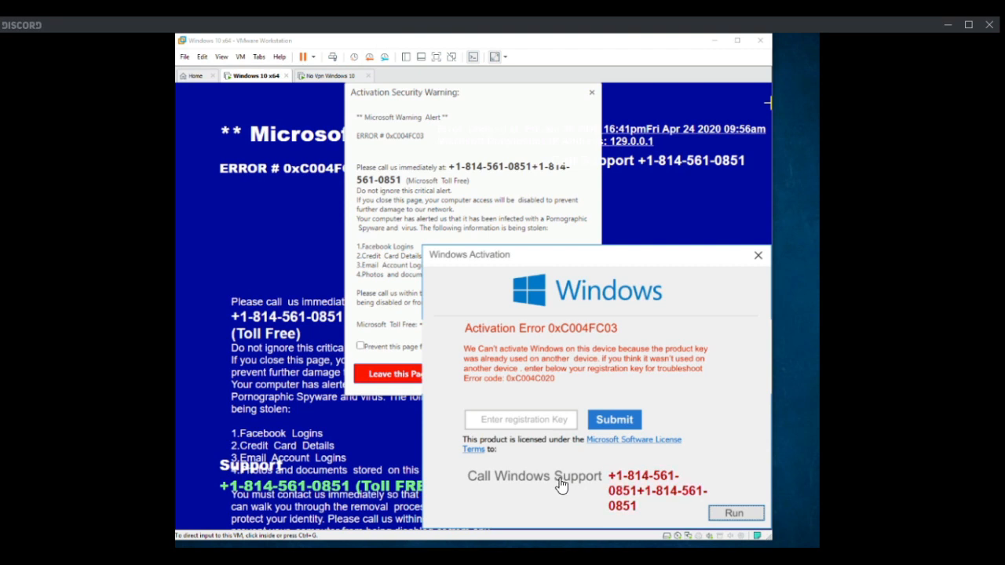
{"action": "mouse_move", "coordinate": [705, 446]}
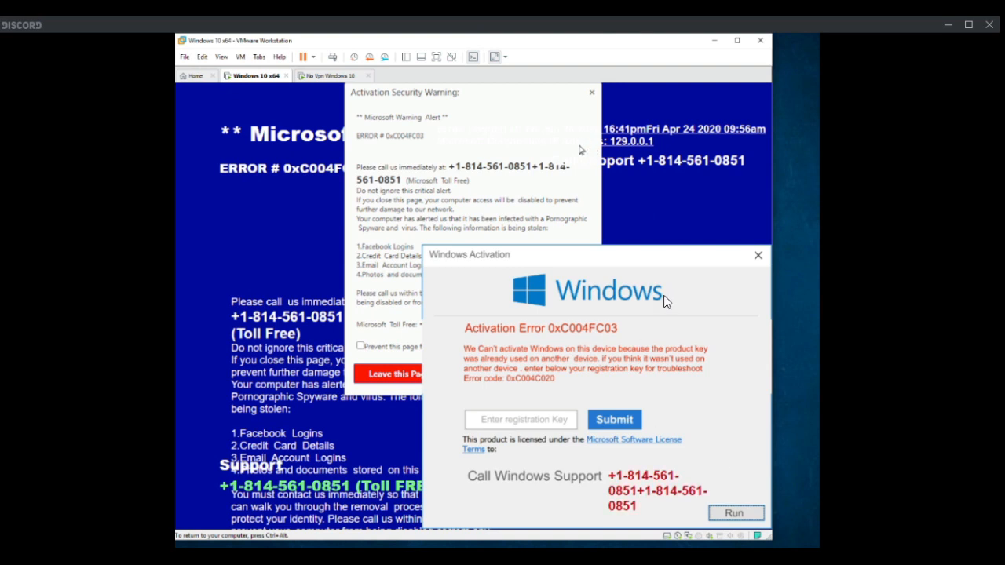
{"action": "mouse_move", "coordinate": [611, 294]}
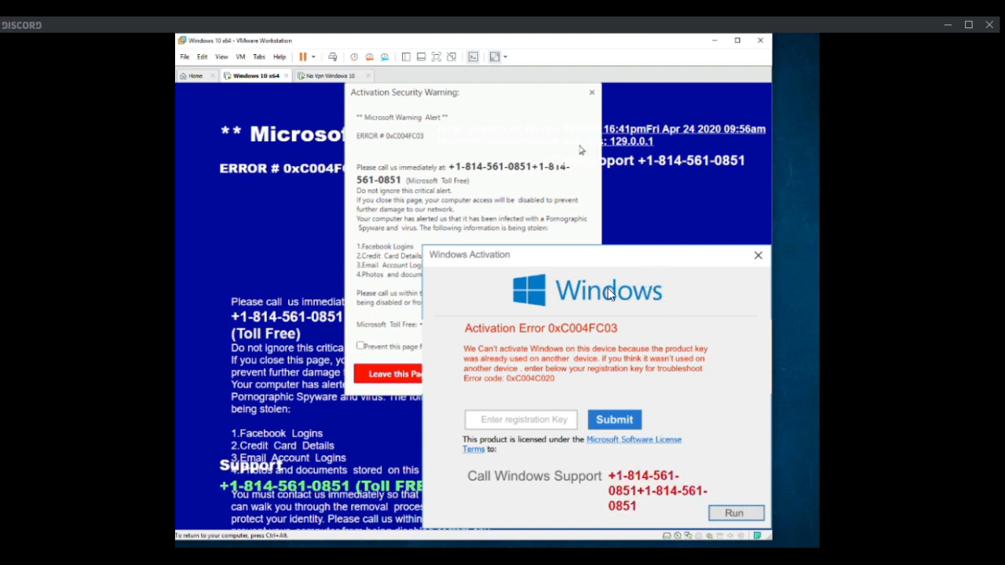
{"action": "mouse_move", "coordinate": [516, 316]}
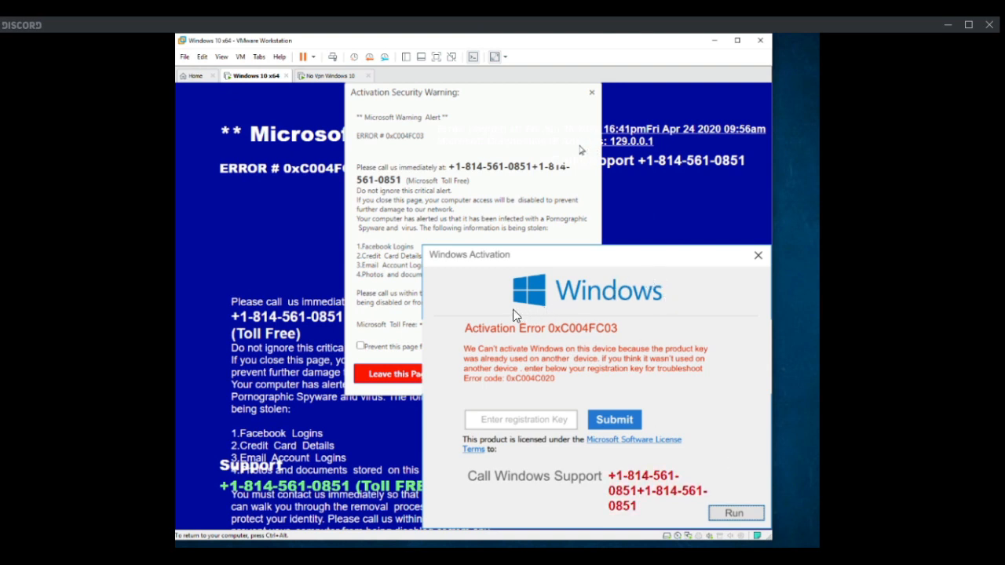
{"action": "mouse_move", "coordinate": [487, 306]}
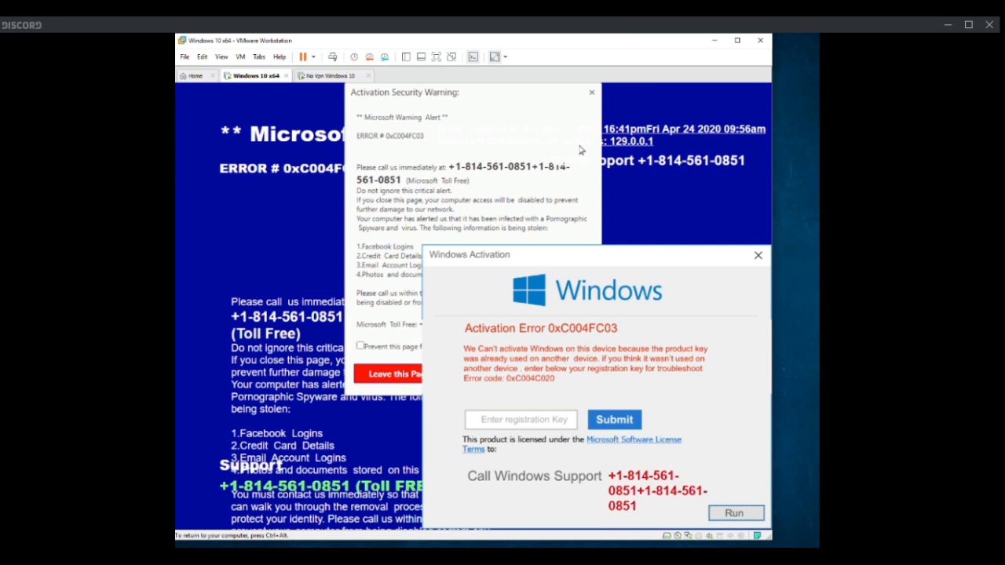
{"action": "mouse_move", "coordinate": [550, 309]}
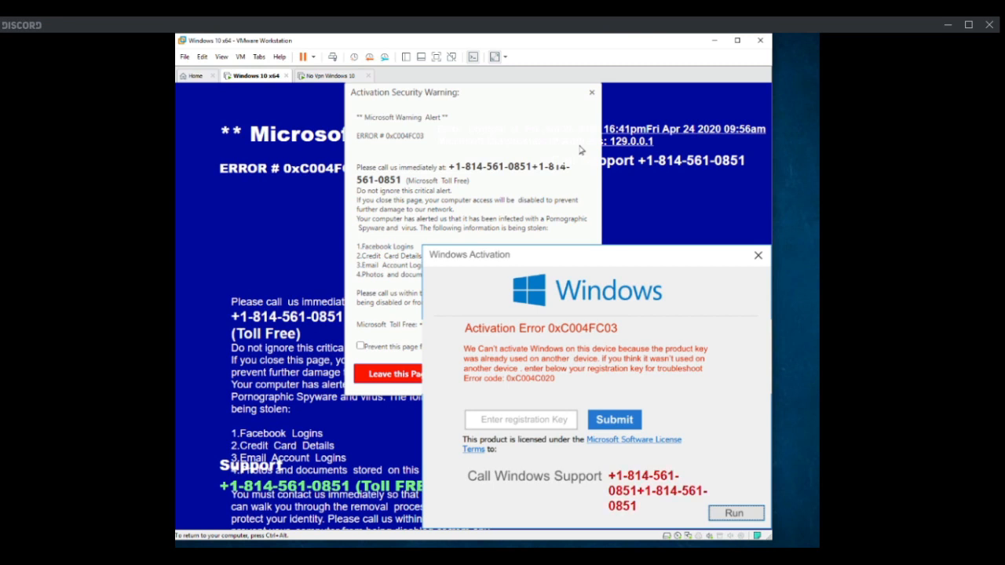
{"action": "mouse_move", "coordinate": [794, 262]}
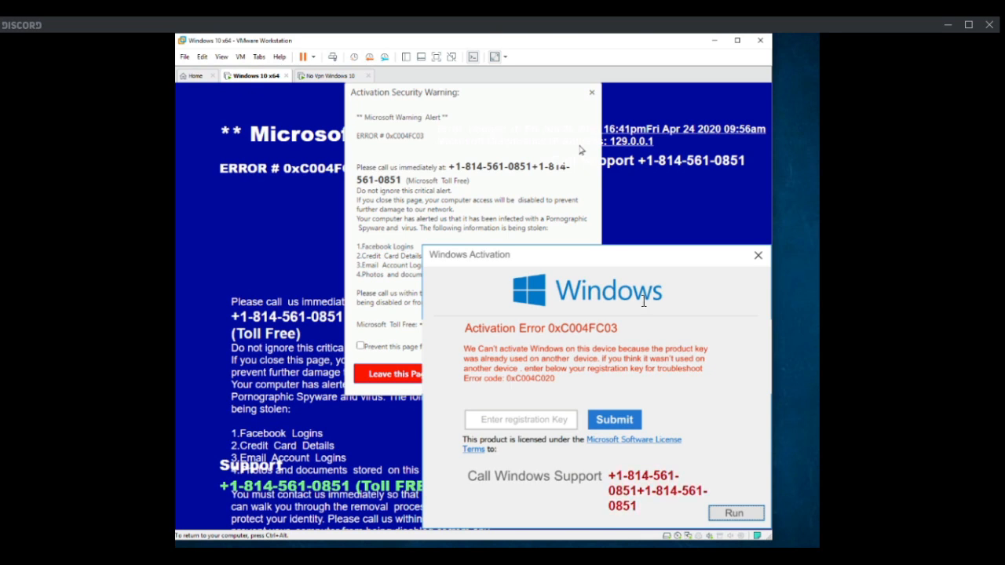
{"action": "mouse_move", "coordinate": [816, 483]}
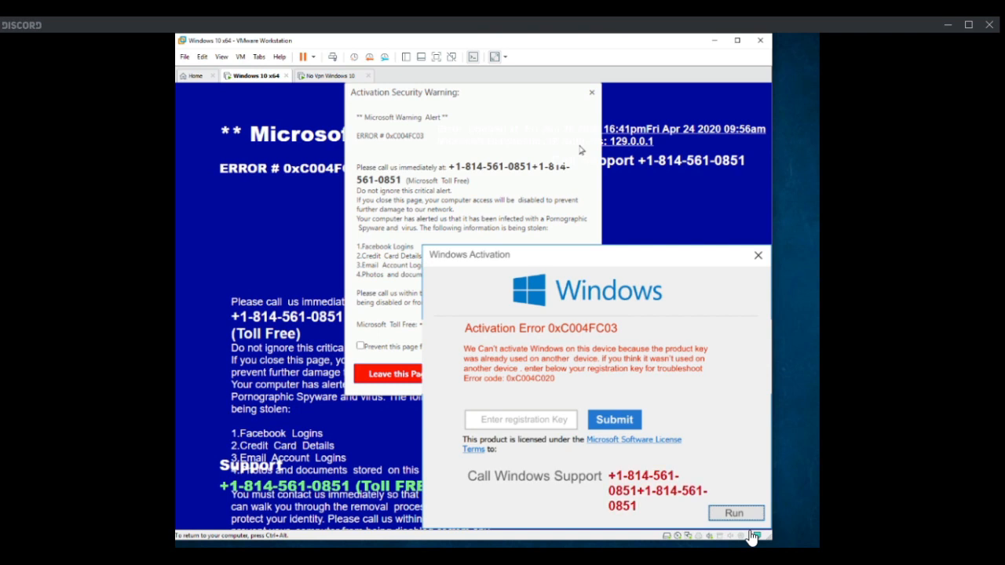
{"action": "mouse_move", "coordinate": [199, 238]}
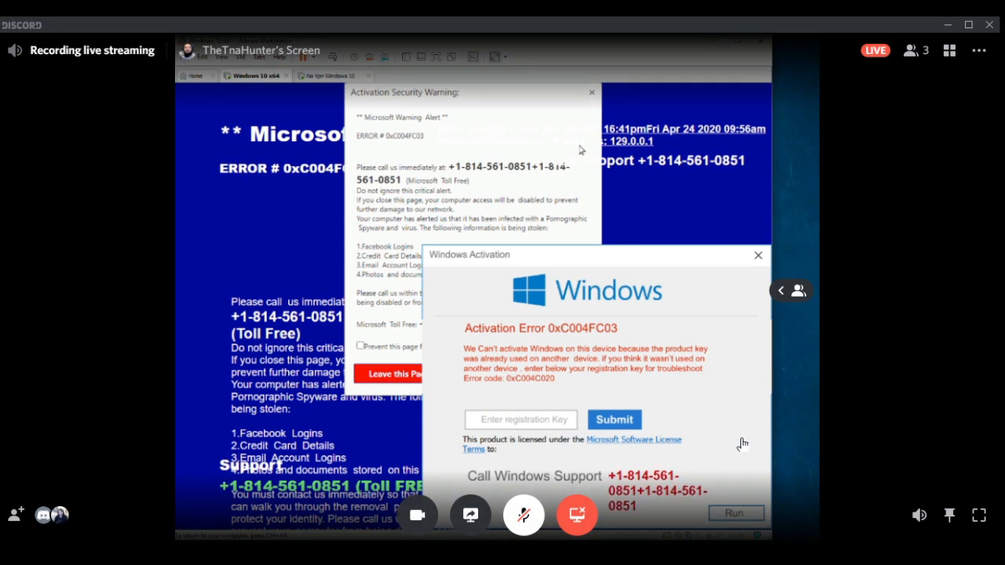
{"action": "mouse_move", "coordinate": [314, 406]}
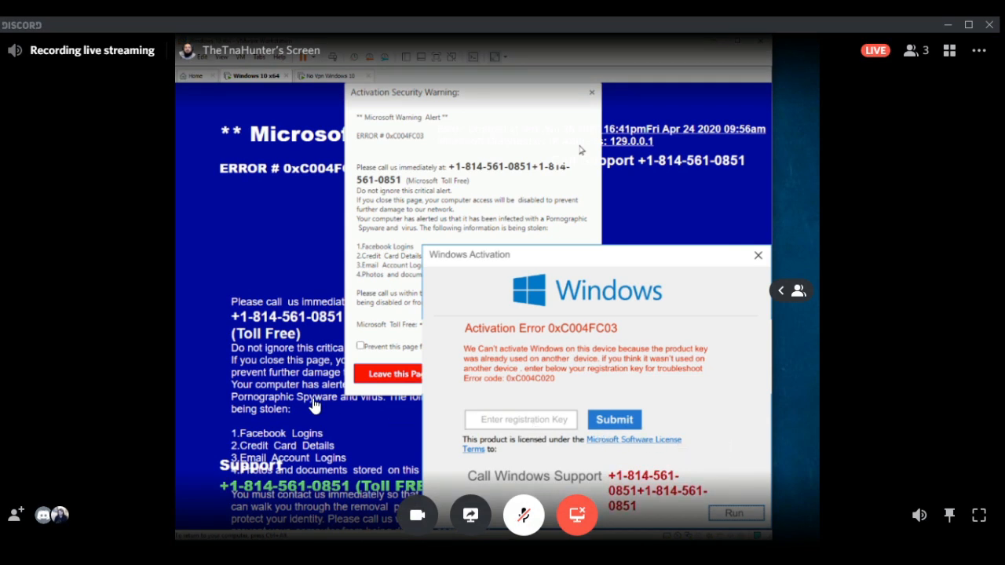
{"action": "mouse_move", "coordinate": [137, 244]}
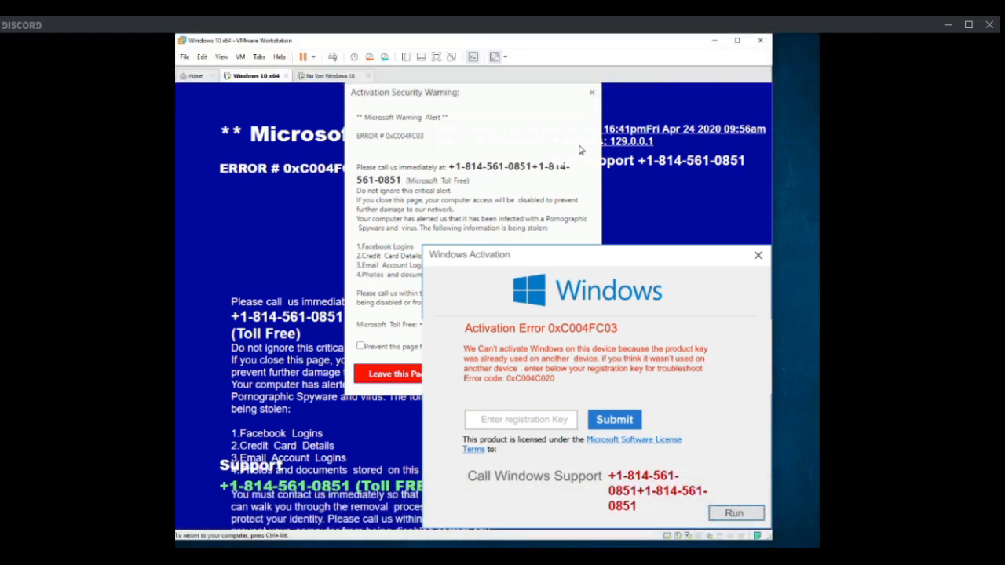
{"action": "mouse_move", "coordinate": [808, 509]}
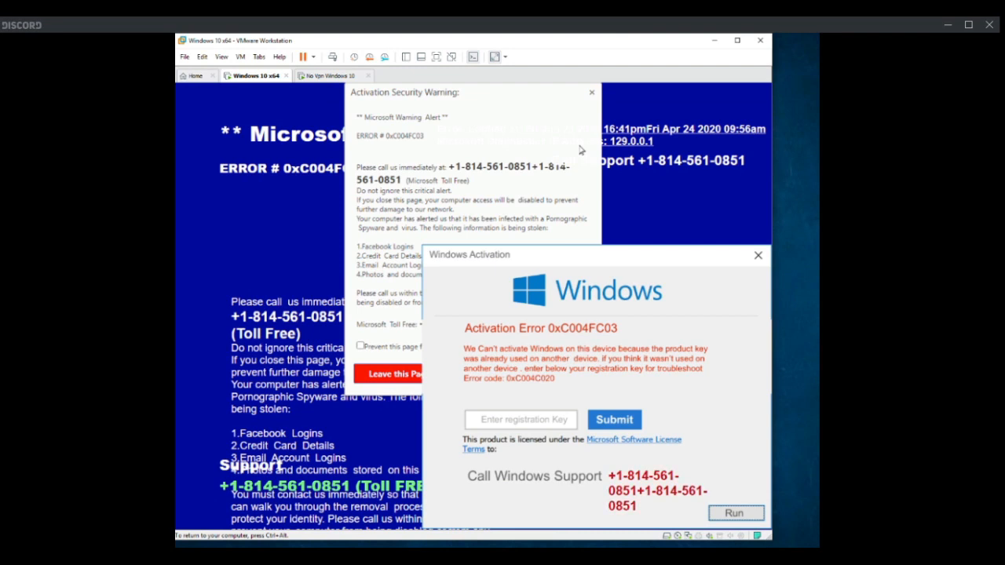
{"action": "mouse_move", "coordinate": [633, 506]}
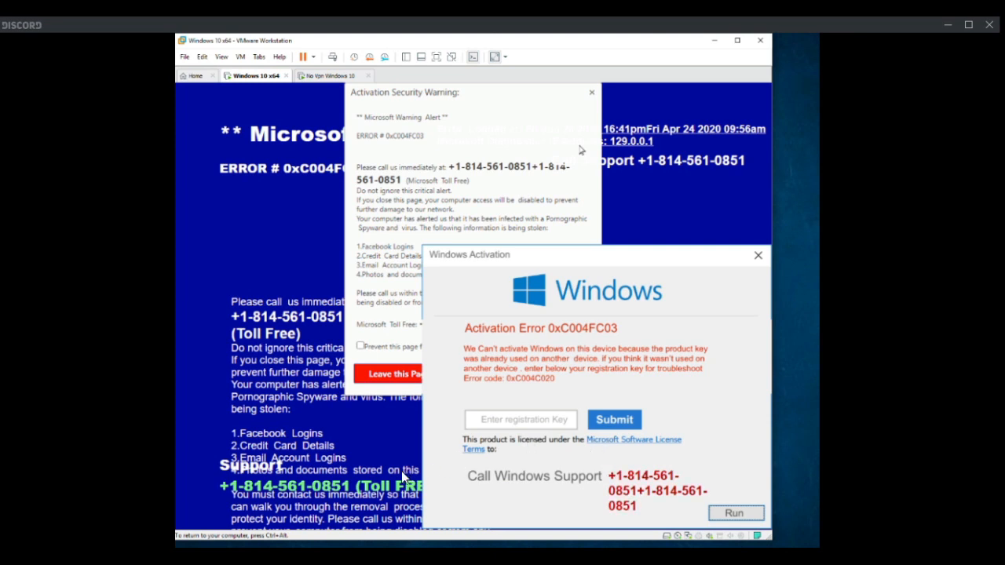
{"action": "mouse_move", "coordinate": [184, 521]}
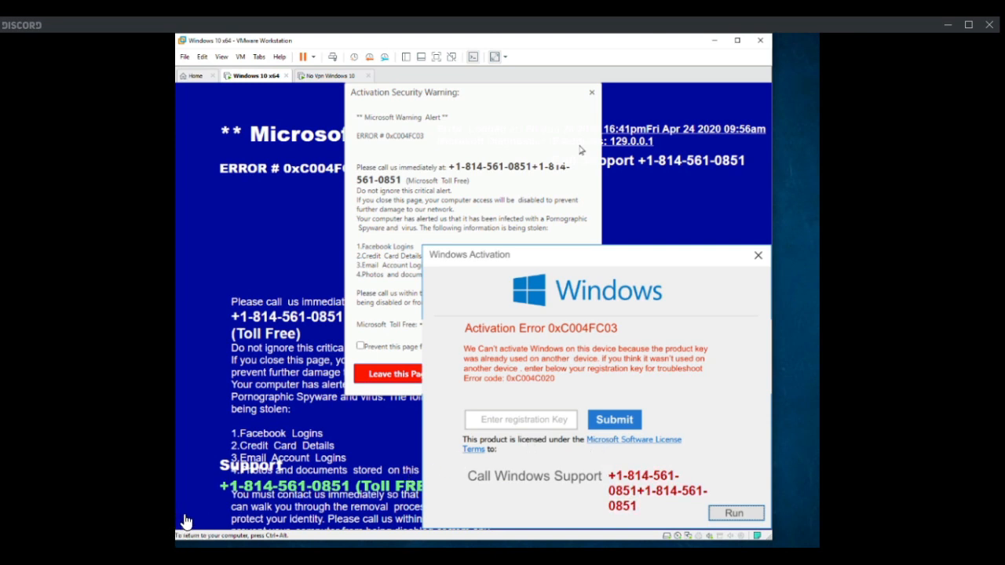
{"action": "mouse_move", "coordinate": [190, 521]}
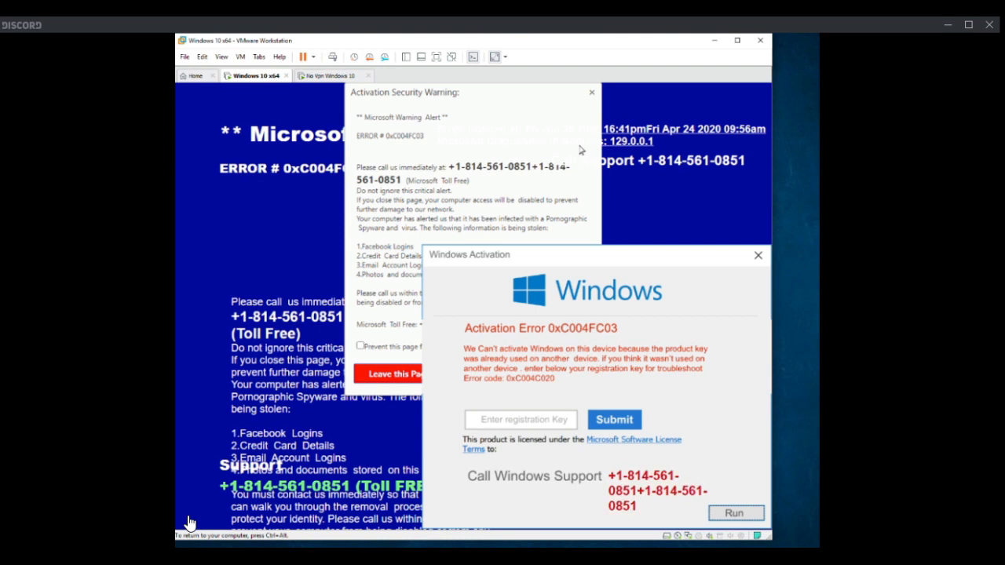
{"action": "mouse_move", "coordinate": [244, 509]}
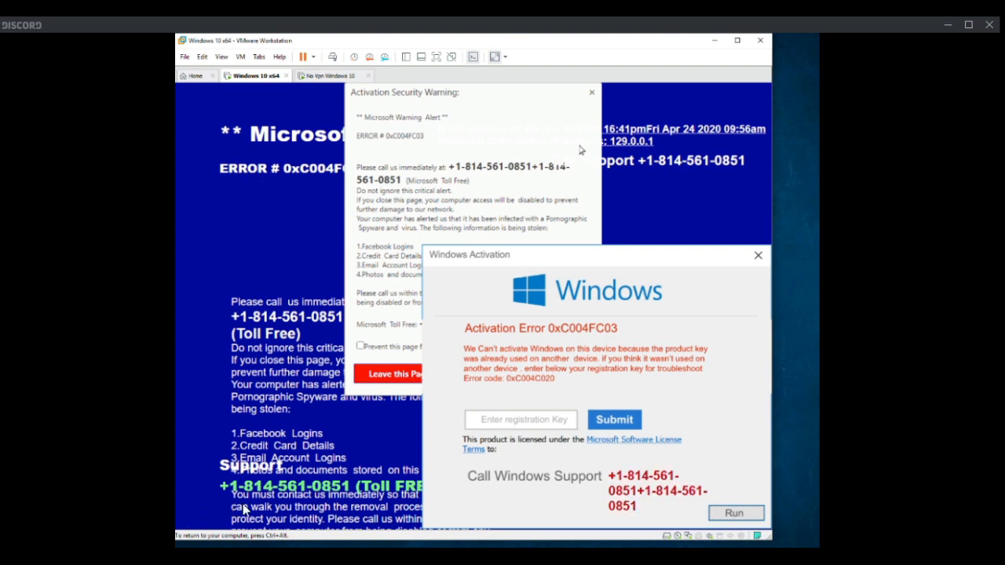
{"action": "mouse_move", "coordinate": [474, 399]}
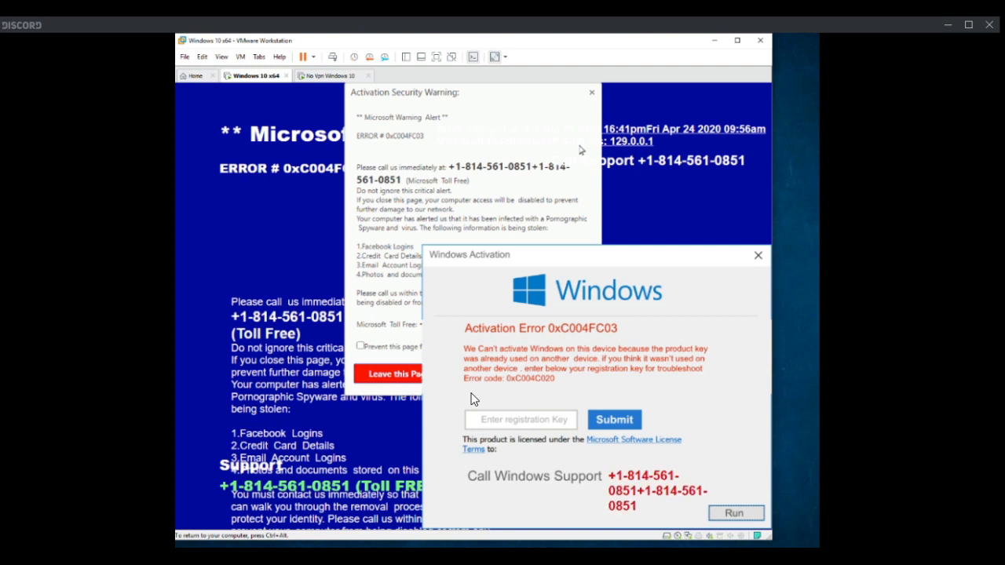
{"action": "mouse_move", "coordinate": [470, 402]}
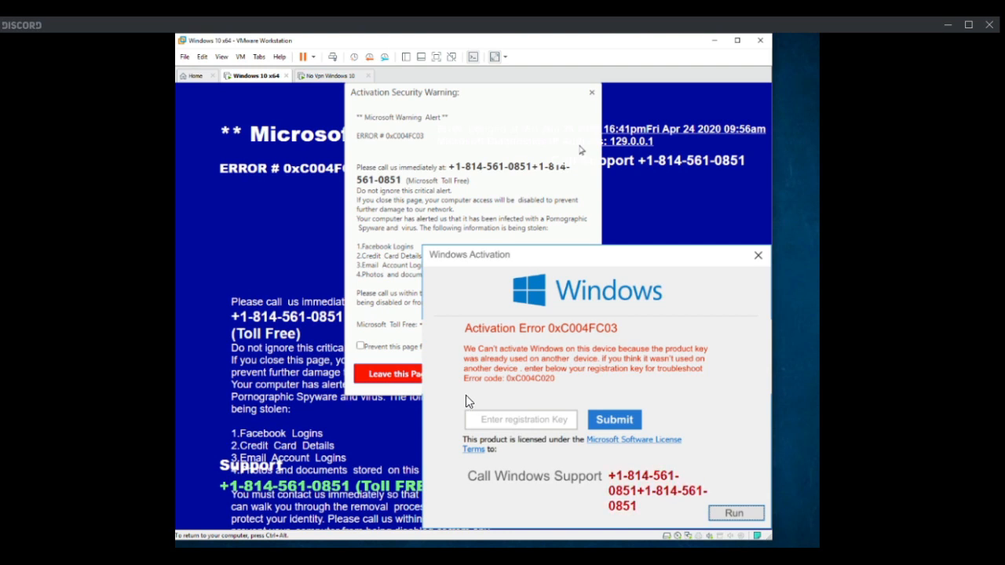
{"action": "mouse_move", "coordinate": [588, 131]}
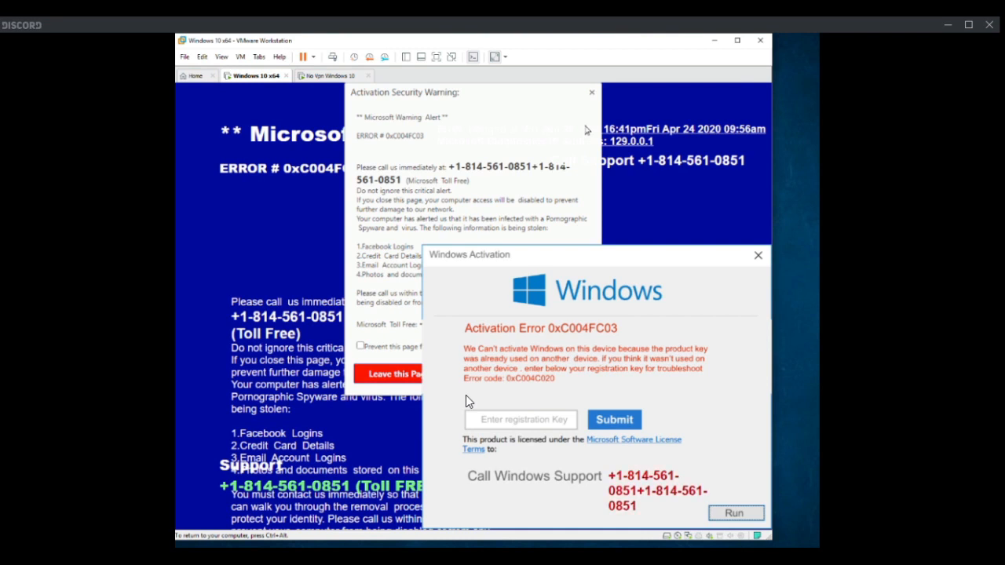
{"action": "mouse_move", "coordinate": [517, 363]}
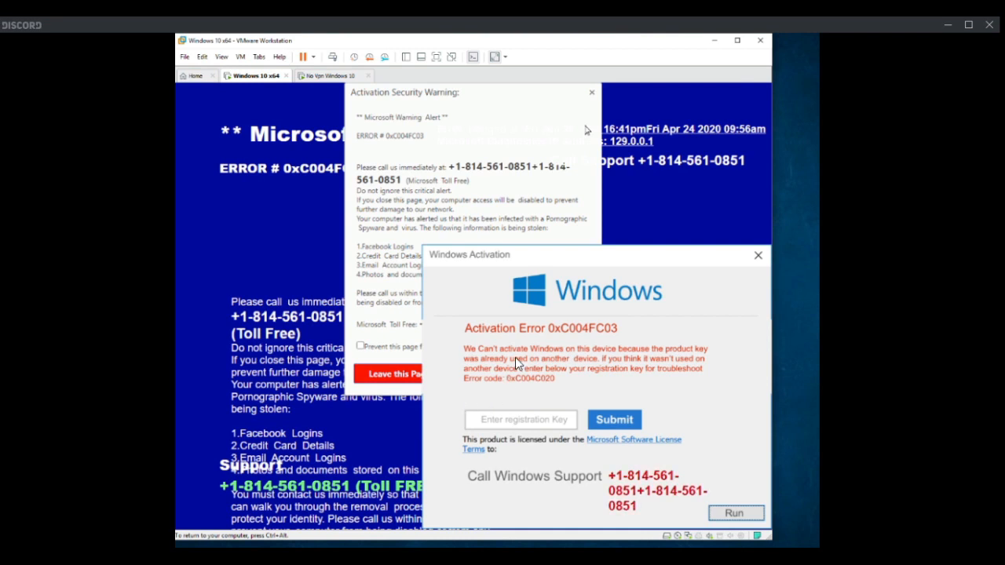
{"action": "mouse_move", "coordinate": [493, 389]}
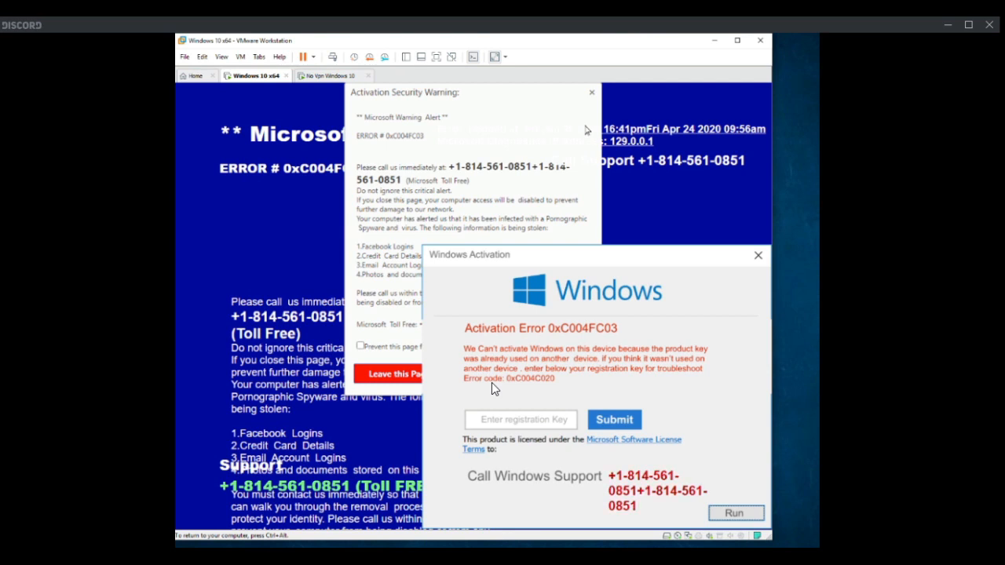
{"action": "mouse_move", "coordinate": [504, 367]}
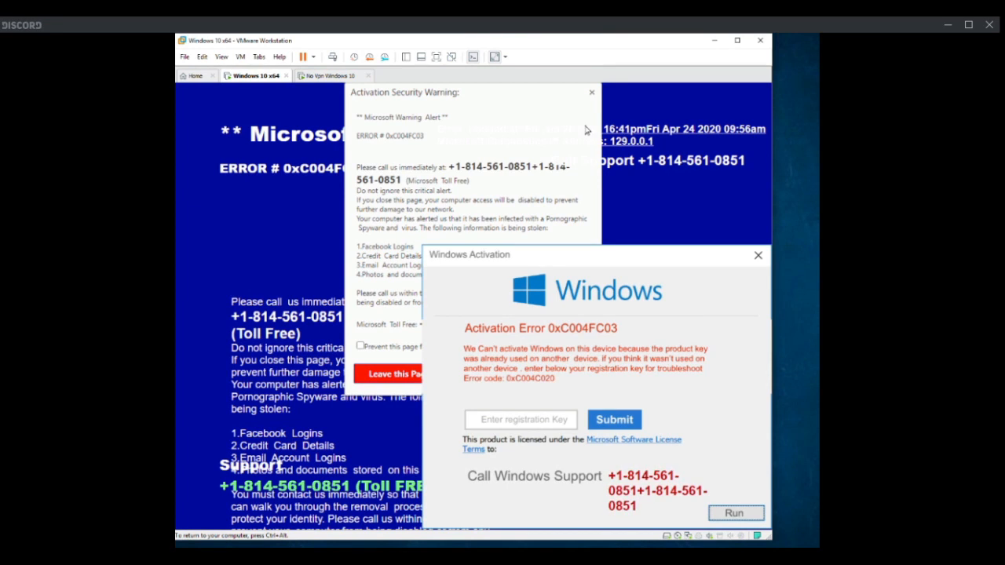
{"action": "mouse_move", "coordinate": [306, 322]}
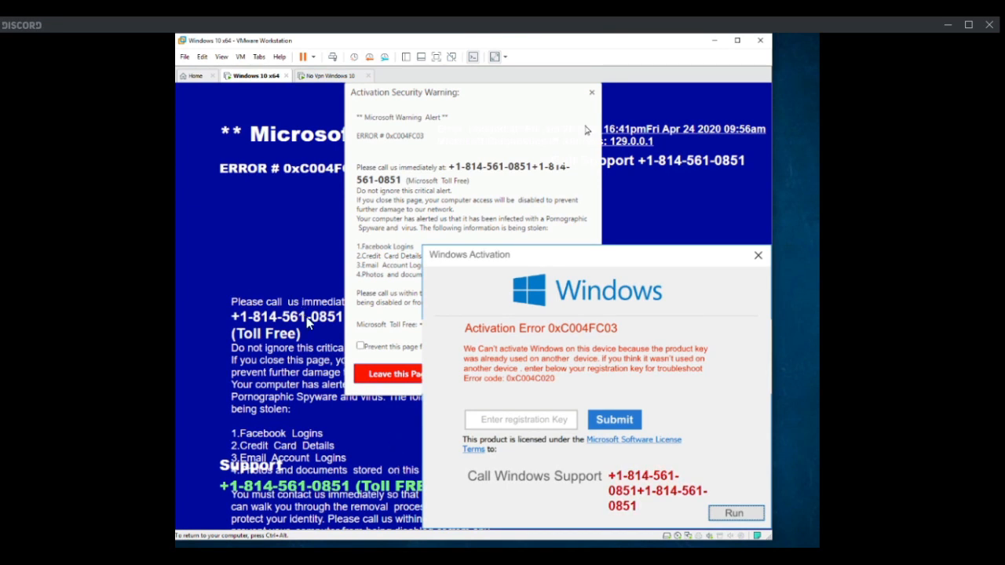
{"action": "mouse_move", "coordinate": [373, 155]}
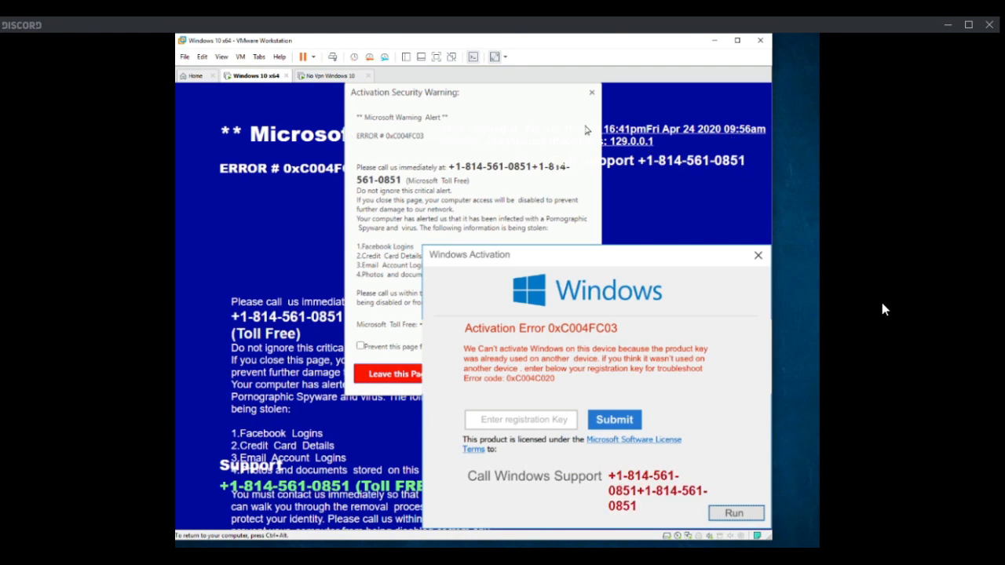
{"action": "mouse_move", "coordinate": [854, 347]}
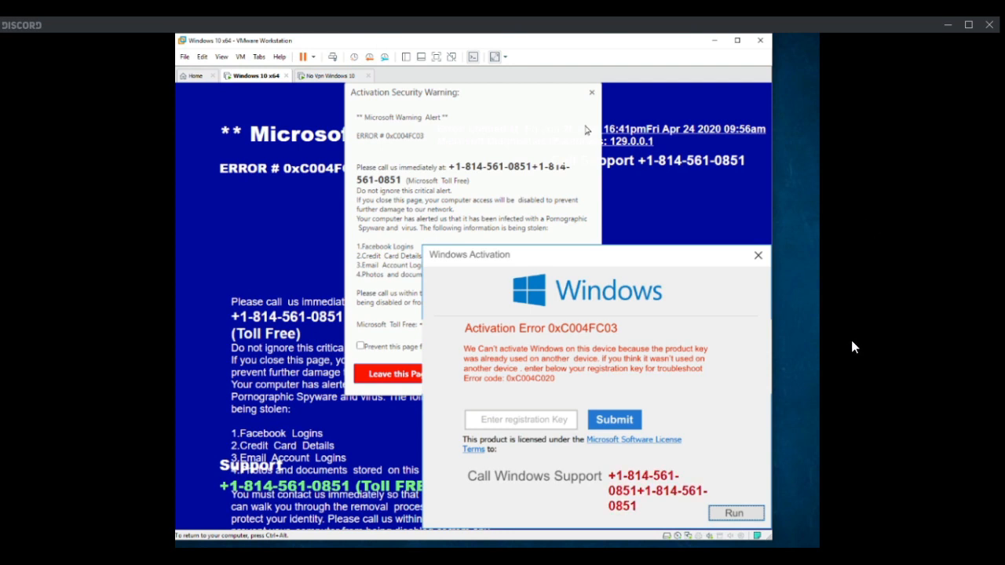
{"action": "mouse_move", "coordinate": [609, 352]}
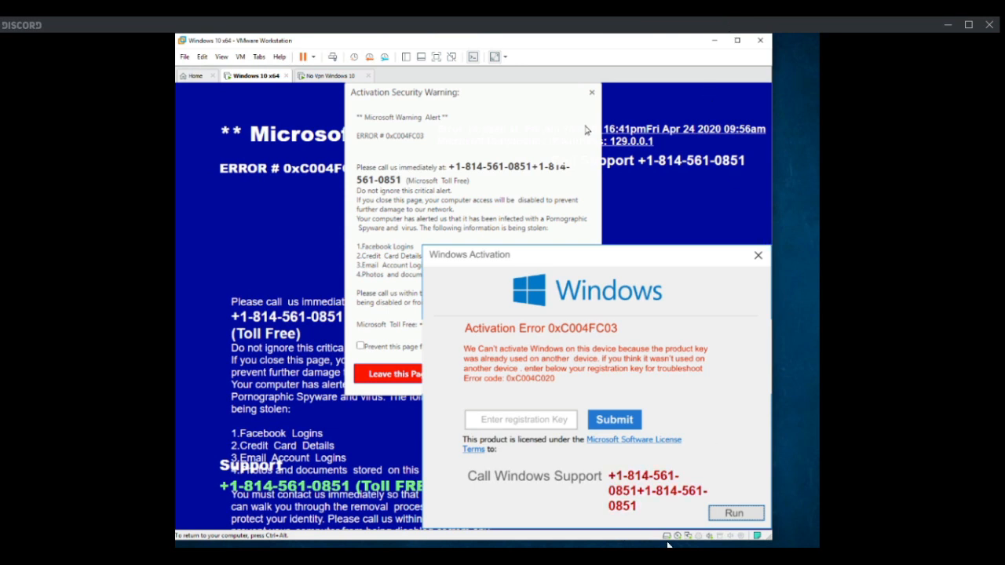
{"action": "mouse_move", "coordinate": [590, 524]}
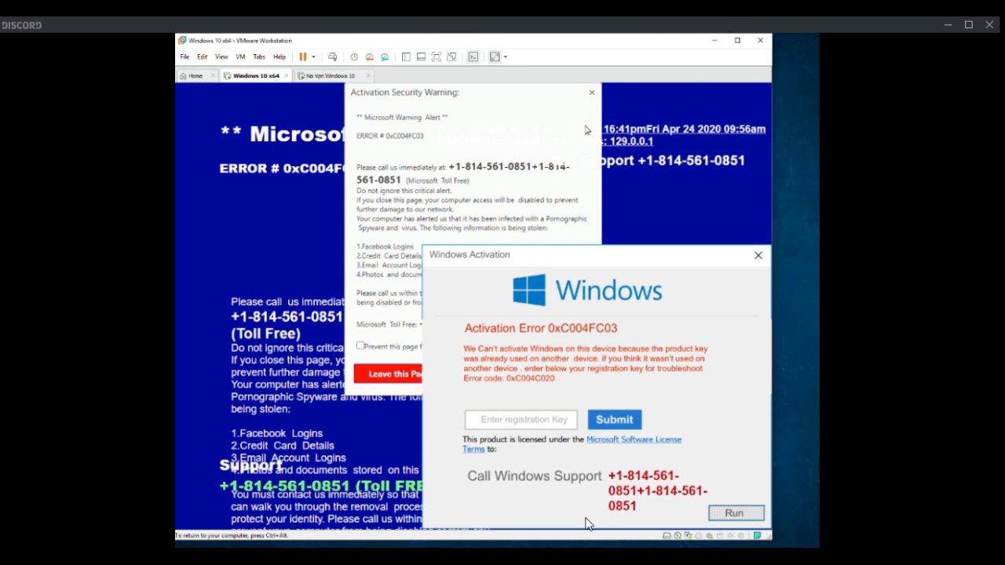
{"action": "mouse_move", "coordinate": [815, 125]}
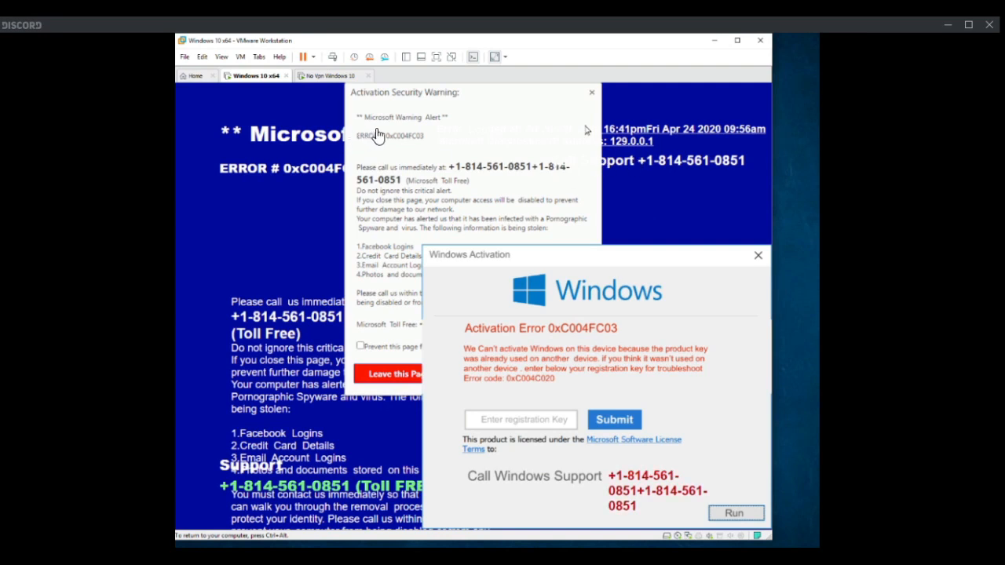
{"action": "mouse_move", "coordinate": [254, 118]}
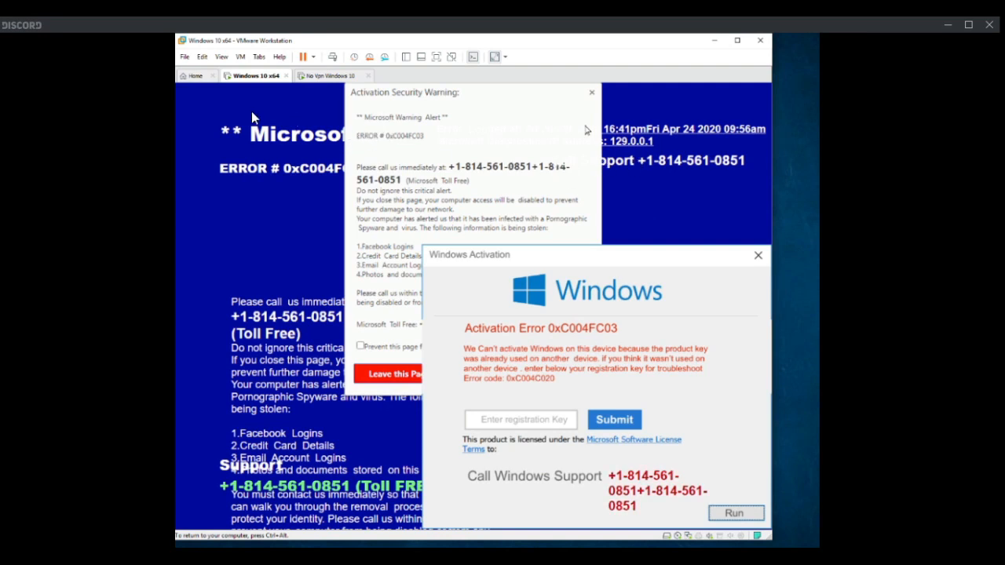
{"action": "mouse_move", "coordinate": [176, 64]}
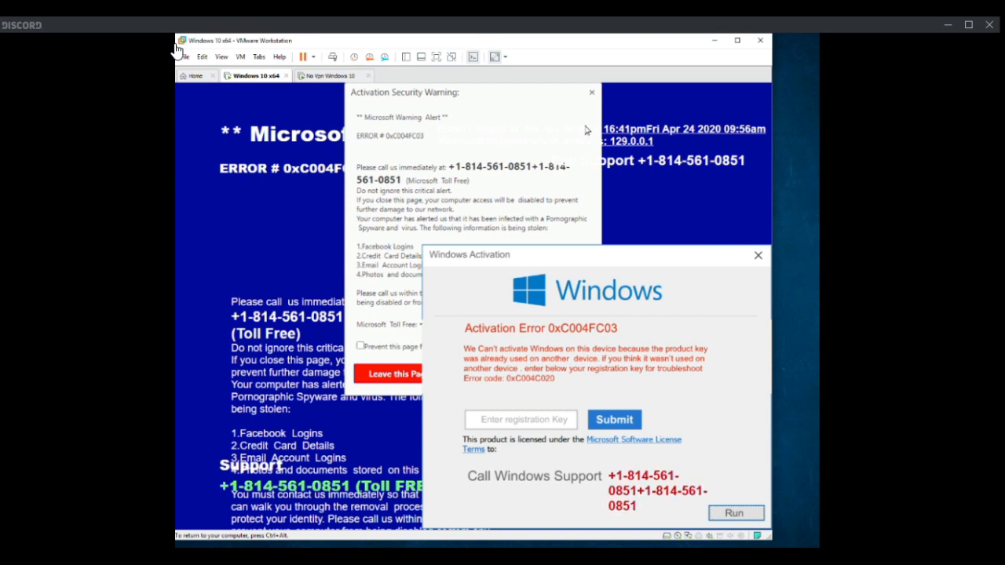
{"action": "mouse_move", "coordinate": [179, 100]}
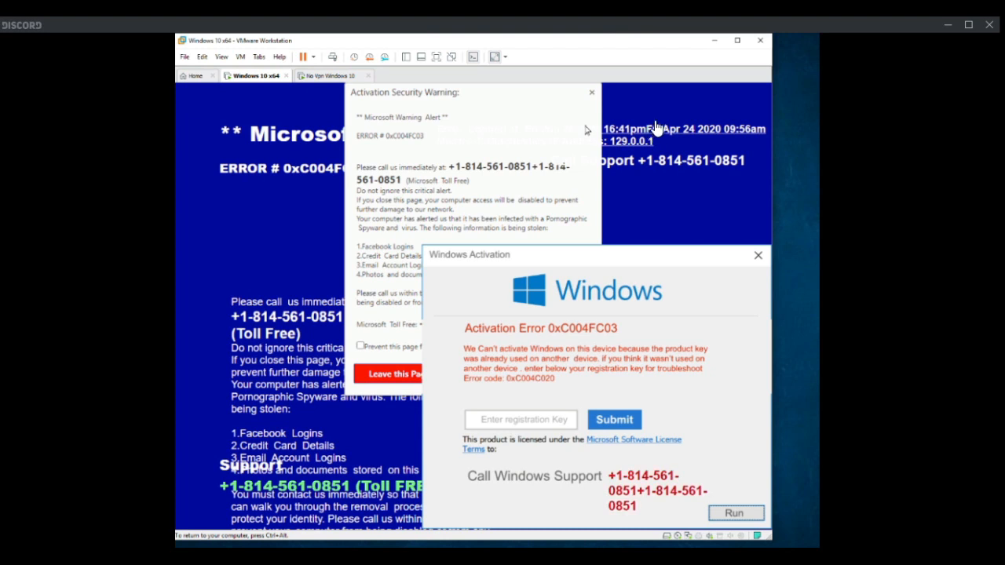
{"action": "mouse_move", "coordinate": [658, 127]}
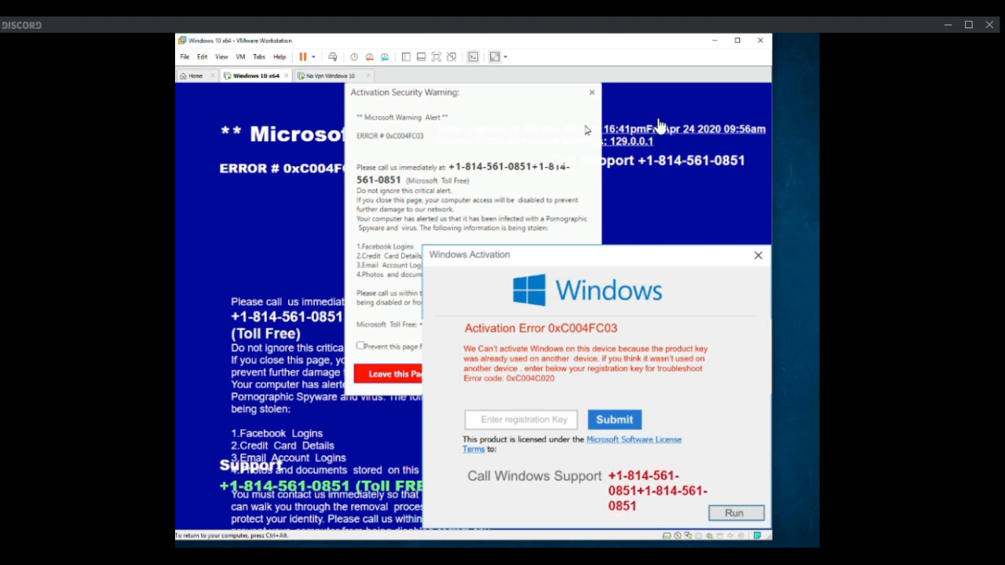
{"action": "mouse_move", "coordinate": [674, 104]}
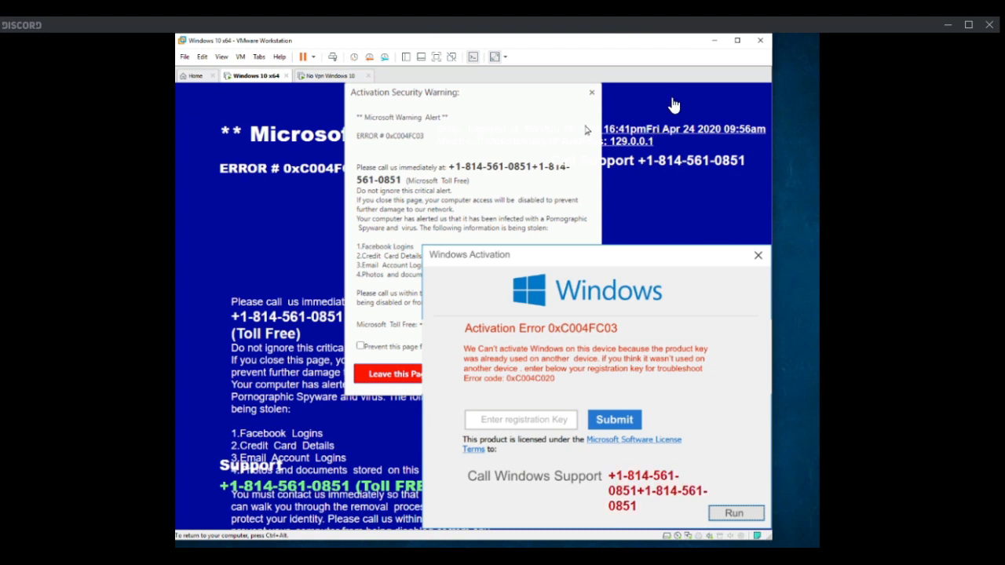
{"action": "mouse_move", "coordinate": [705, 110]}
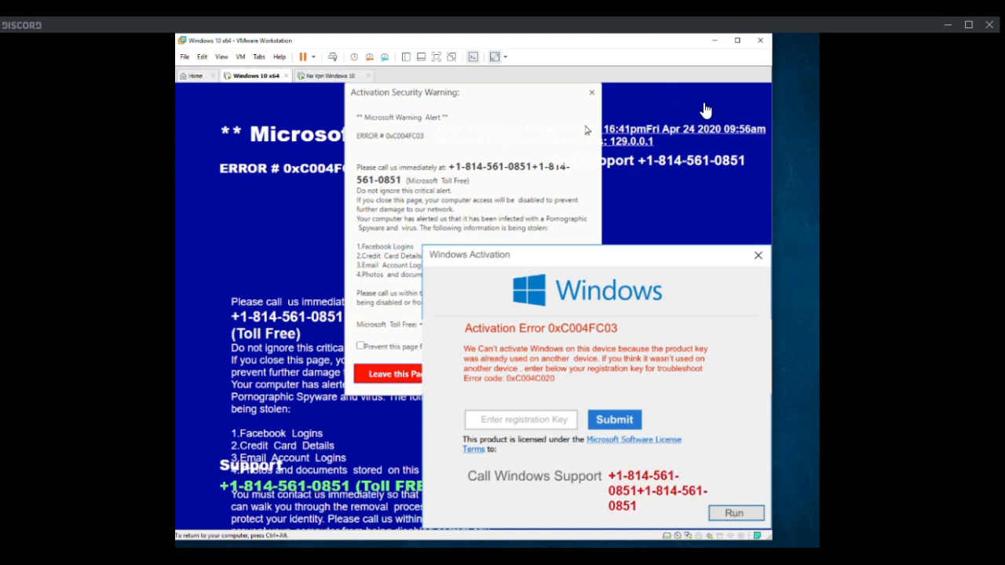
{"action": "mouse_move", "coordinate": [707, 106]}
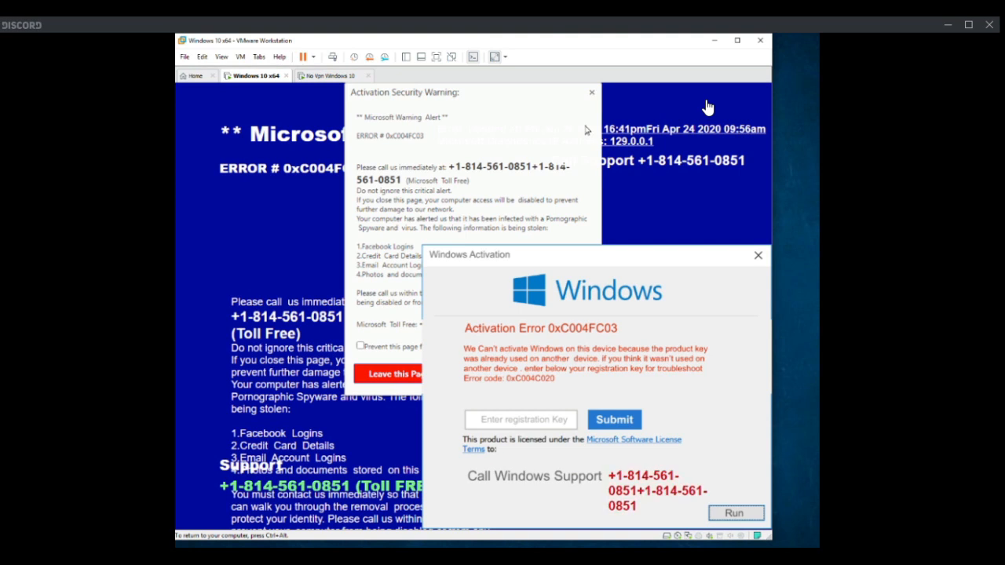
{"action": "mouse_move", "coordinate": [698, 101]}
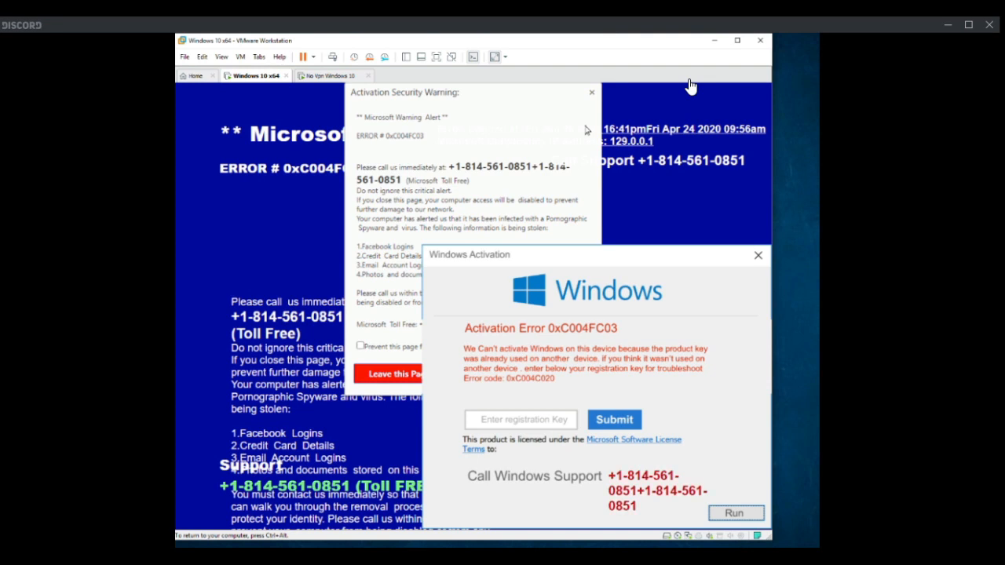
{"action": "mouse_move", "coordinate": [688, 96]}
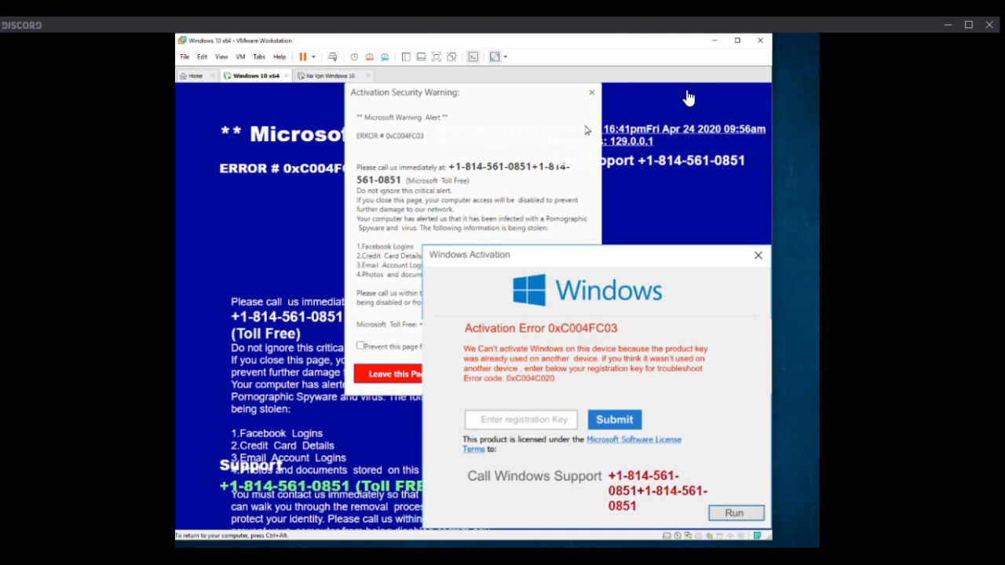
{"action": "mouse_move", "coordinate": [656, 283]}
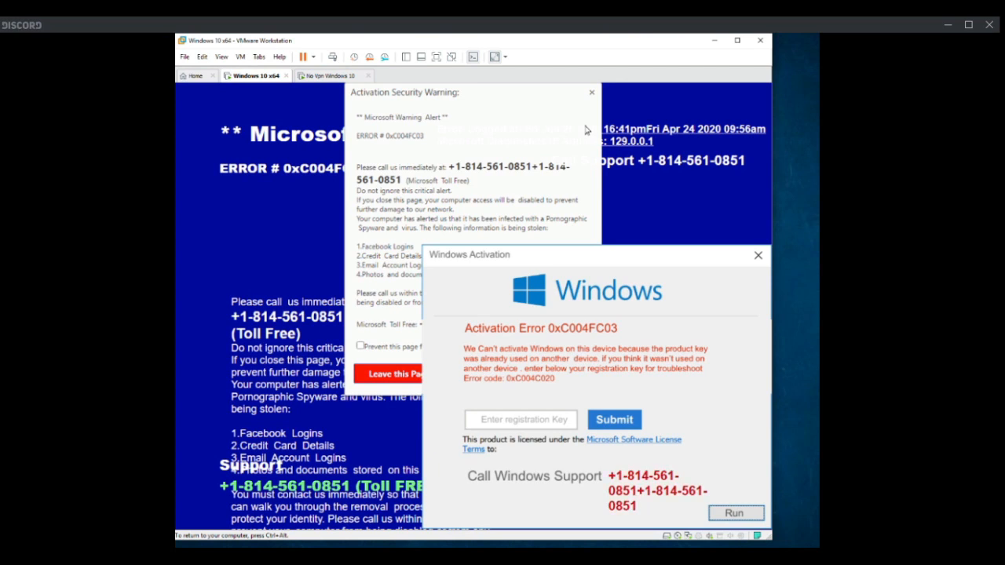
{"action": "mouse_move", "coordinate": [707, 115]}
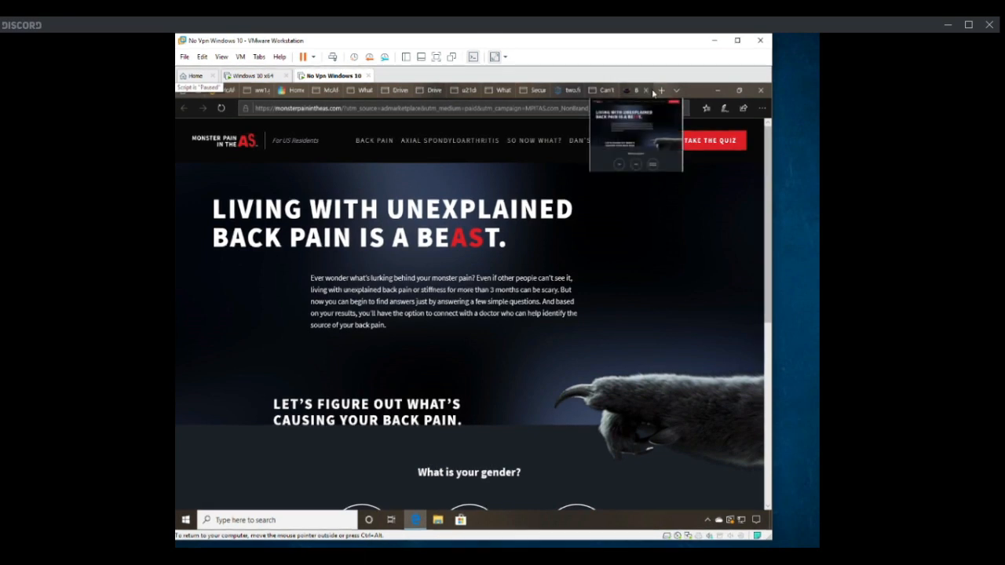
{"action": "mouse_move", "coordinate": [730, 90]}
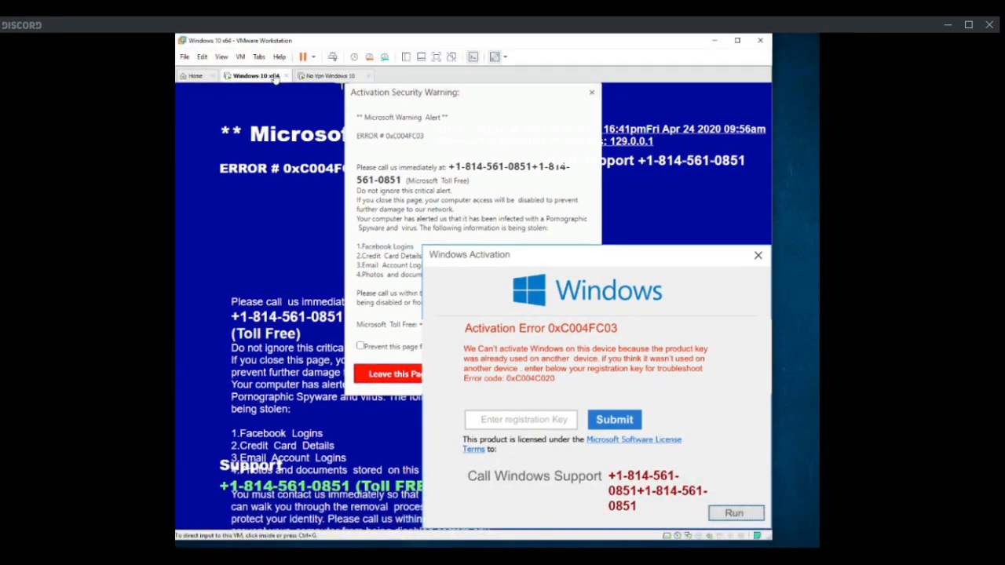
{"action": "mouse_move", "coordinate": [781, 450]}
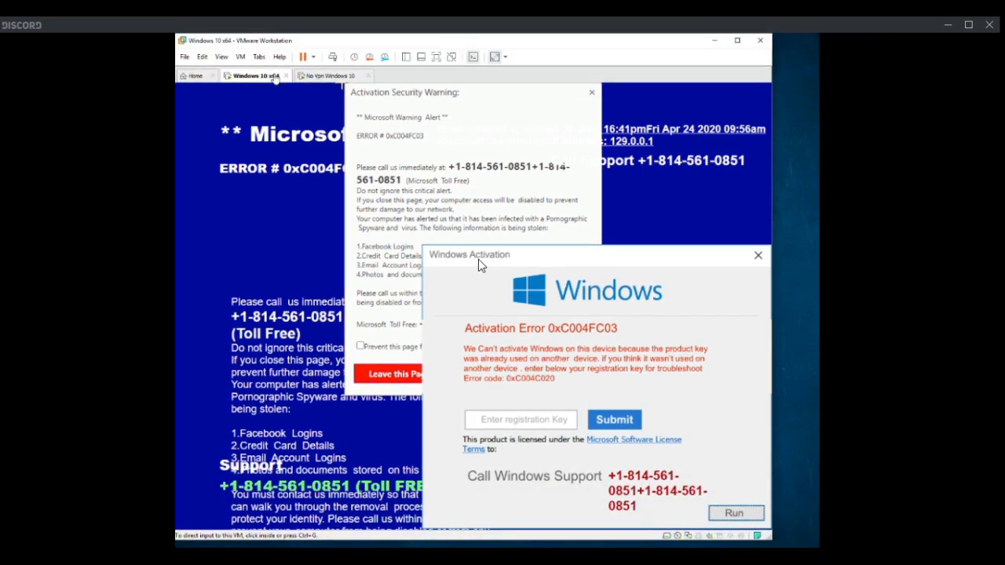
{"action": "mouse_move", "coordinate": [626, 225]}
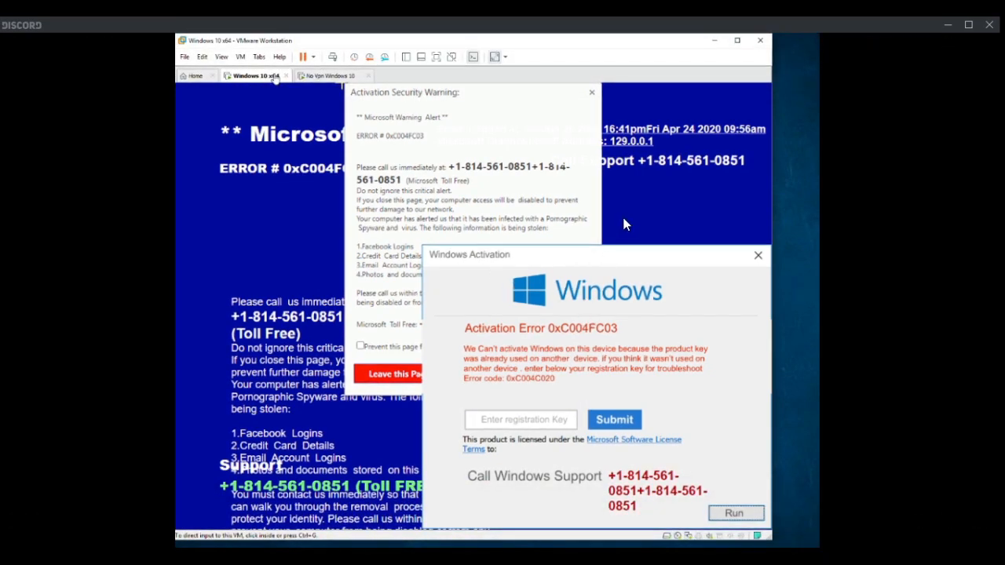
{"action": "mouse_move", "coordinate": [567, 174]}
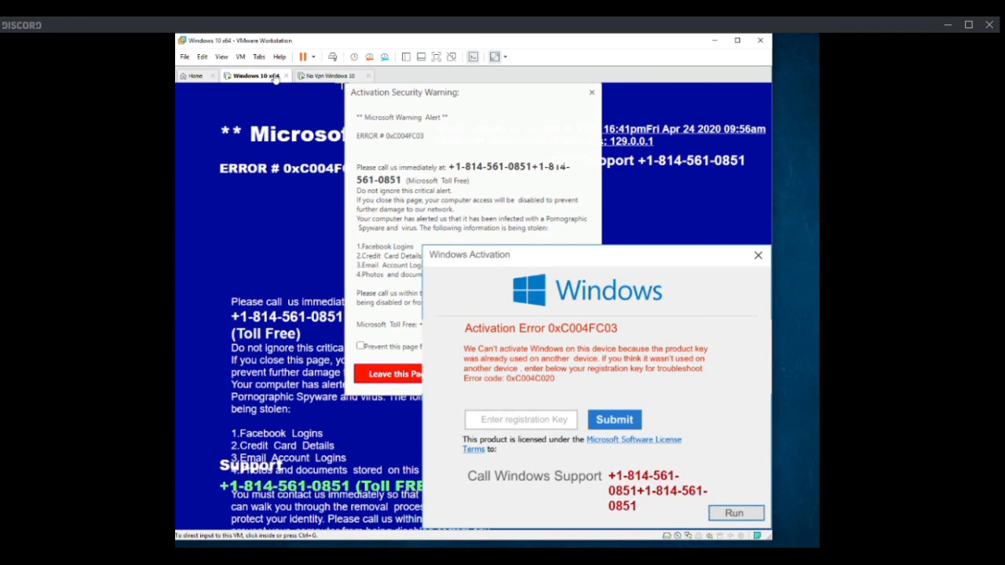
{"action": "mouse_move", "coordinate": [397, 286]}
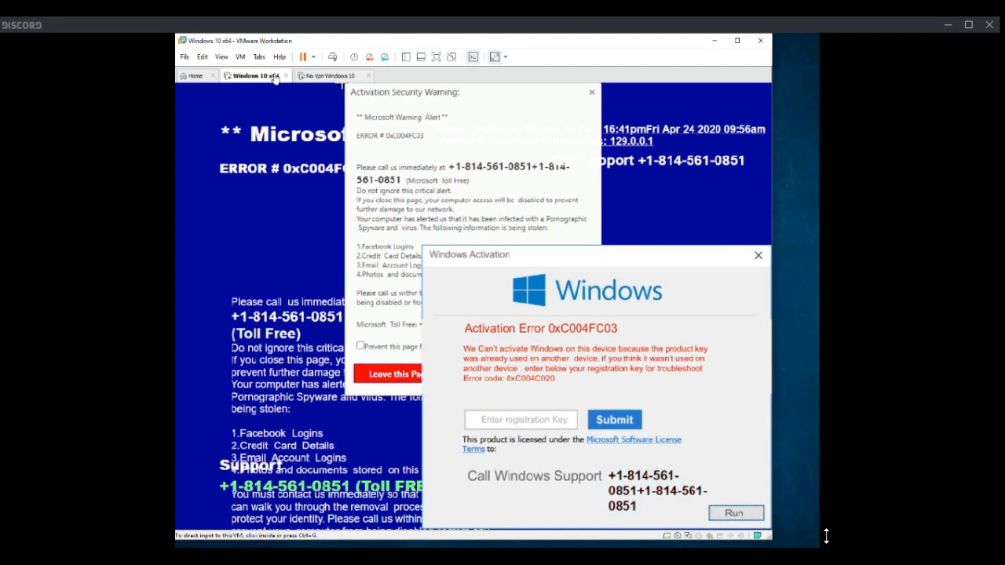
{"action": "mouse_move", "coordinate": [793, 440]}
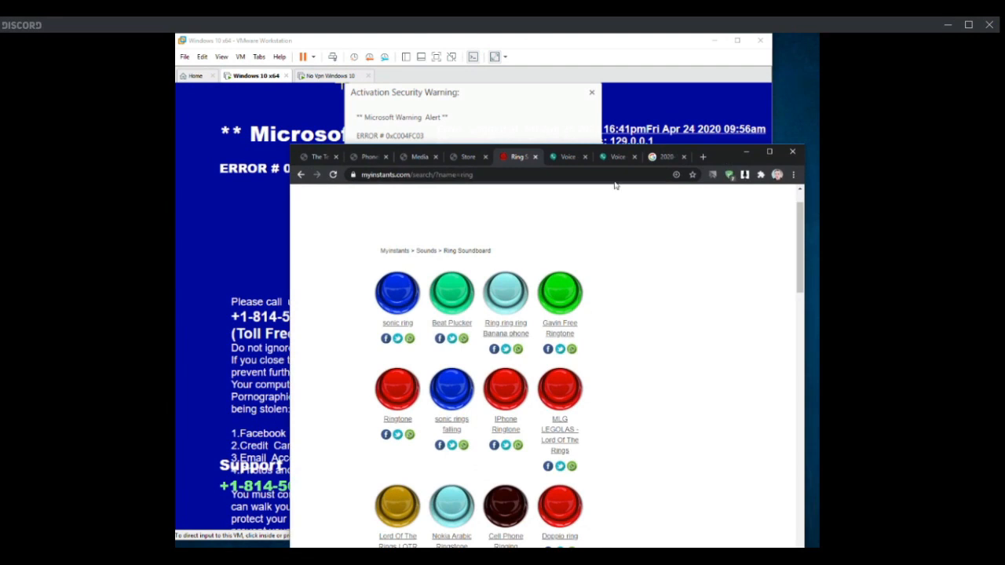
Step: Switch Chrome to the Myinstants 'Ring Soundboard' tab over the VM
{"action": "left_click", "coordinate": [568, 156]}
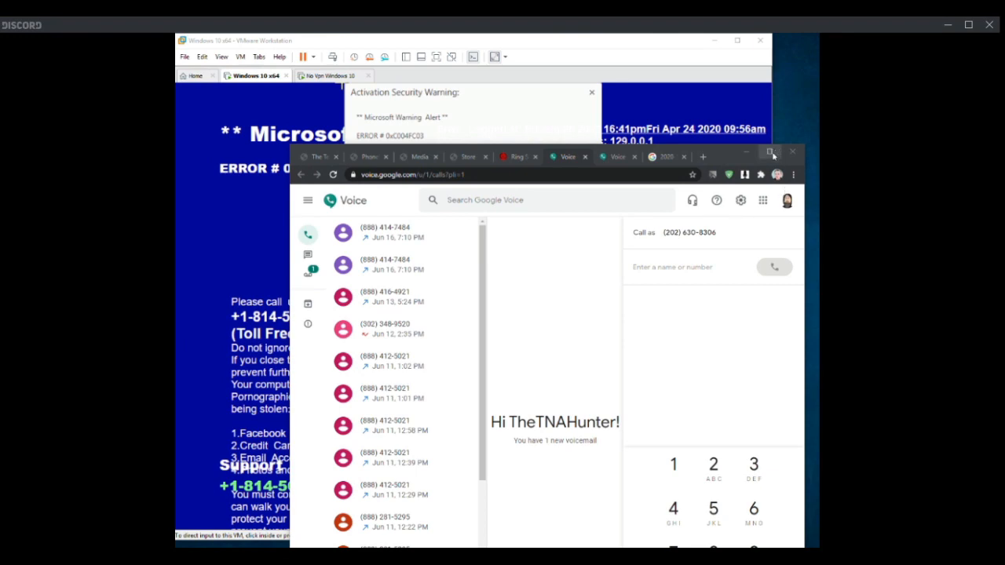
Step: Maximize the Google Voice window so its call history and dial pad fill the screen
{"action": "left_click", "coordinate": [771, 152]}
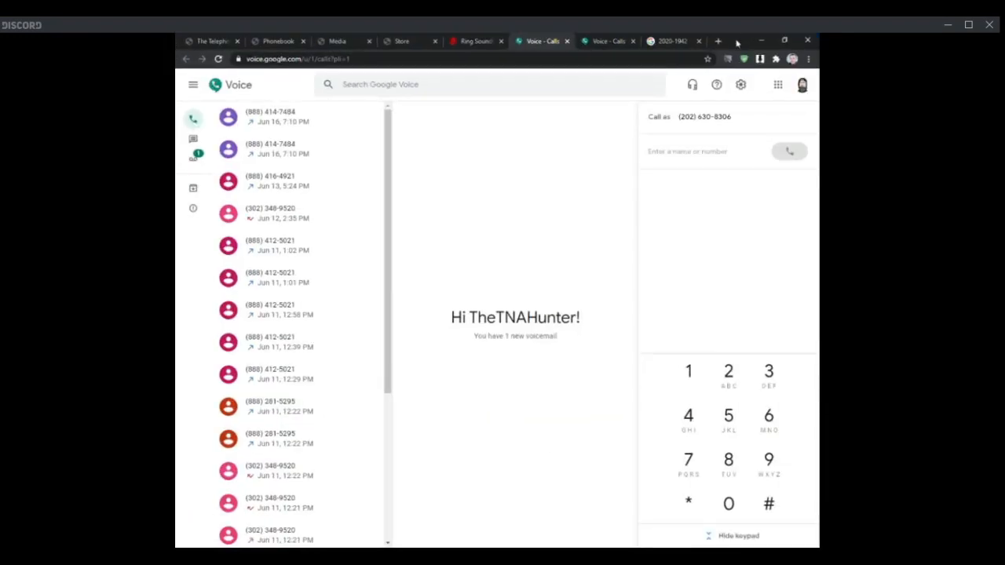